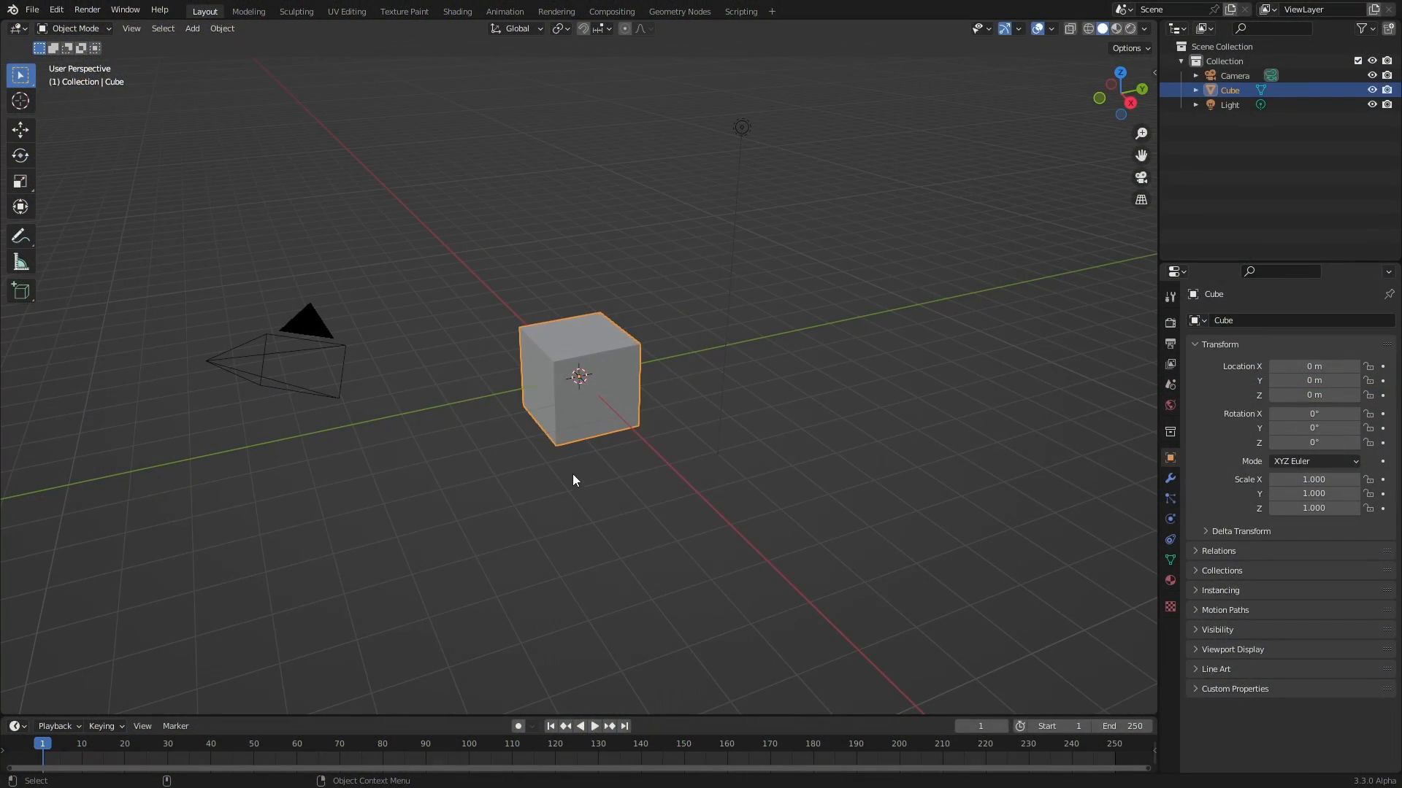
Add a plane in place of the cube and split off a Shader Editor area
click(191, 27)
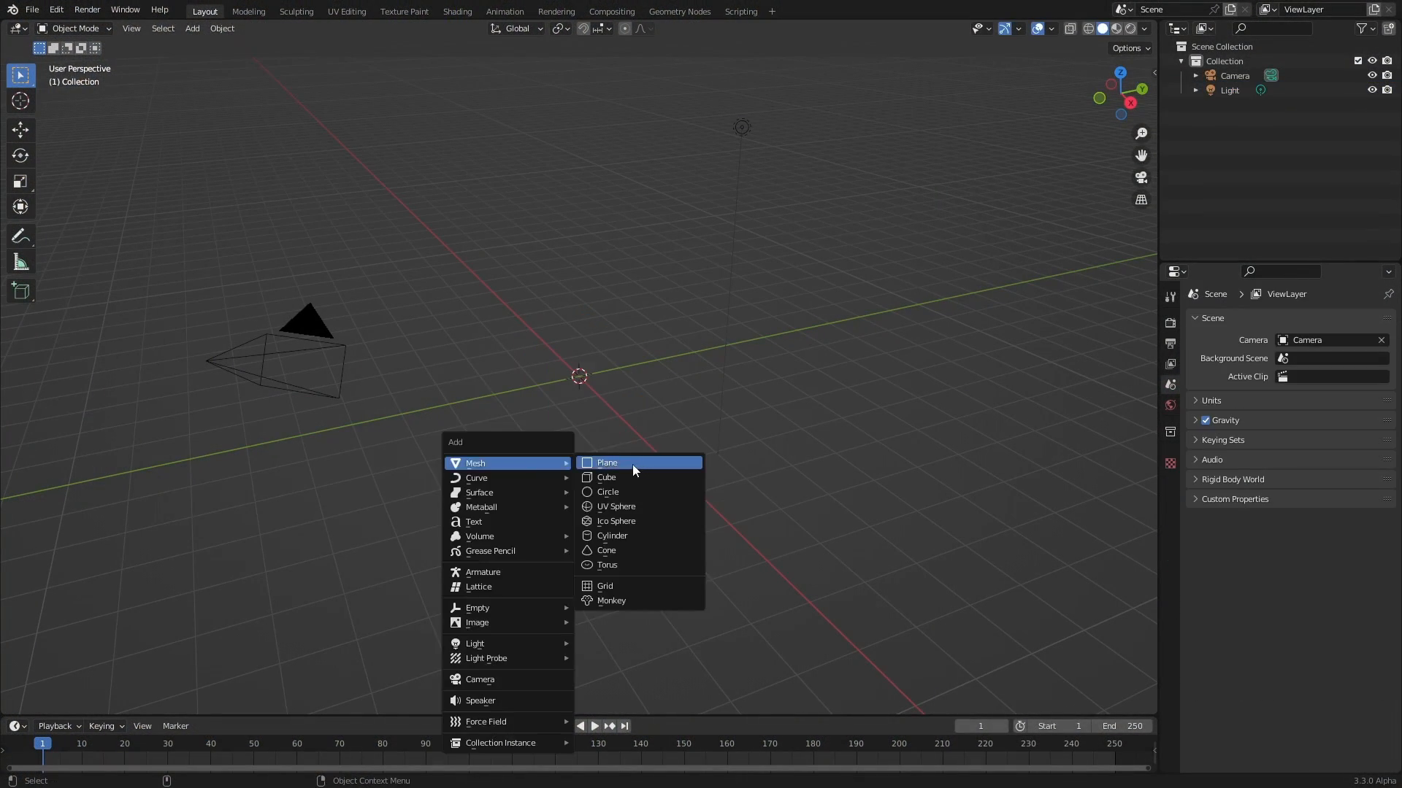
click(607, 462)
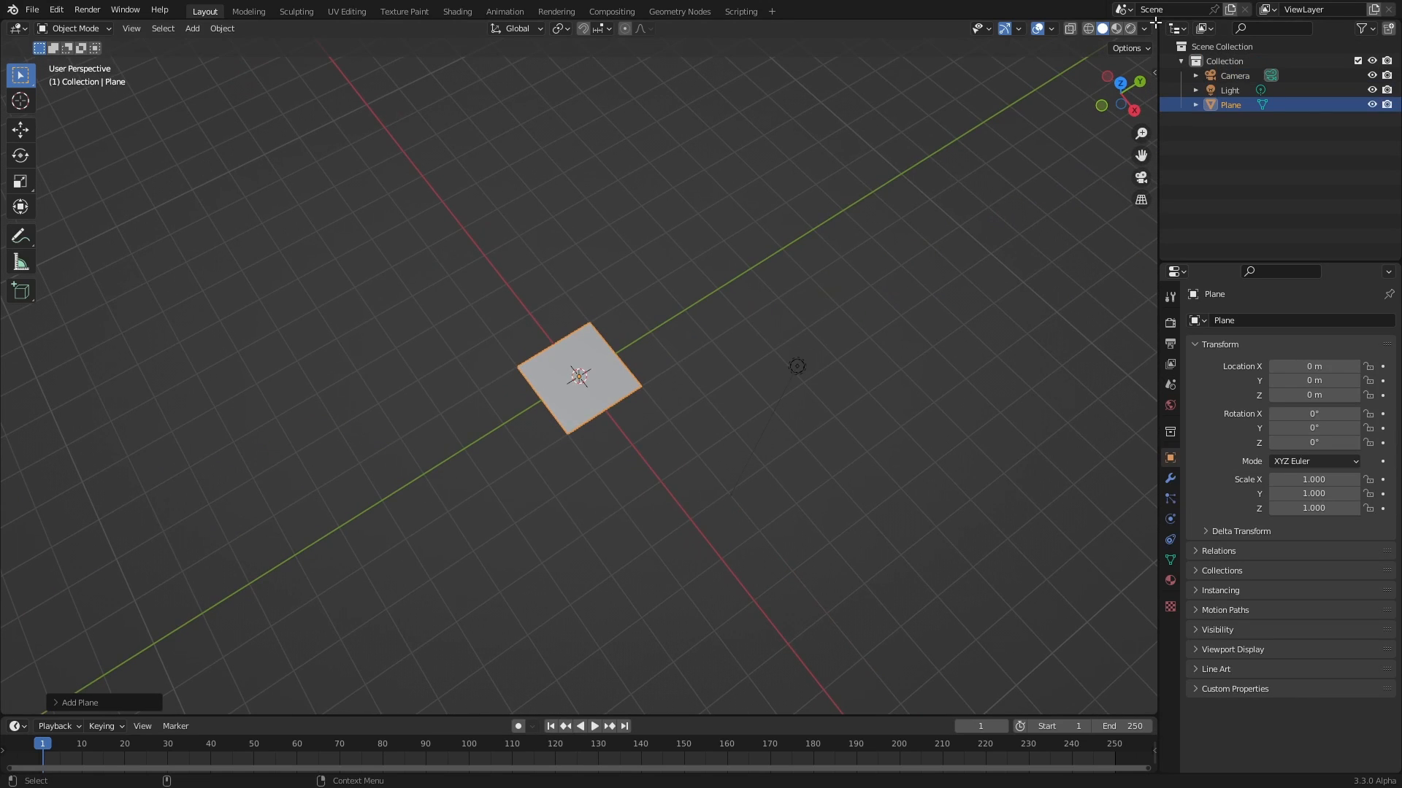
click(446, 28)
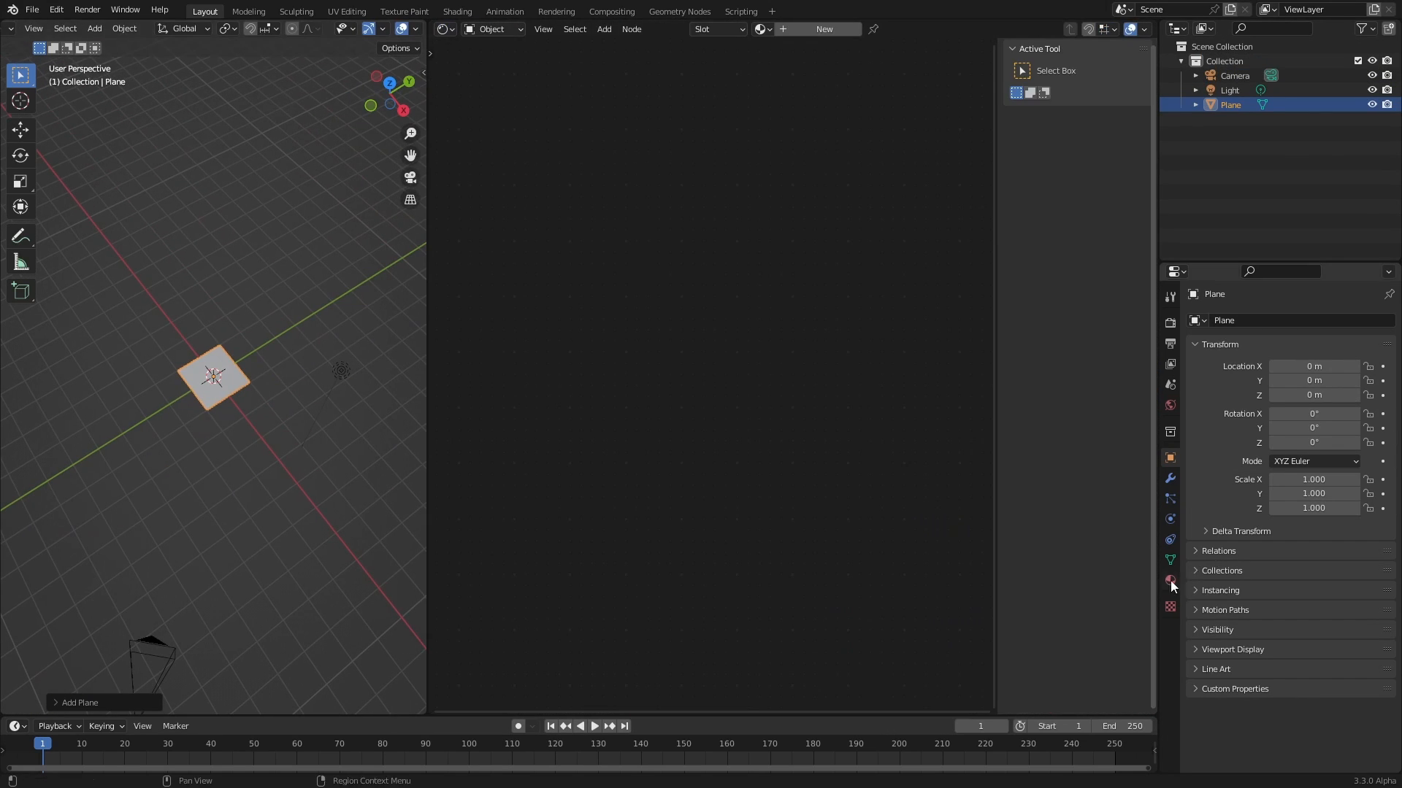
Create a material fed by Roughness01.jpg colour and search for a Texture Coordinate node
click(1170, 580)
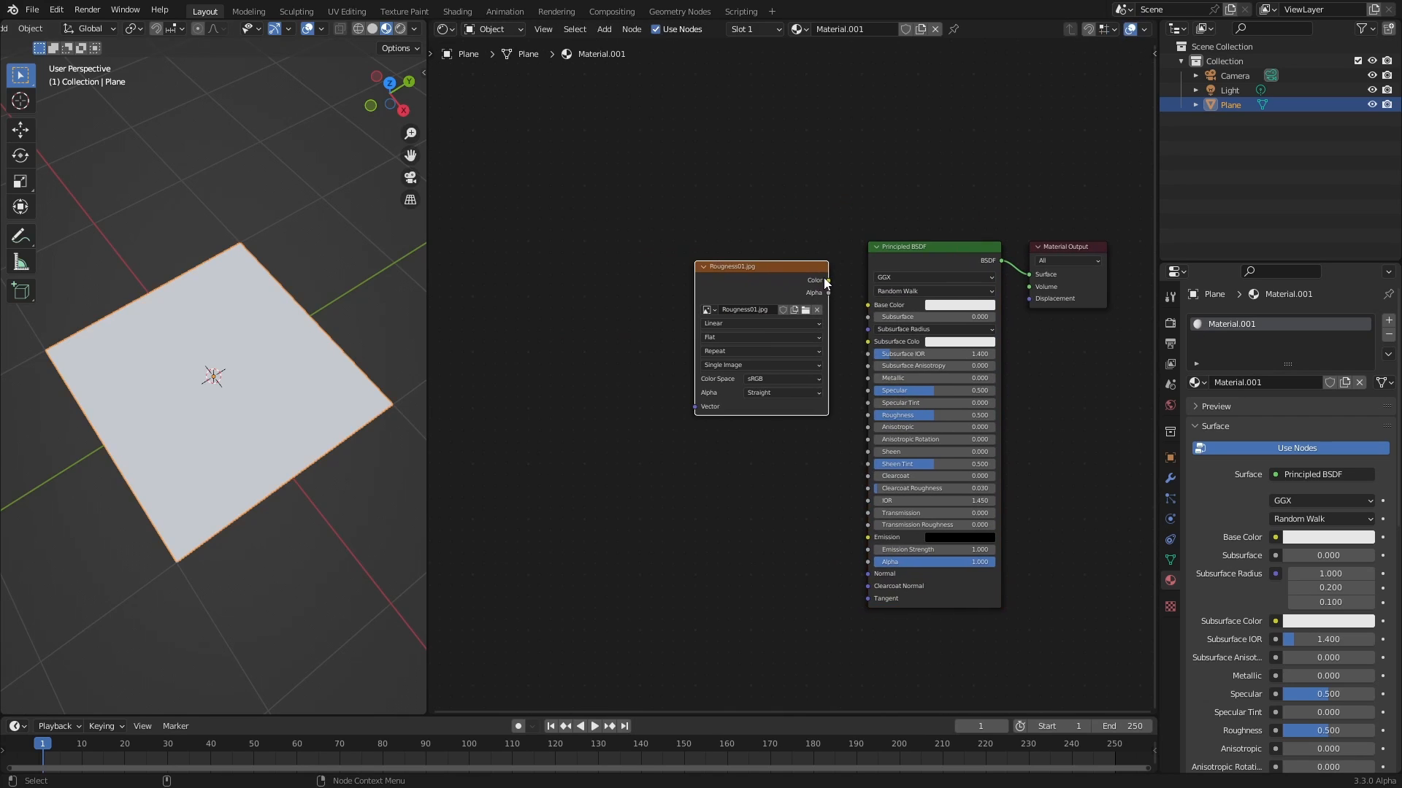
drag(827, 280, 867, 305)
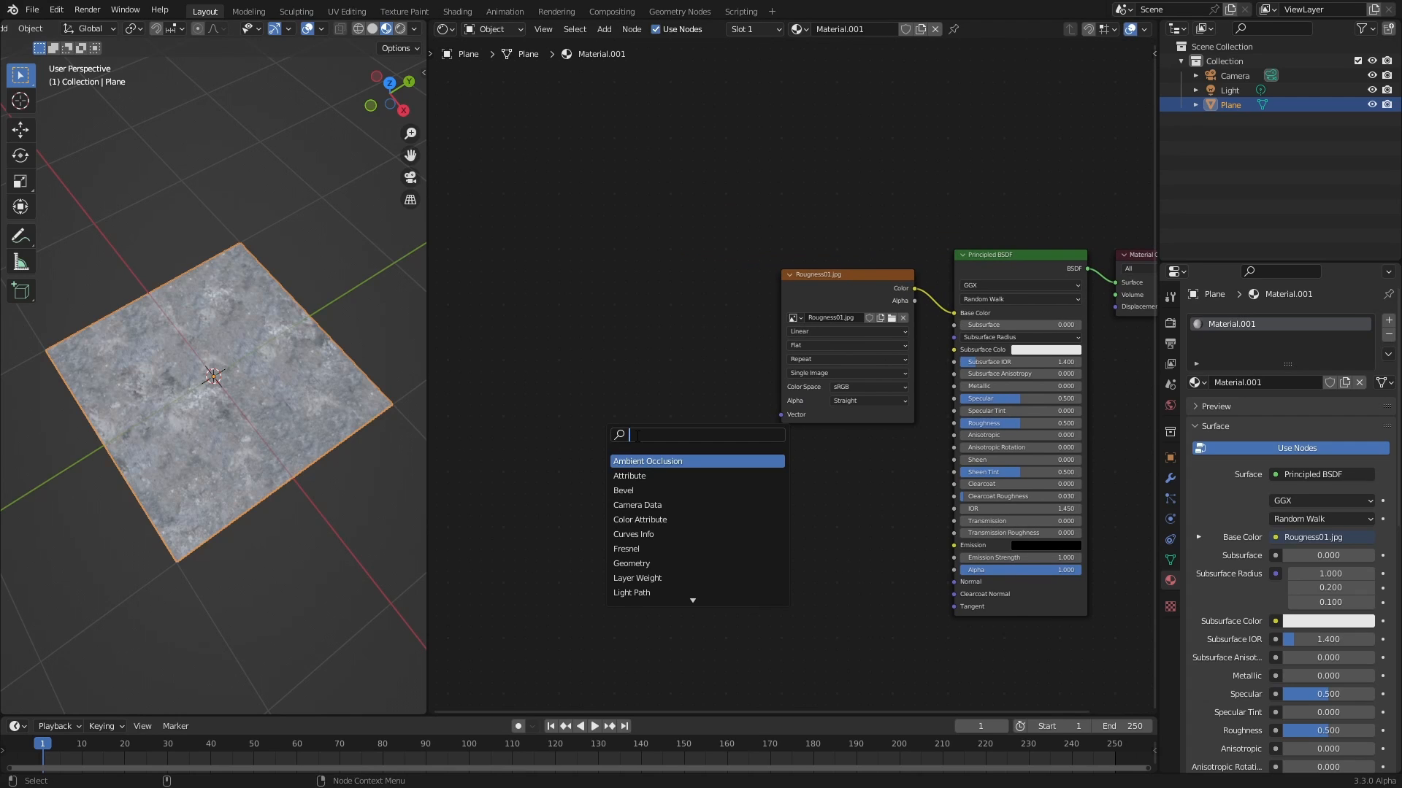
text(textur)
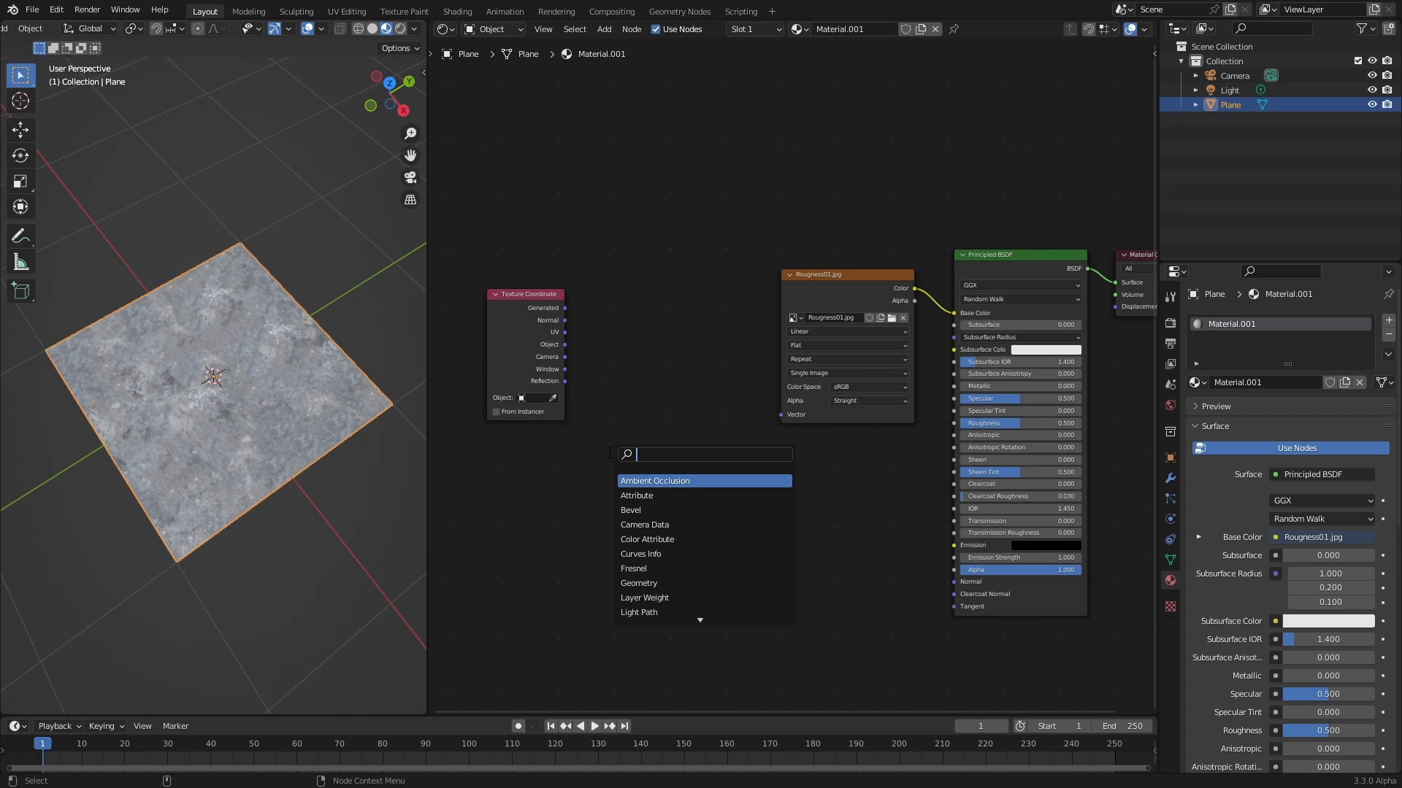
Insert a Mapping node (scale 5) between UV coordinates and the image, then orbit the tiled plane
text(mapping)
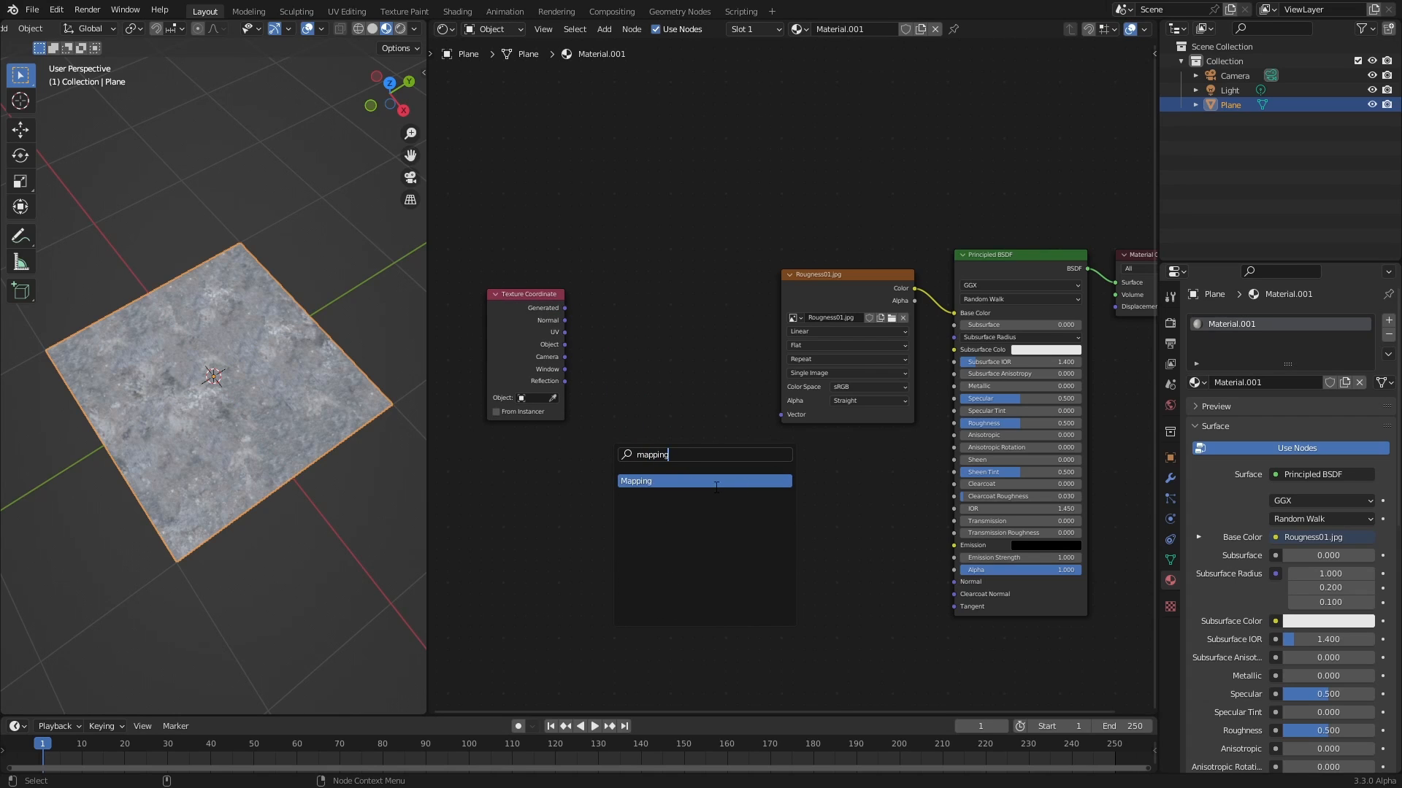
click(635, 481)
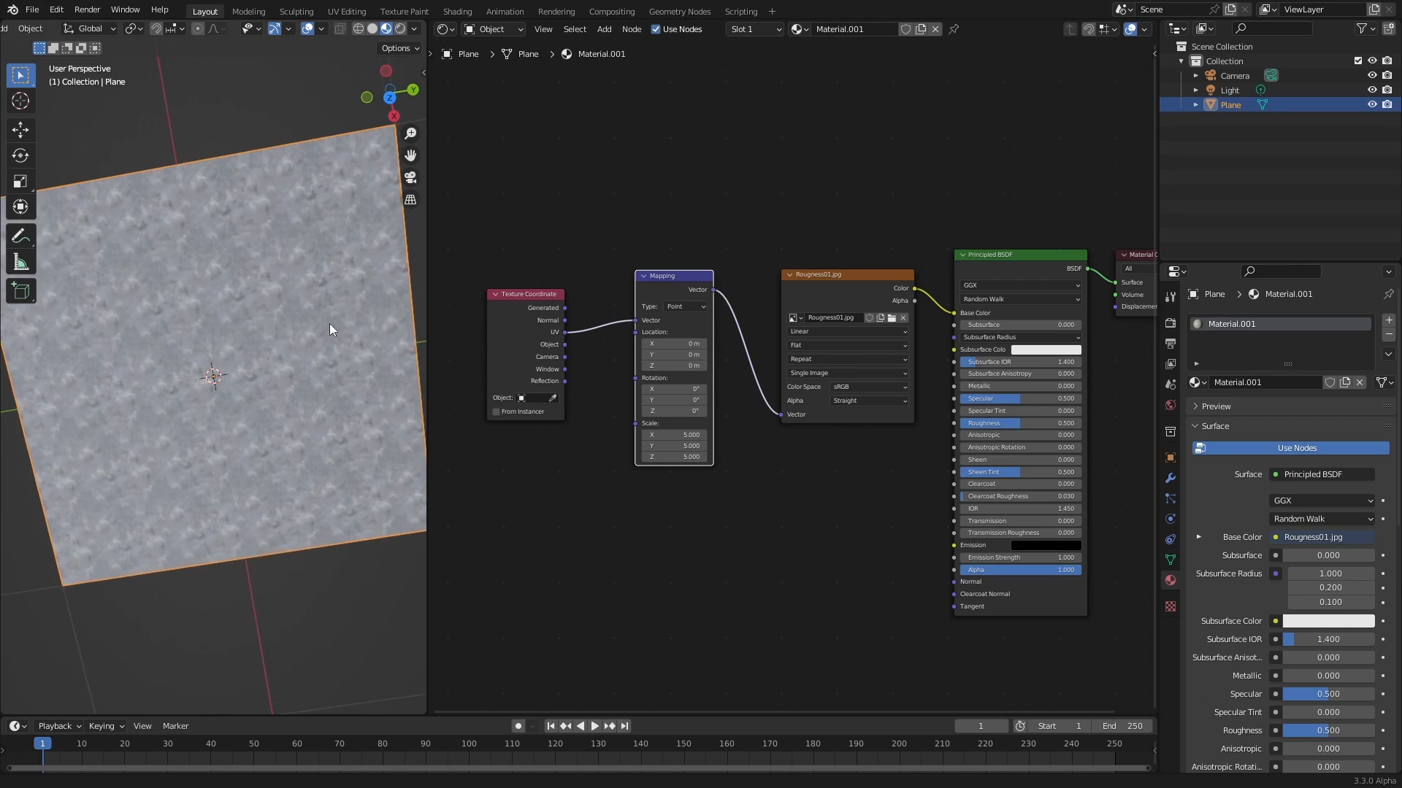
drag(331, 329, 242, 447)
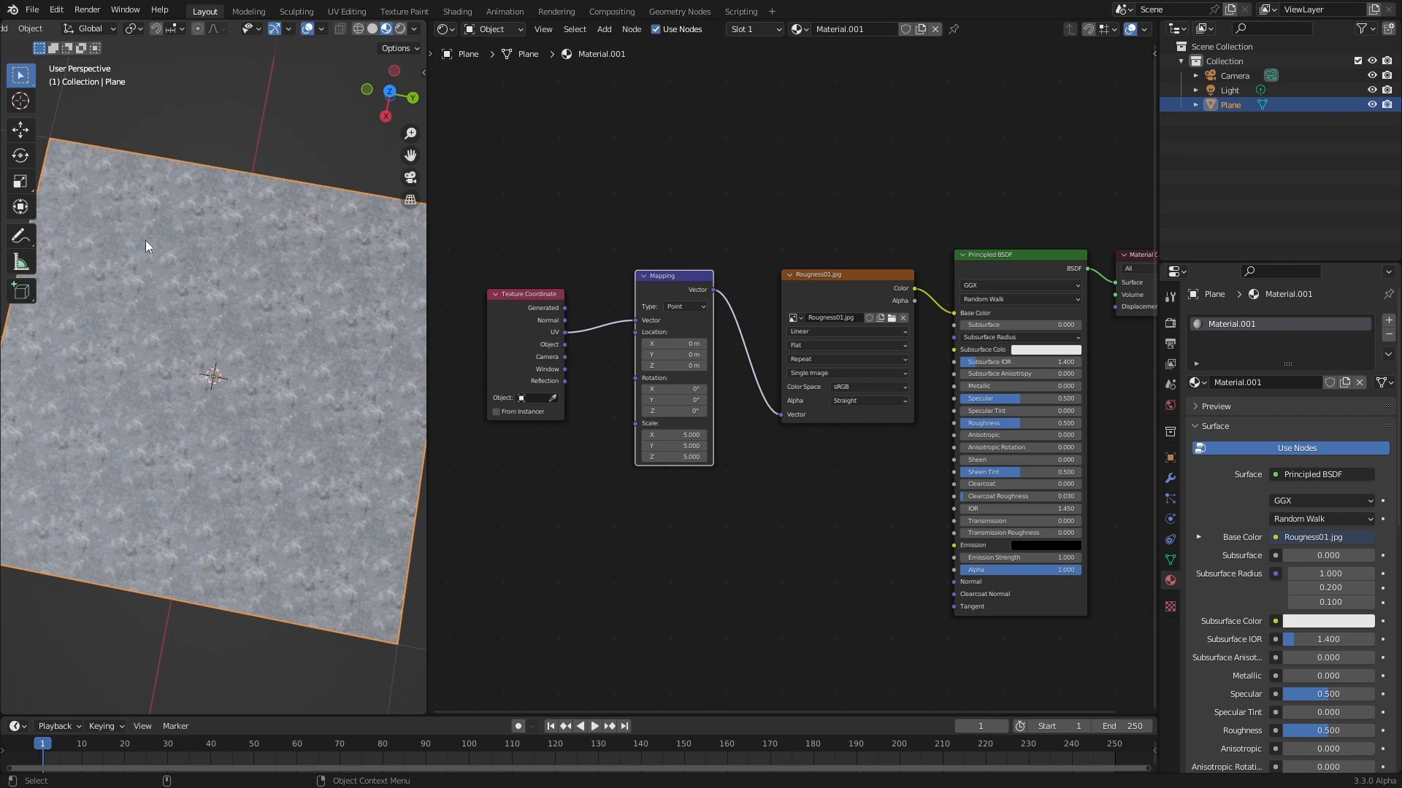
mouse_move(184, 469)
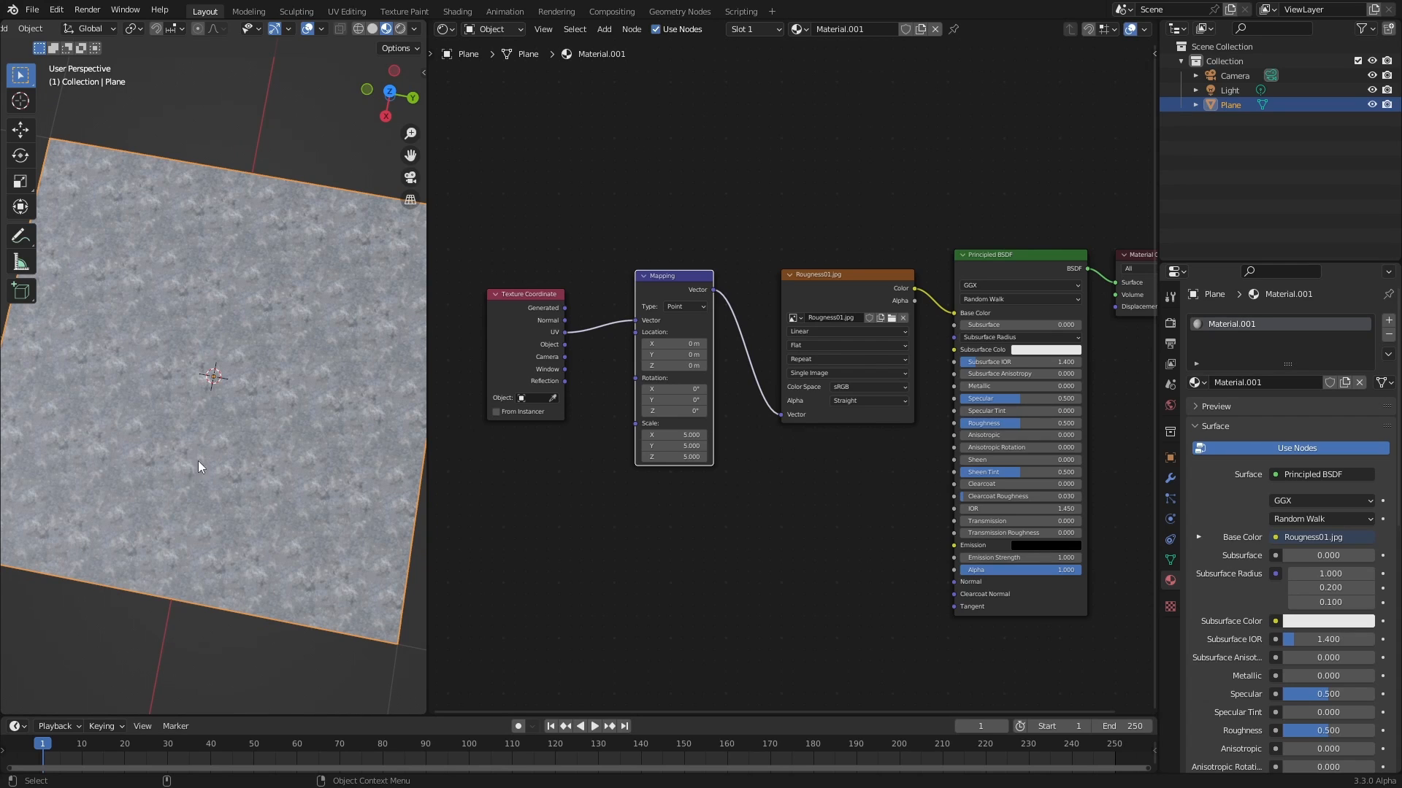
mouse_move(96, 450)
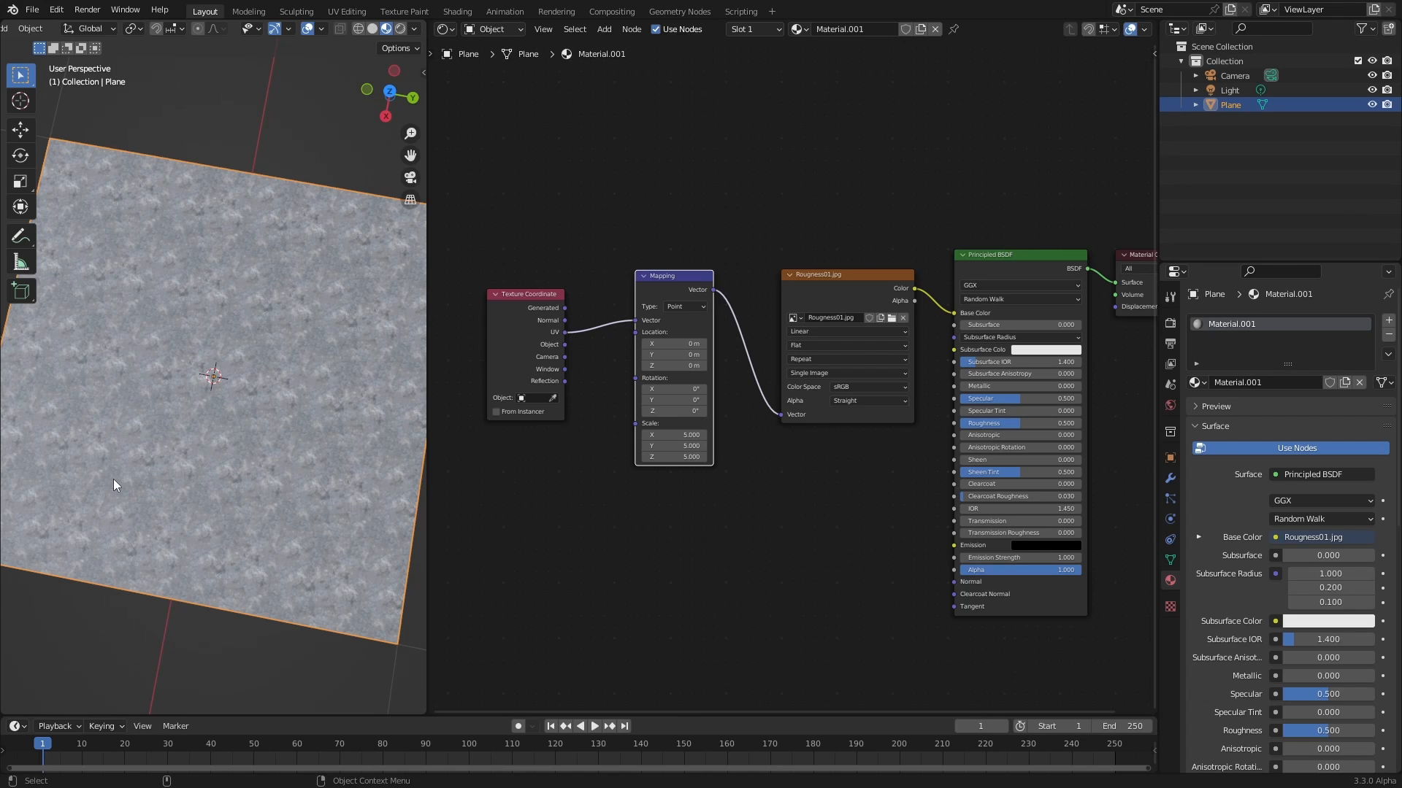
mouse_move(126, 488)
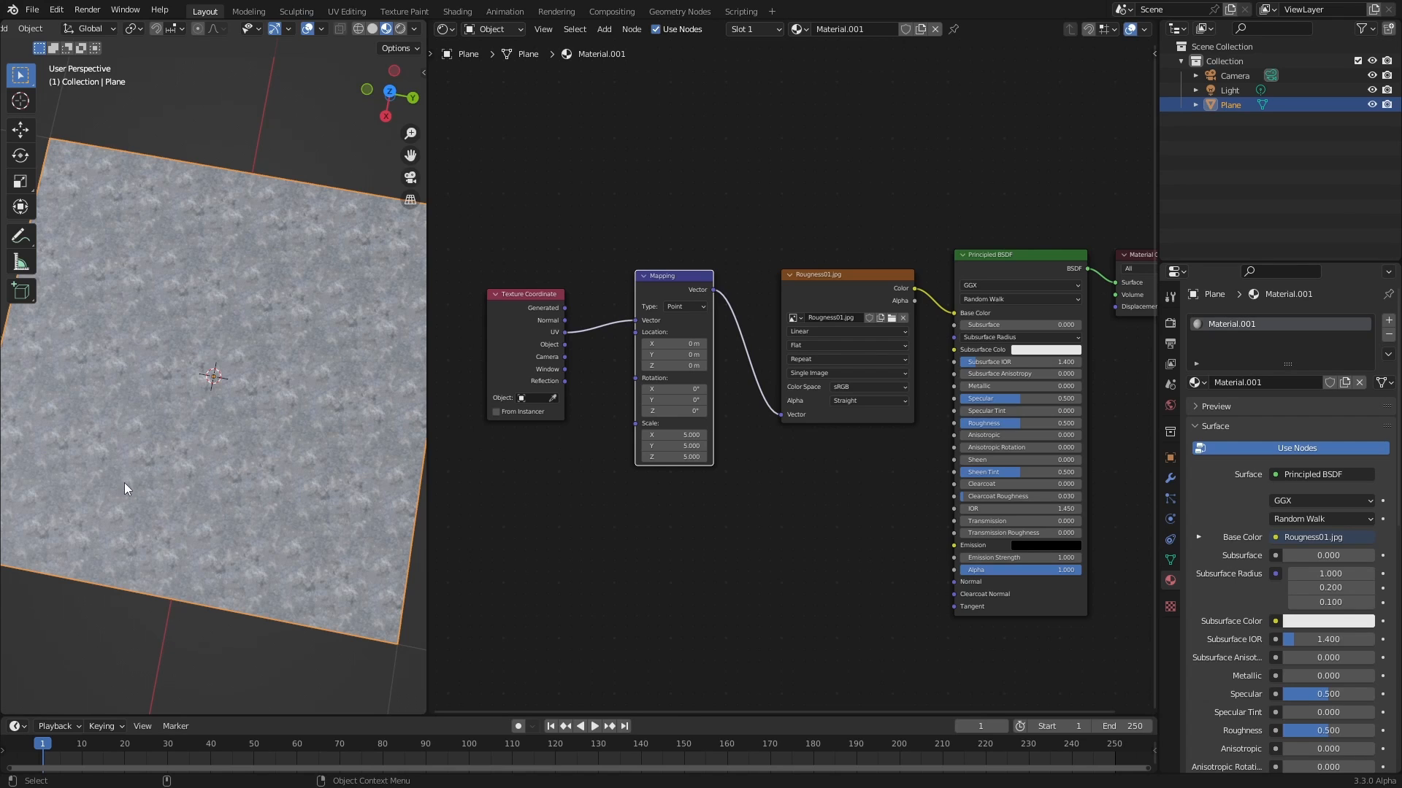
mouse_move(162, 479)
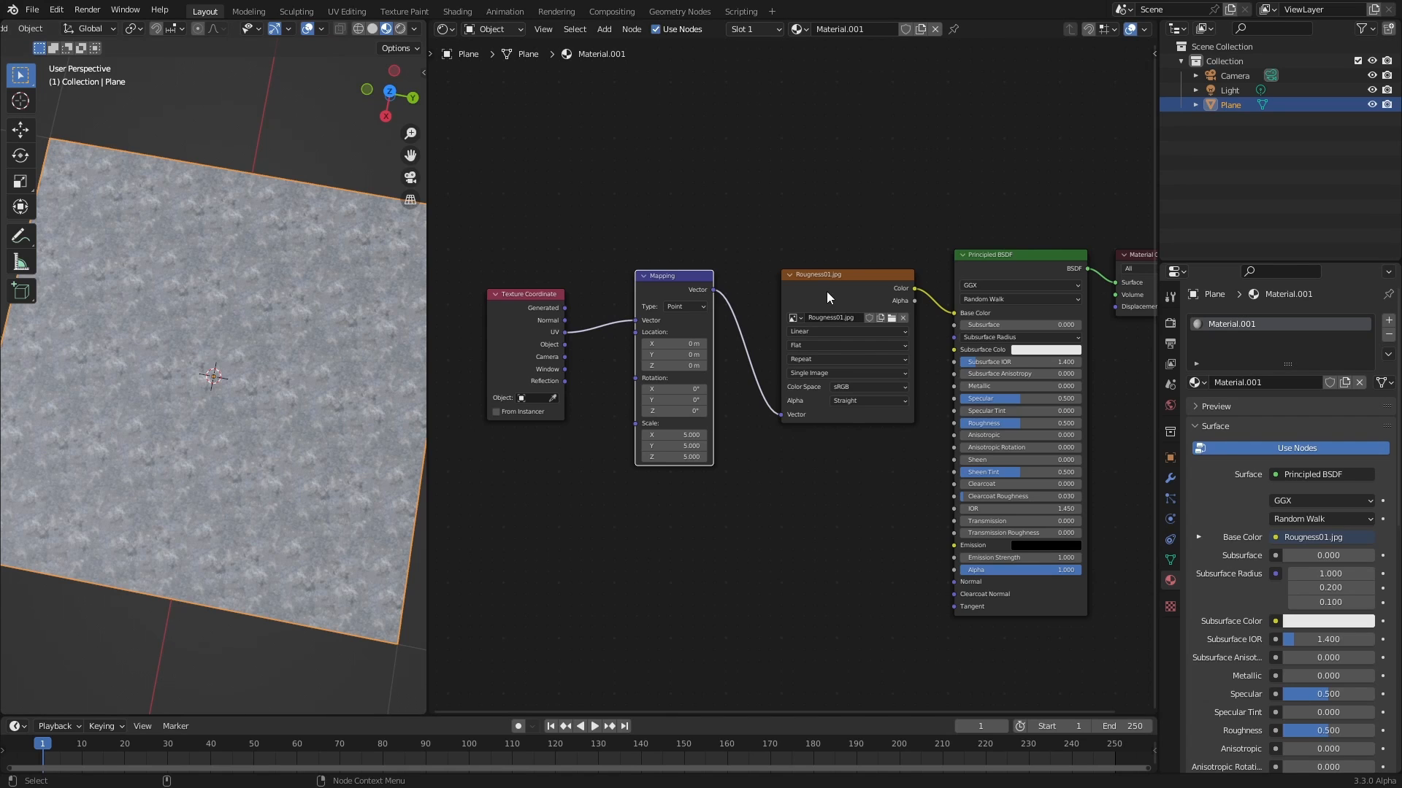
mouse_move(749, 534)
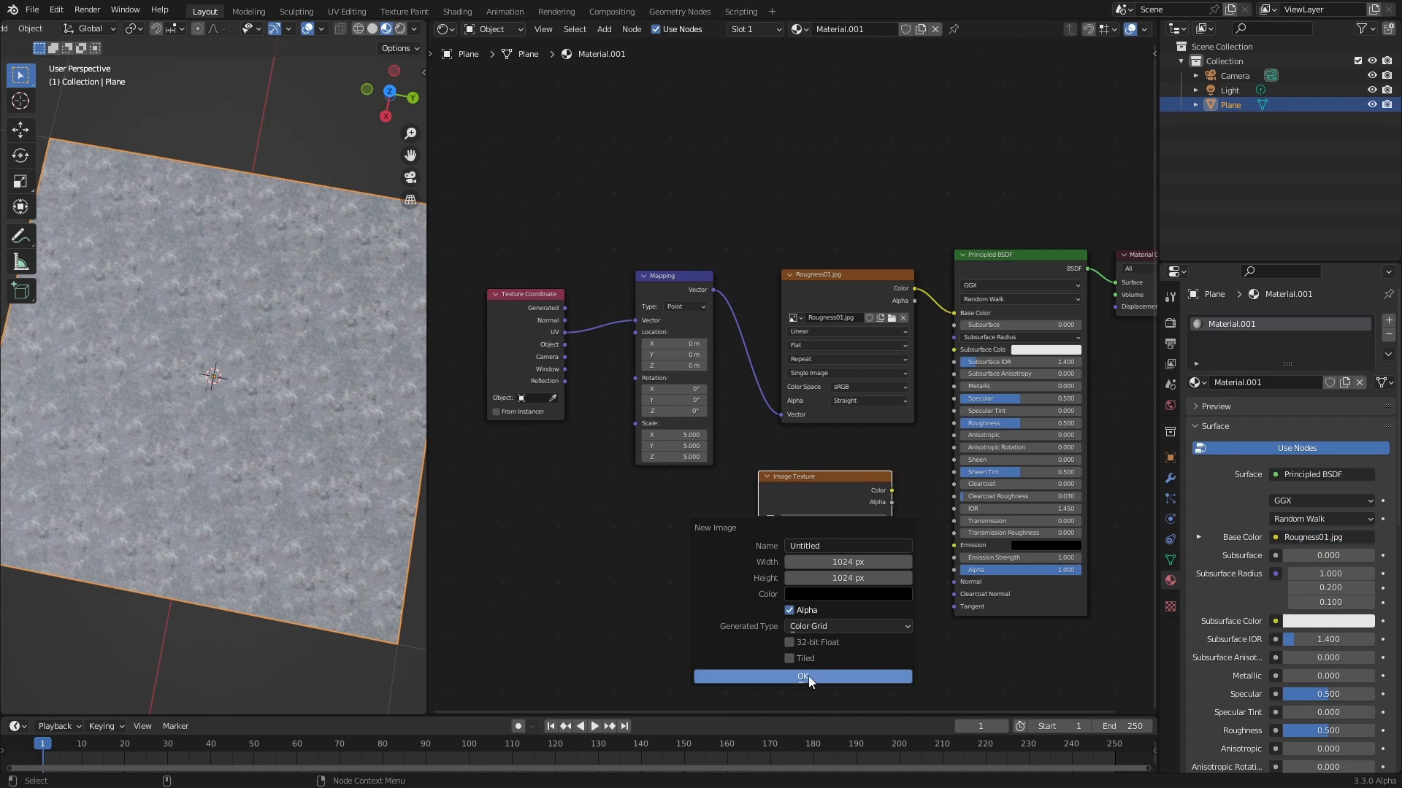
Generate a Color Grid image feeding Base Color and box-select the old texture nodes
click(801, 677)
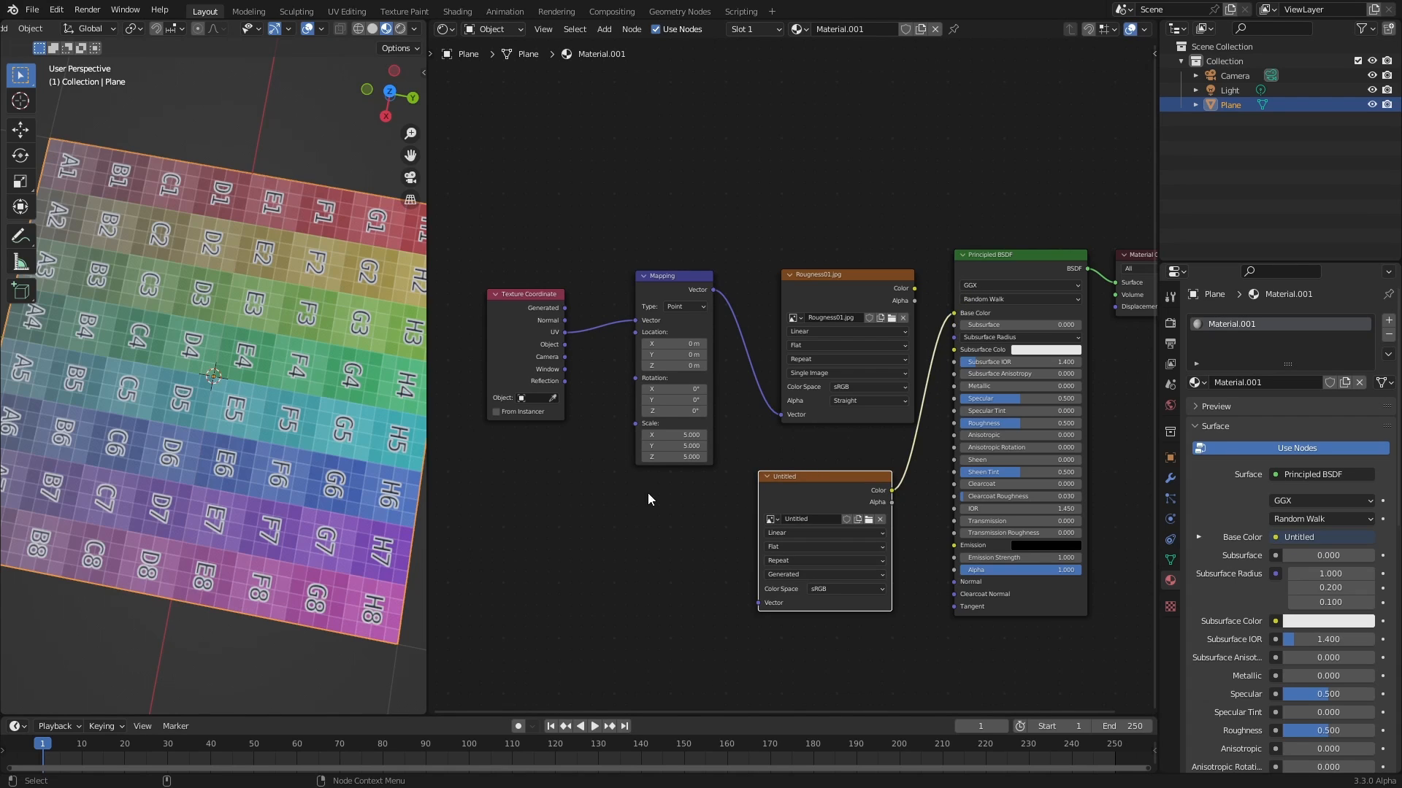
drag(223, 357, 215, 340)
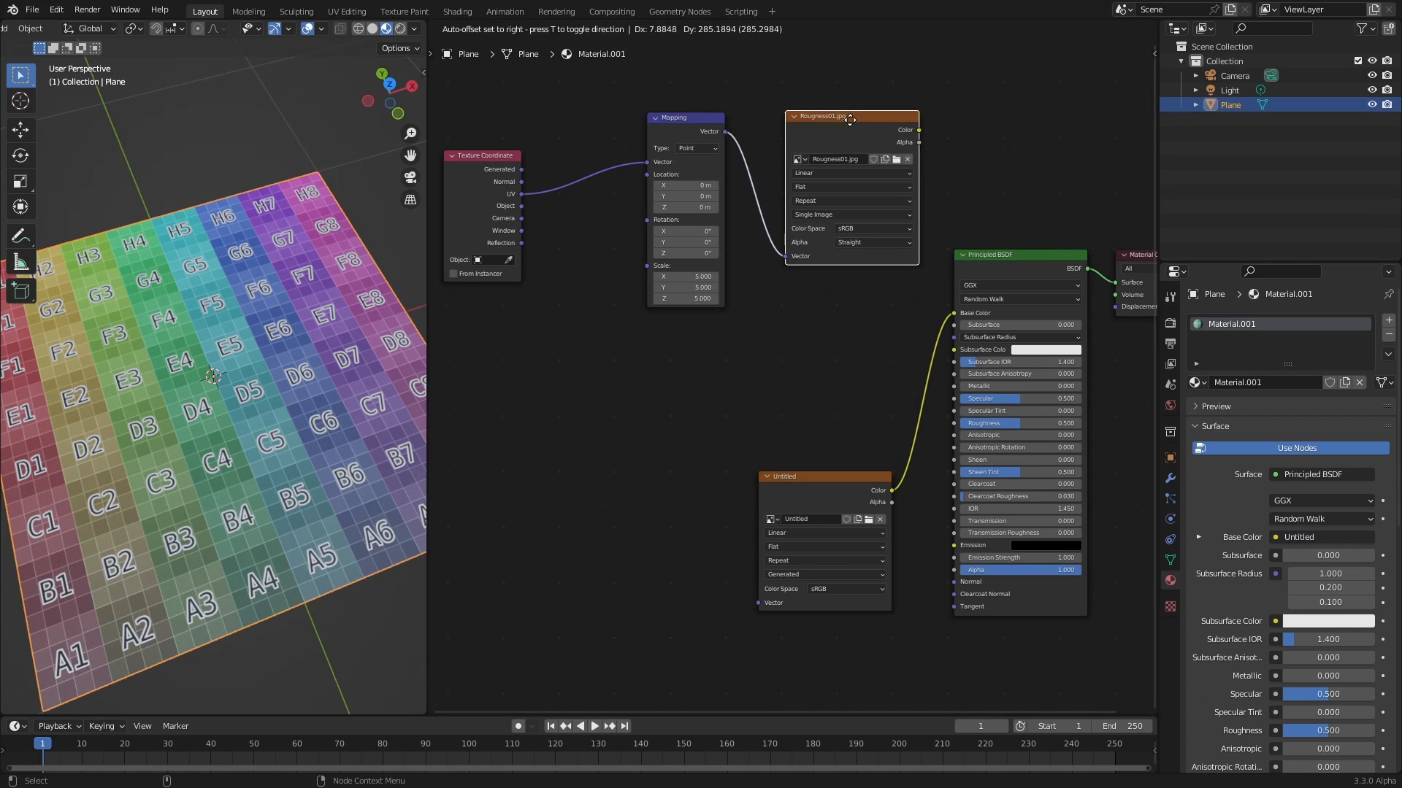
Move old nodes aside and add a Vector Math node set to Multiply on the UVs
drag(481, 154, 526, 422)
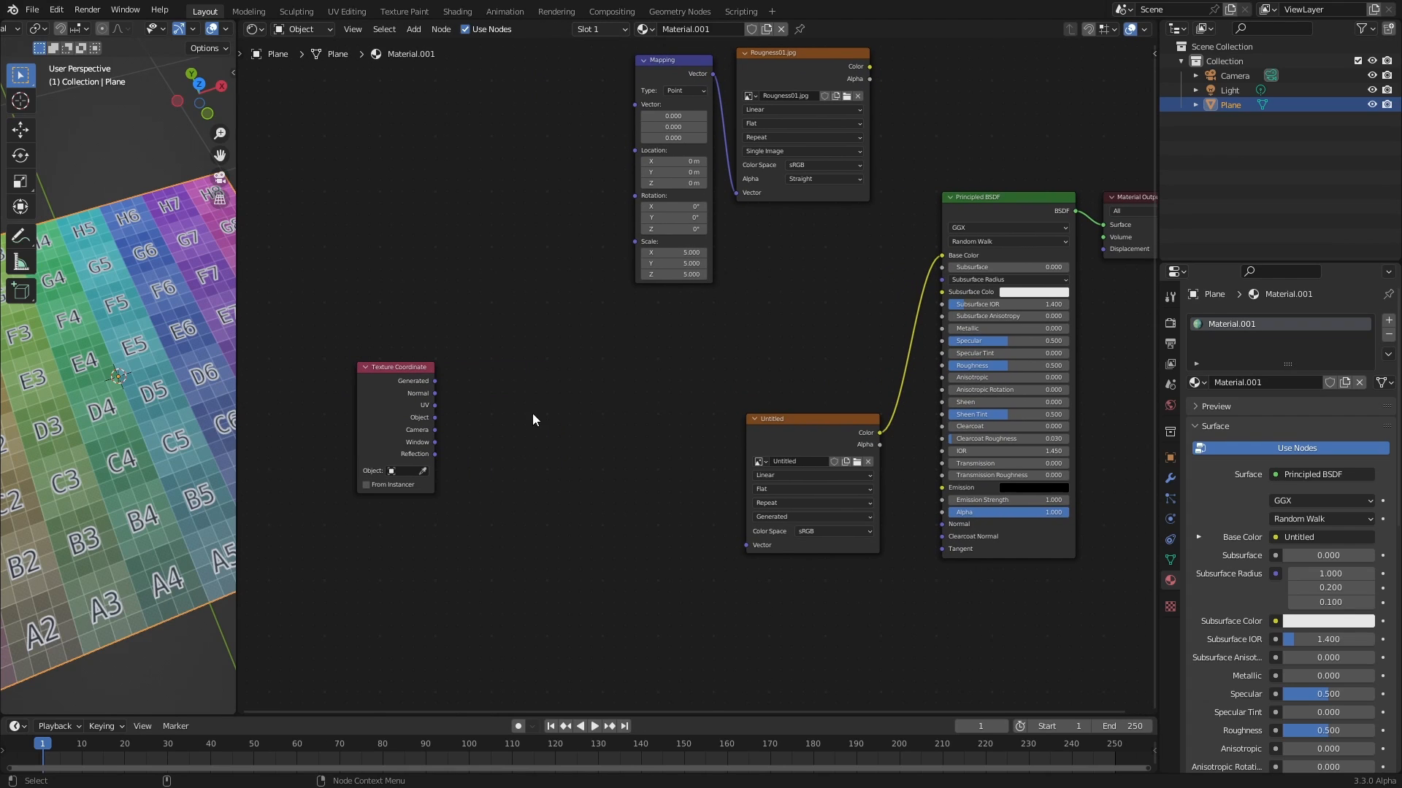
click(533, 419)
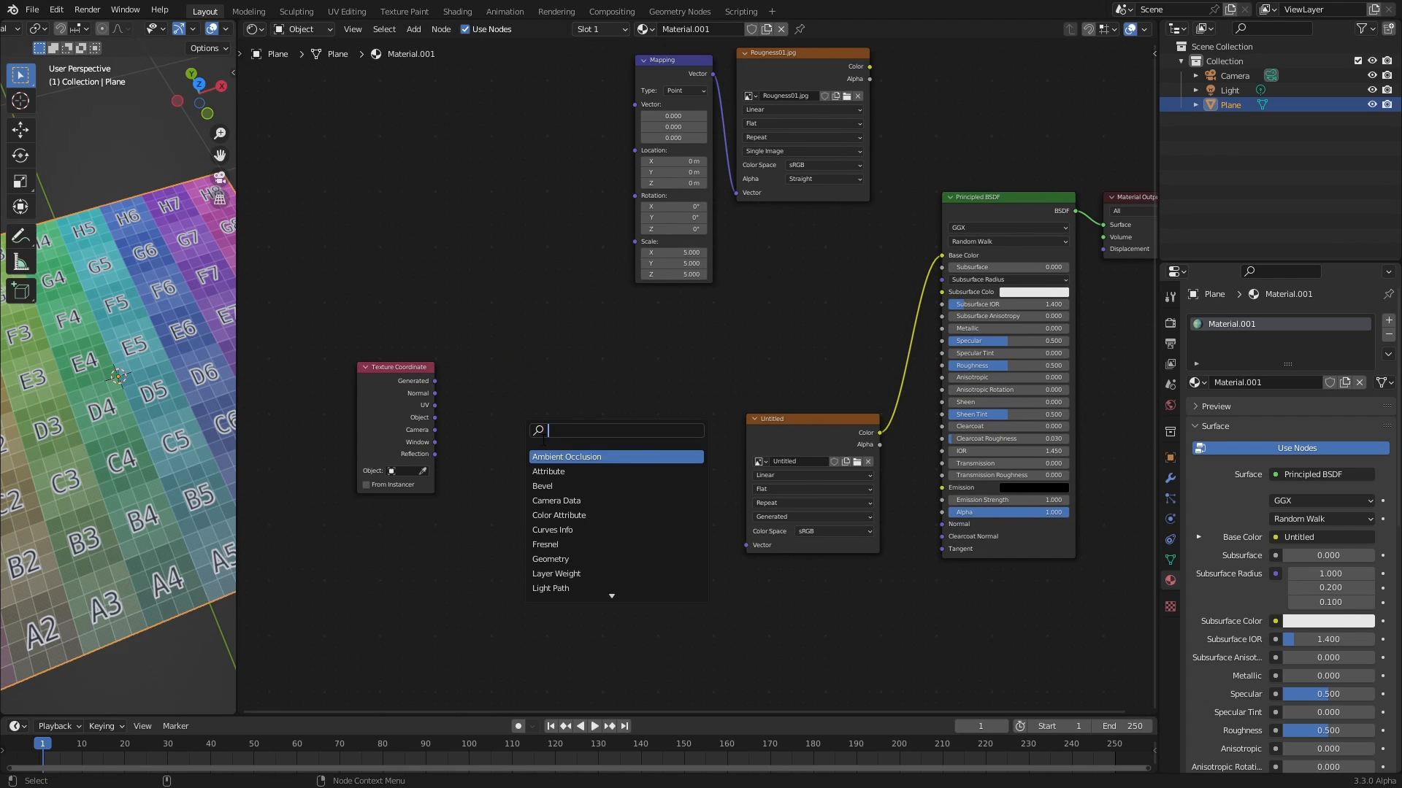
text(ve)
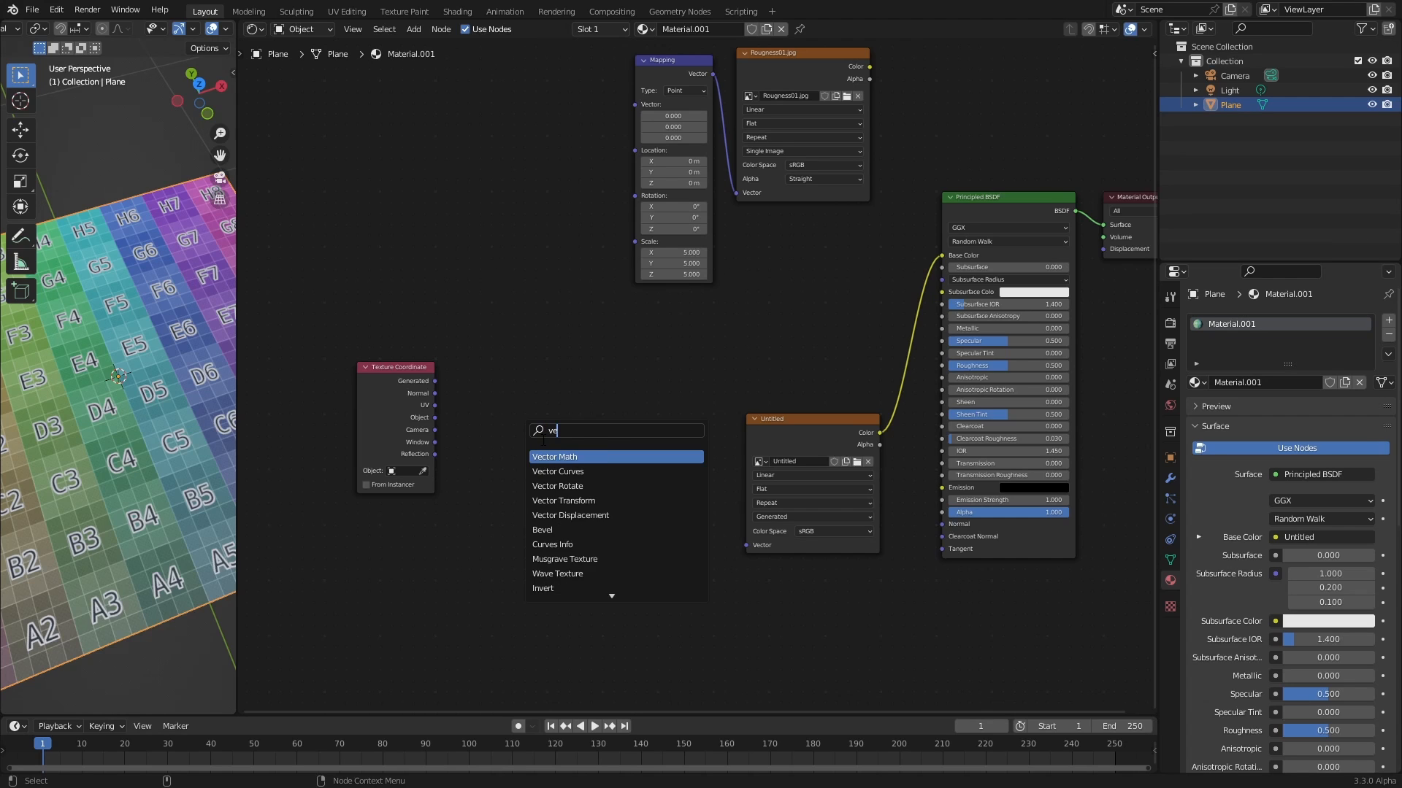
click(554, 456)
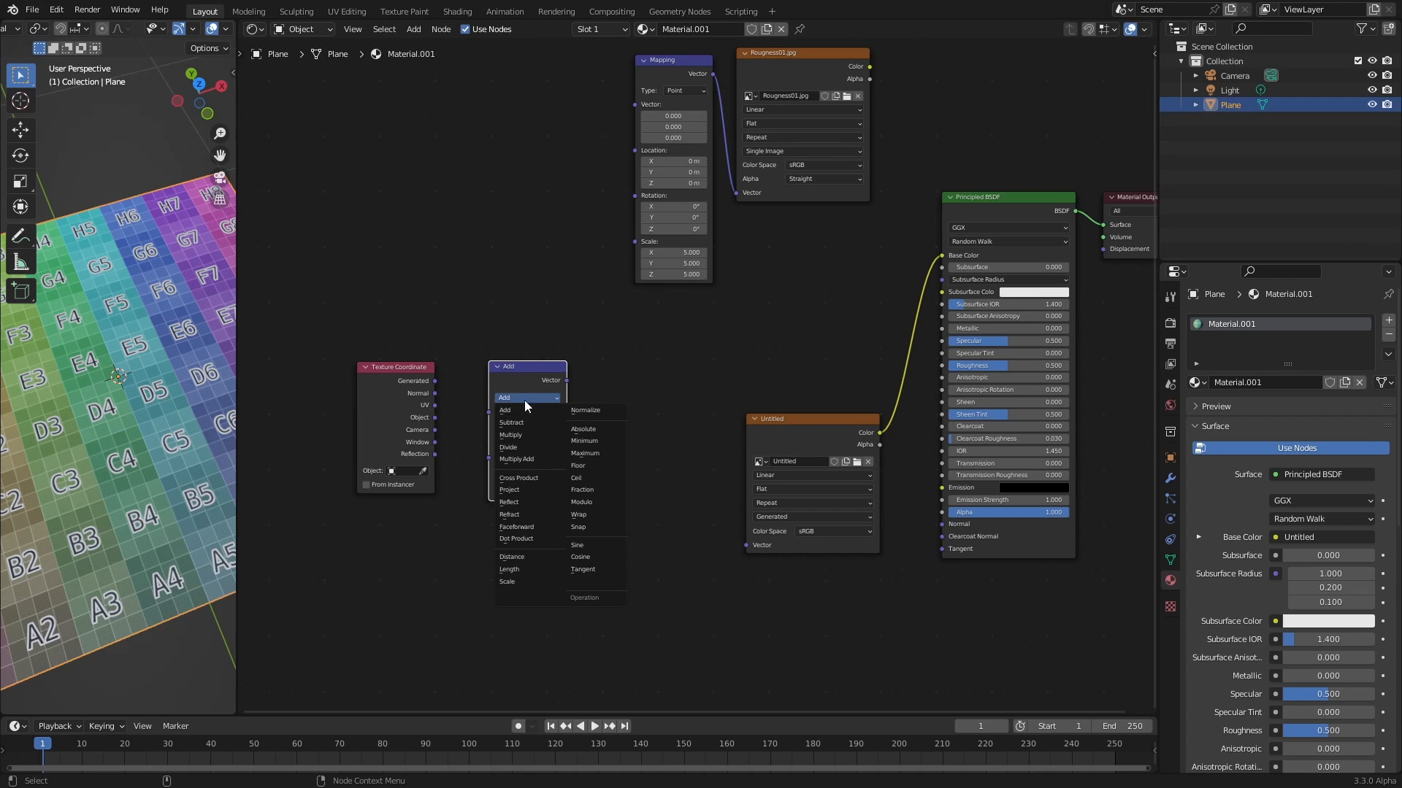
click(509, 435)
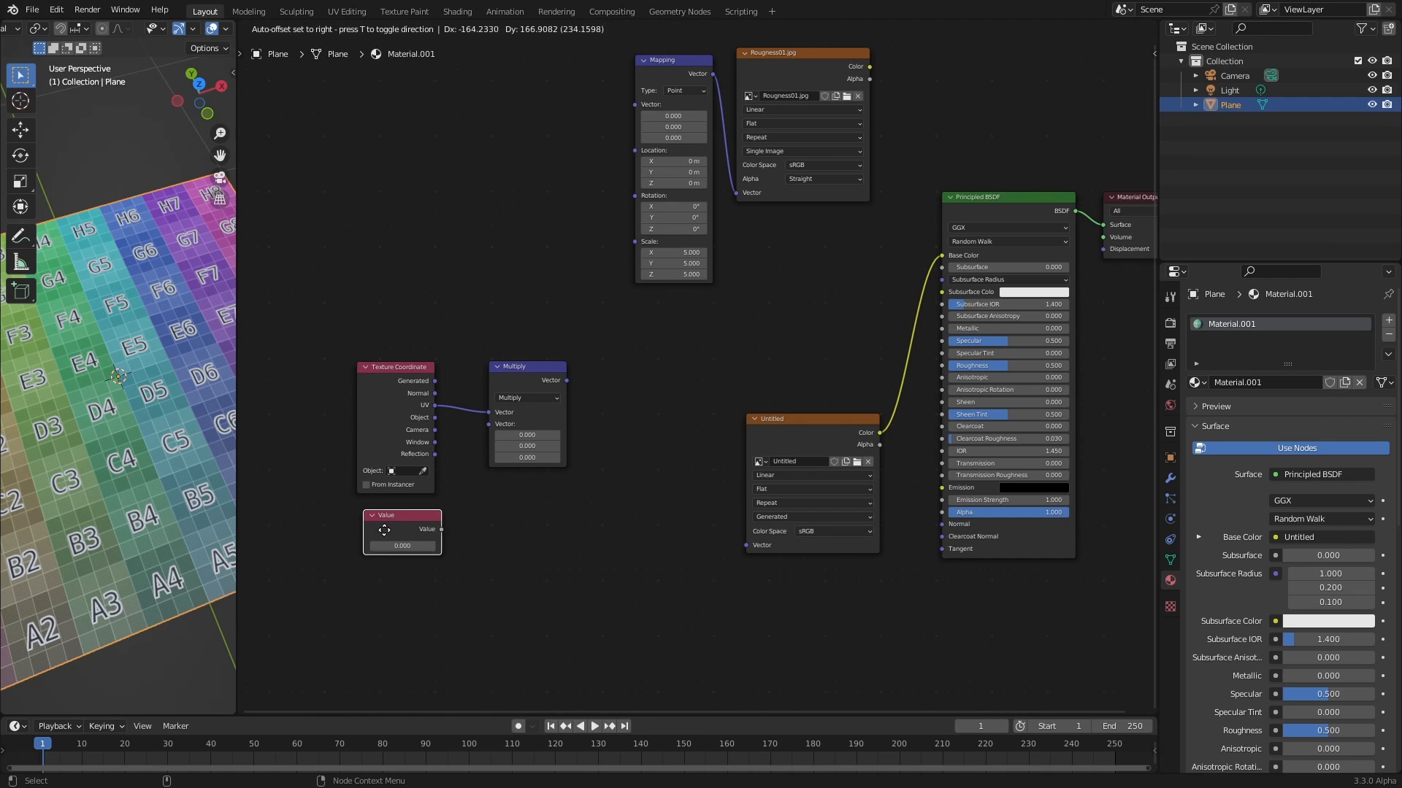
Wire the Value into Multiply and raise it to 0.2 so the plane shows a UV gradient
drag(439, 528, 489, 429)
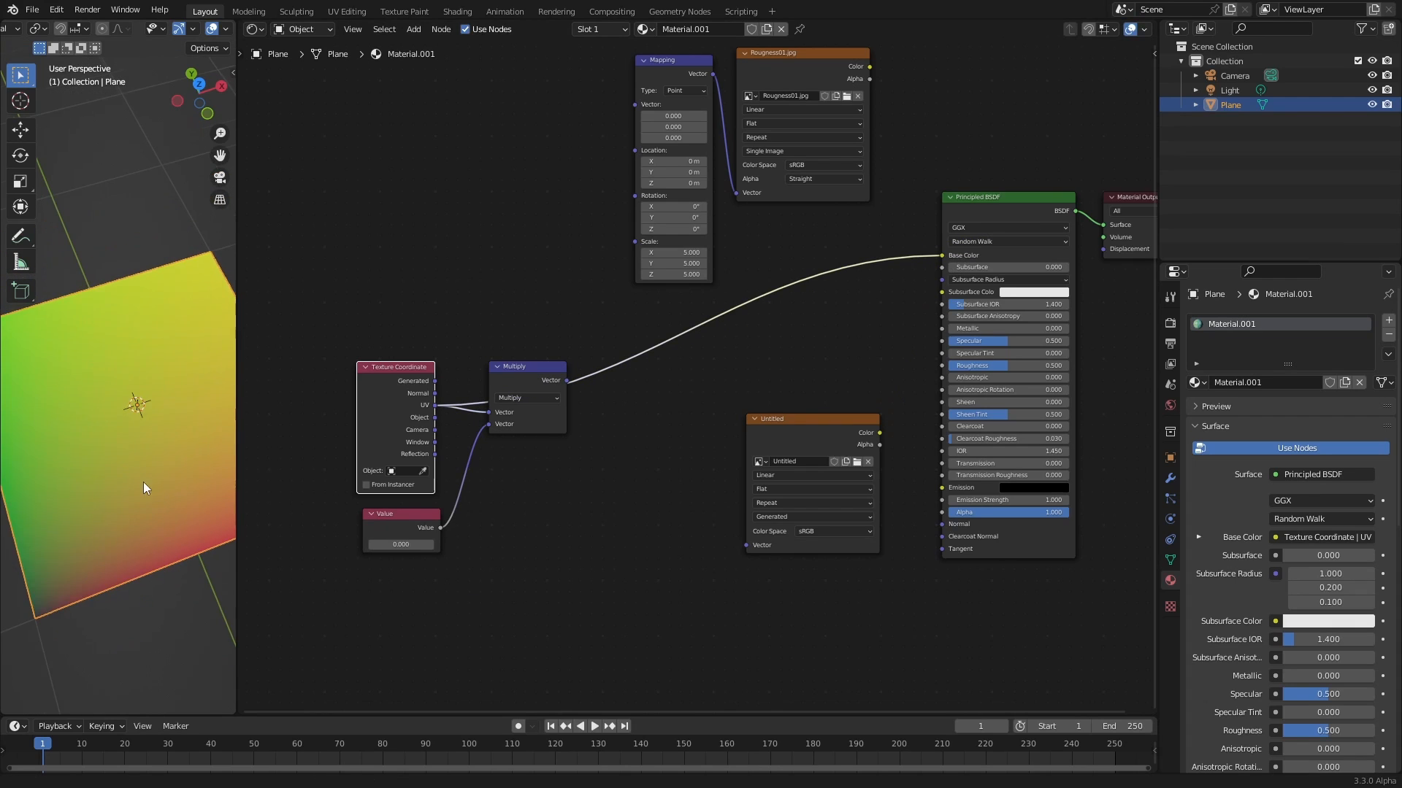
drag(143, 487, 115, 525)
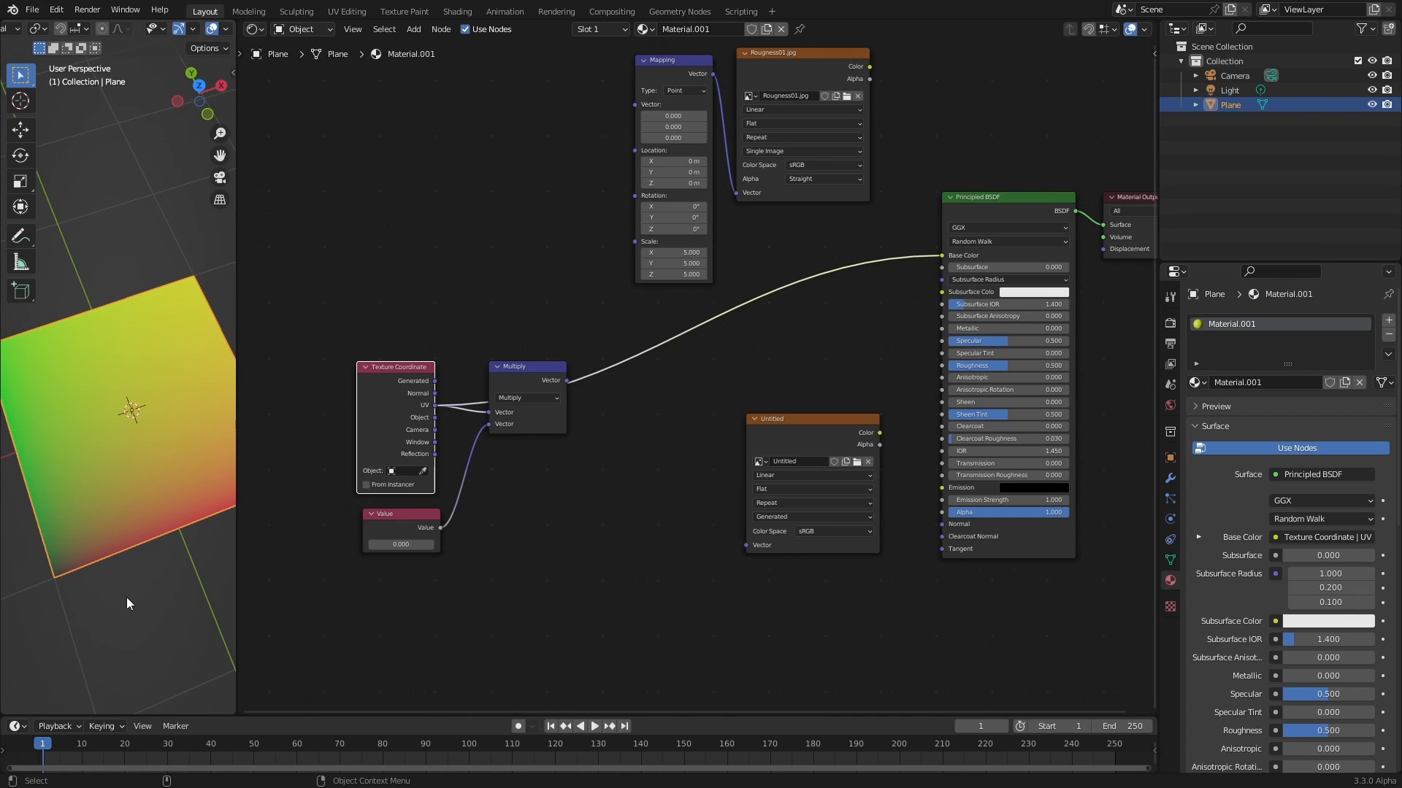
mouse_move(60, 596)
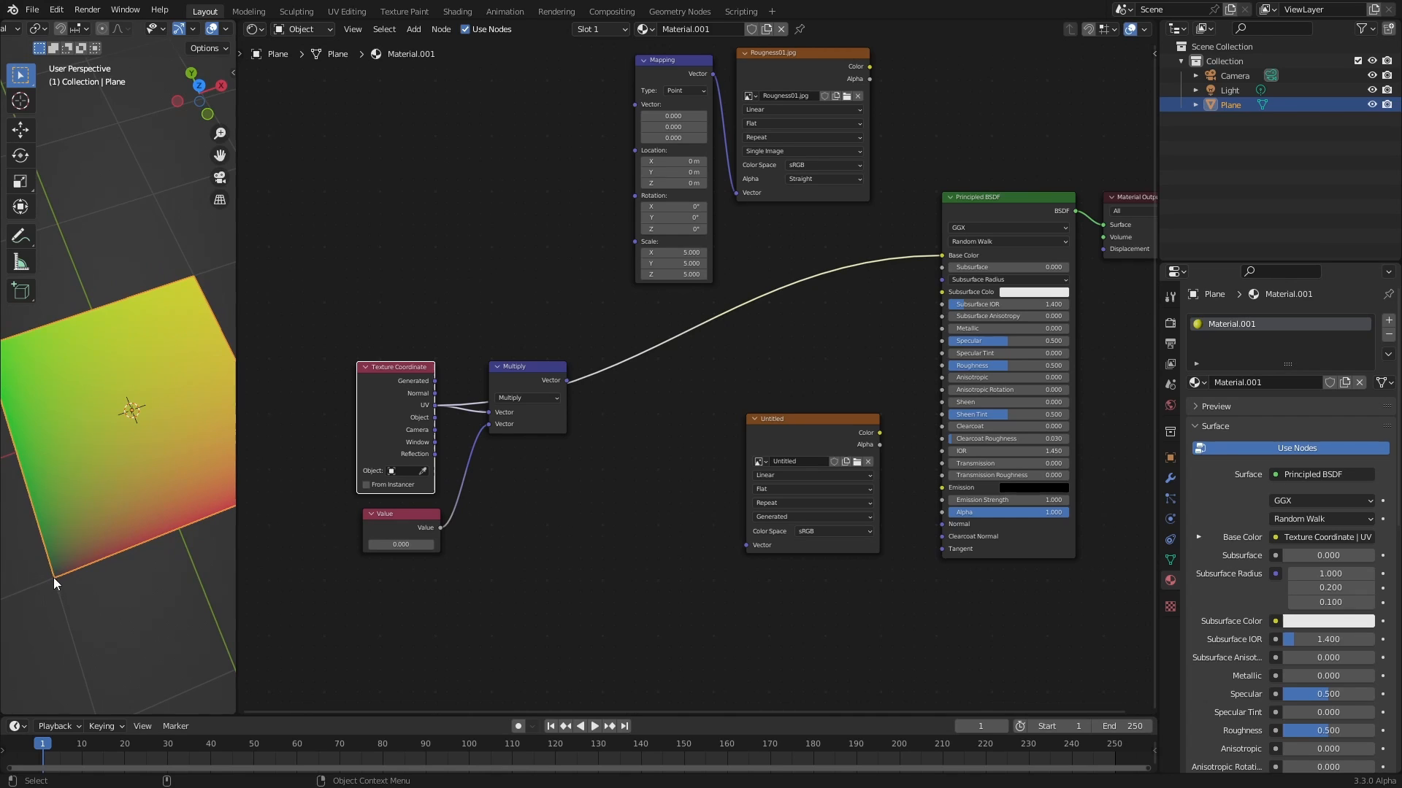
mouse_move(195, 284)
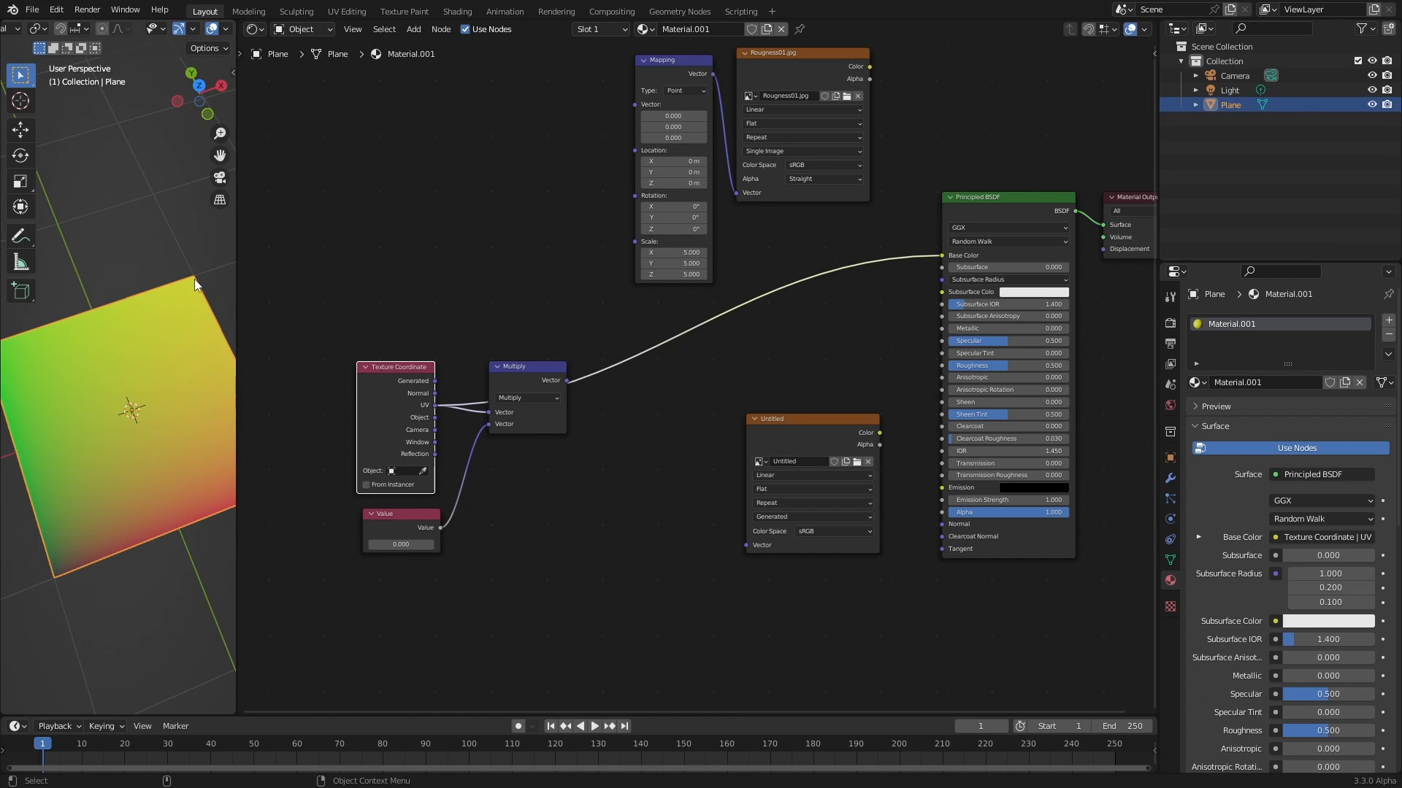
mouse_move(187, 294)
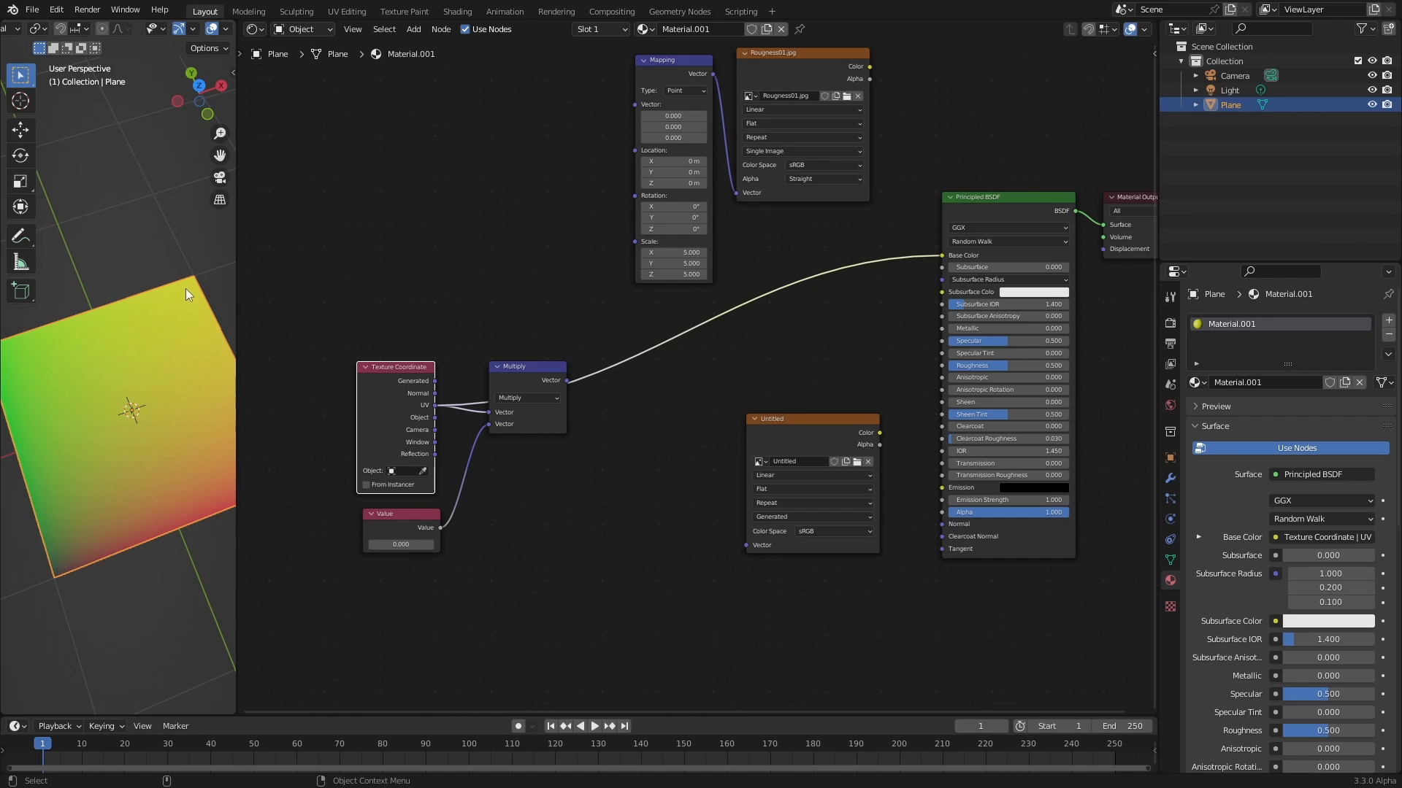
mouse_move(176, 378)
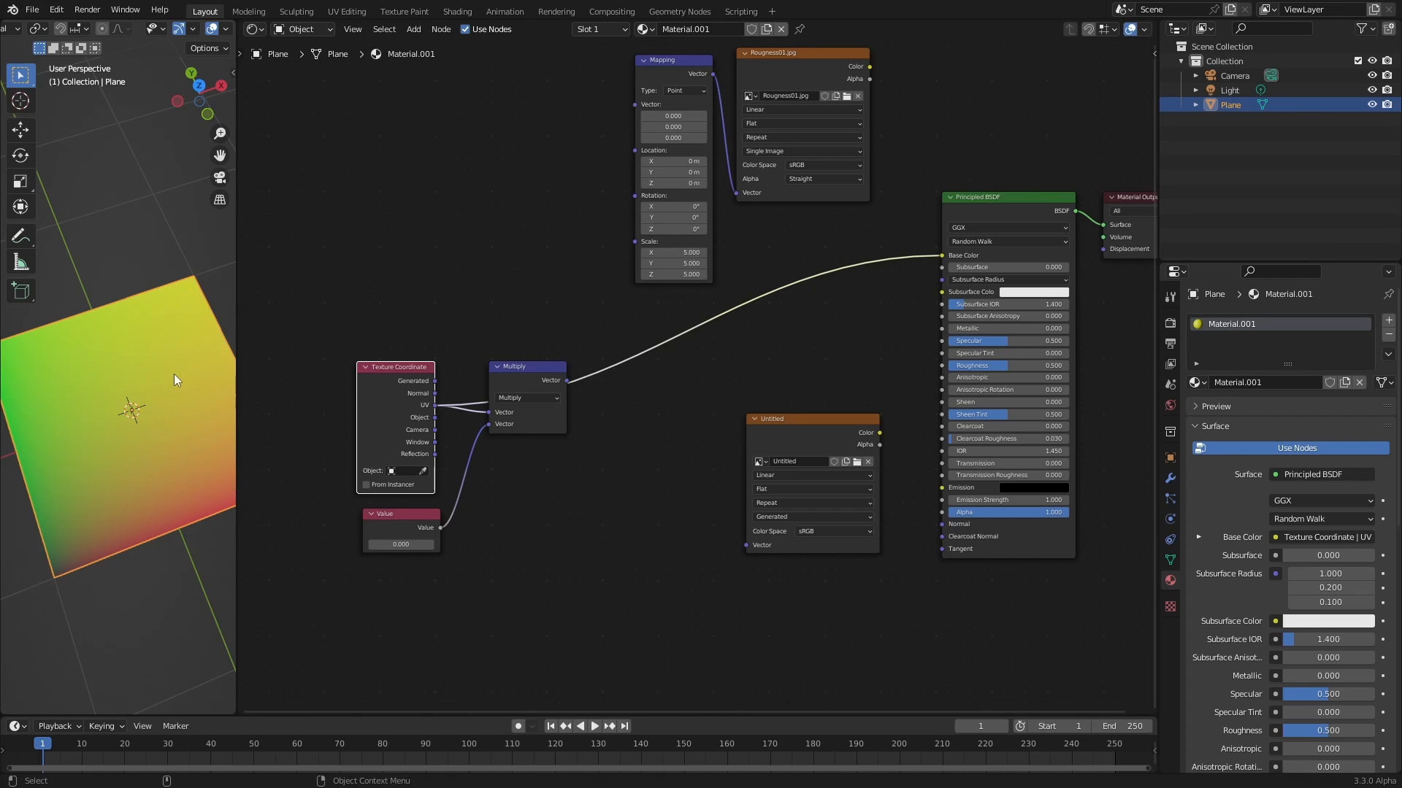
mouse_move(165, 391)
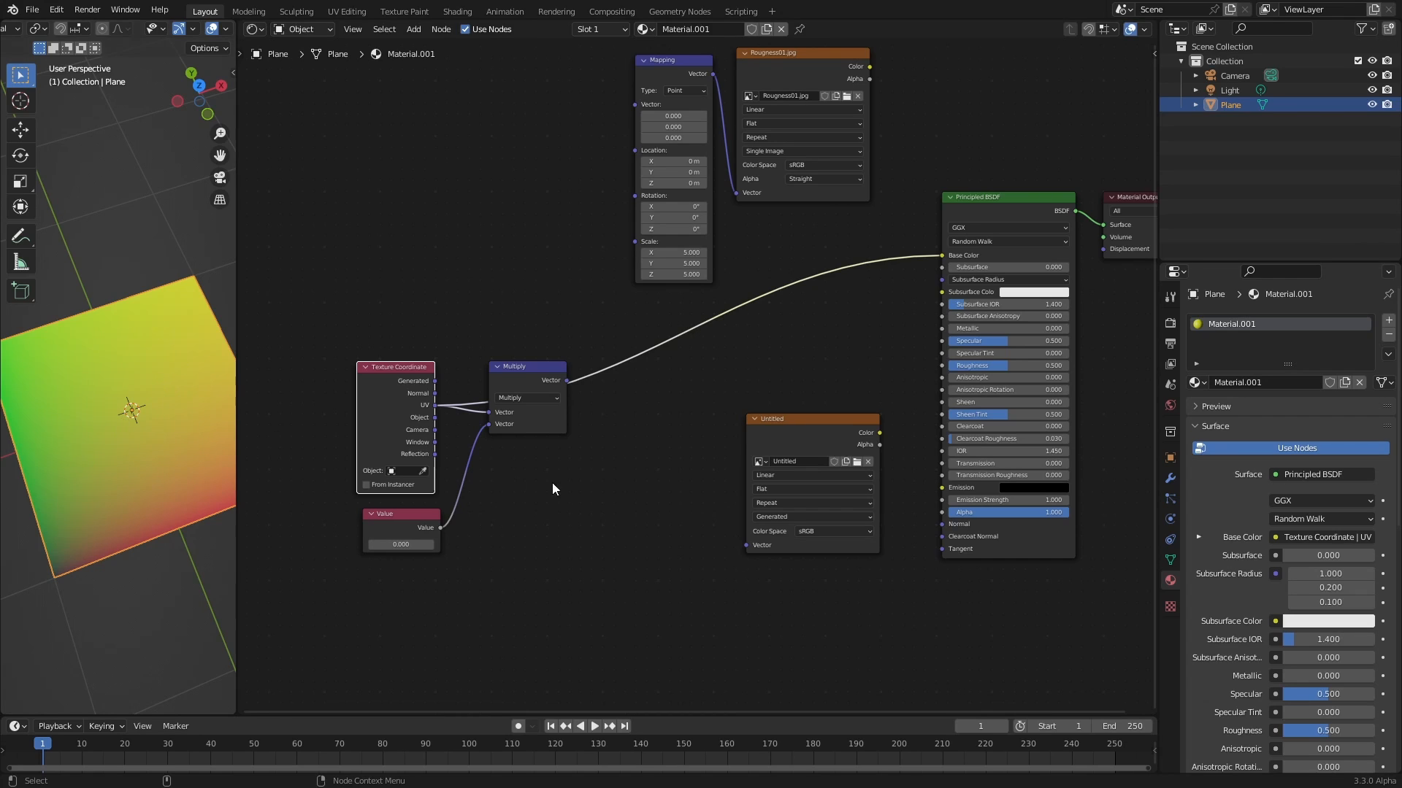
mouse_move(562, 390)
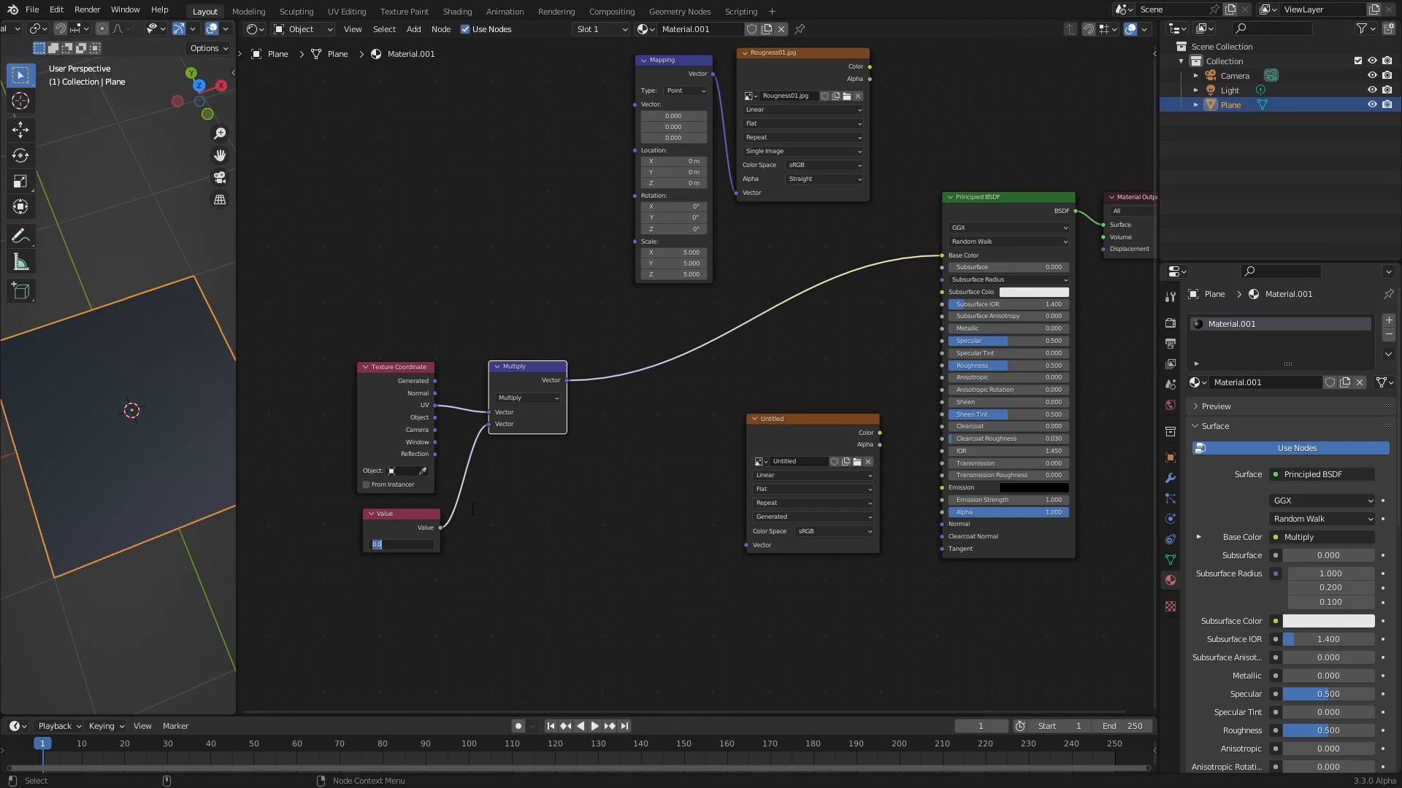
text(5.000)
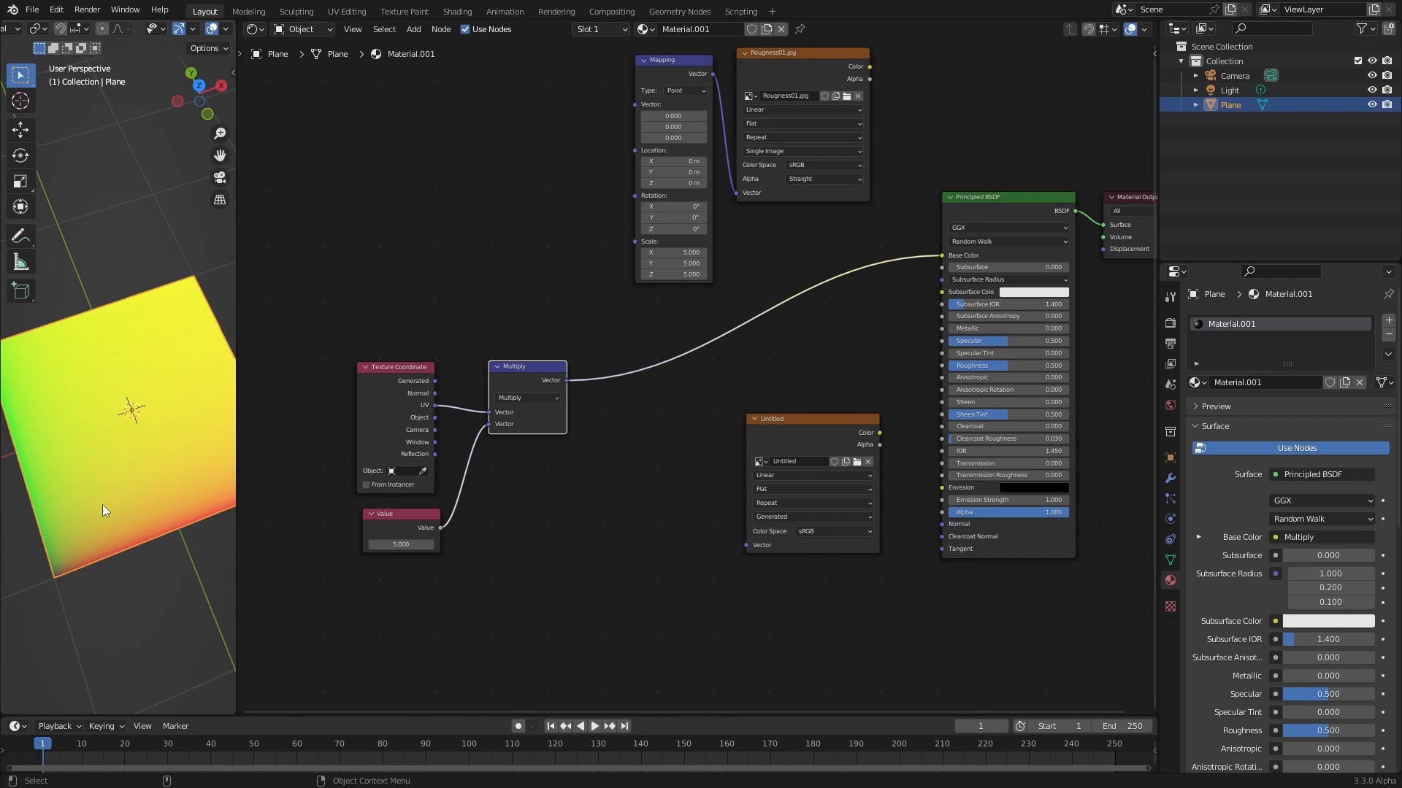
mouse_move(70, 585)
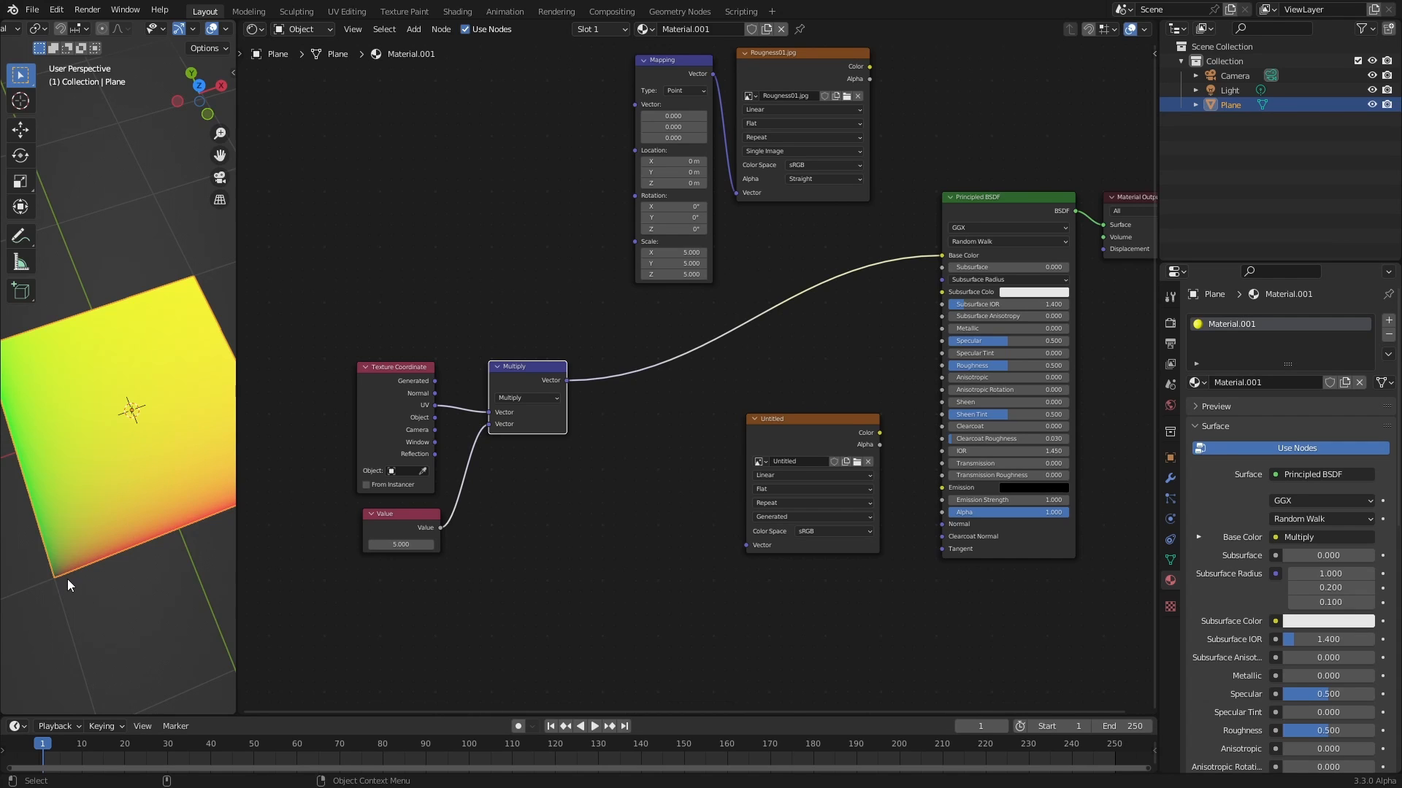
mouse_move(71, 613)
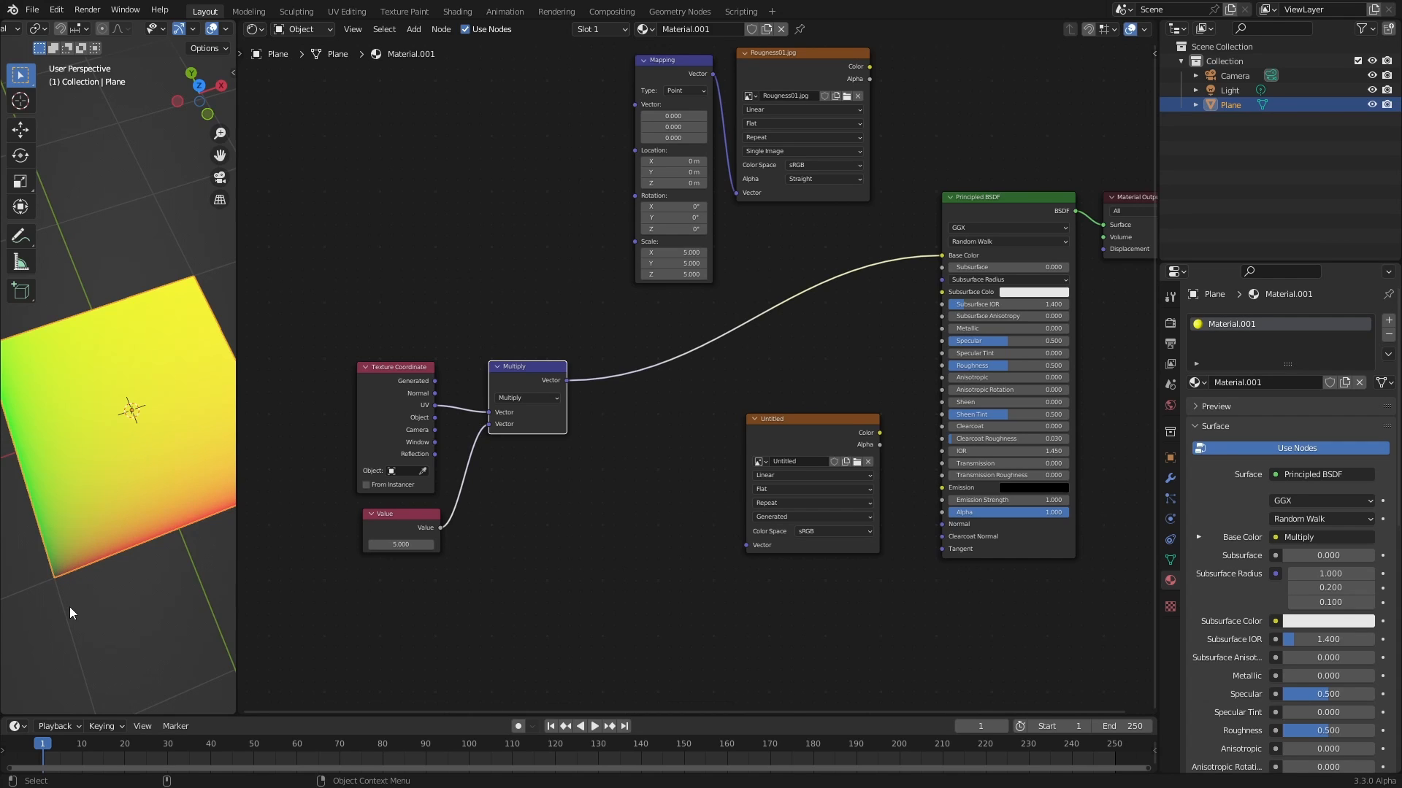
mouse_move(59, 599)
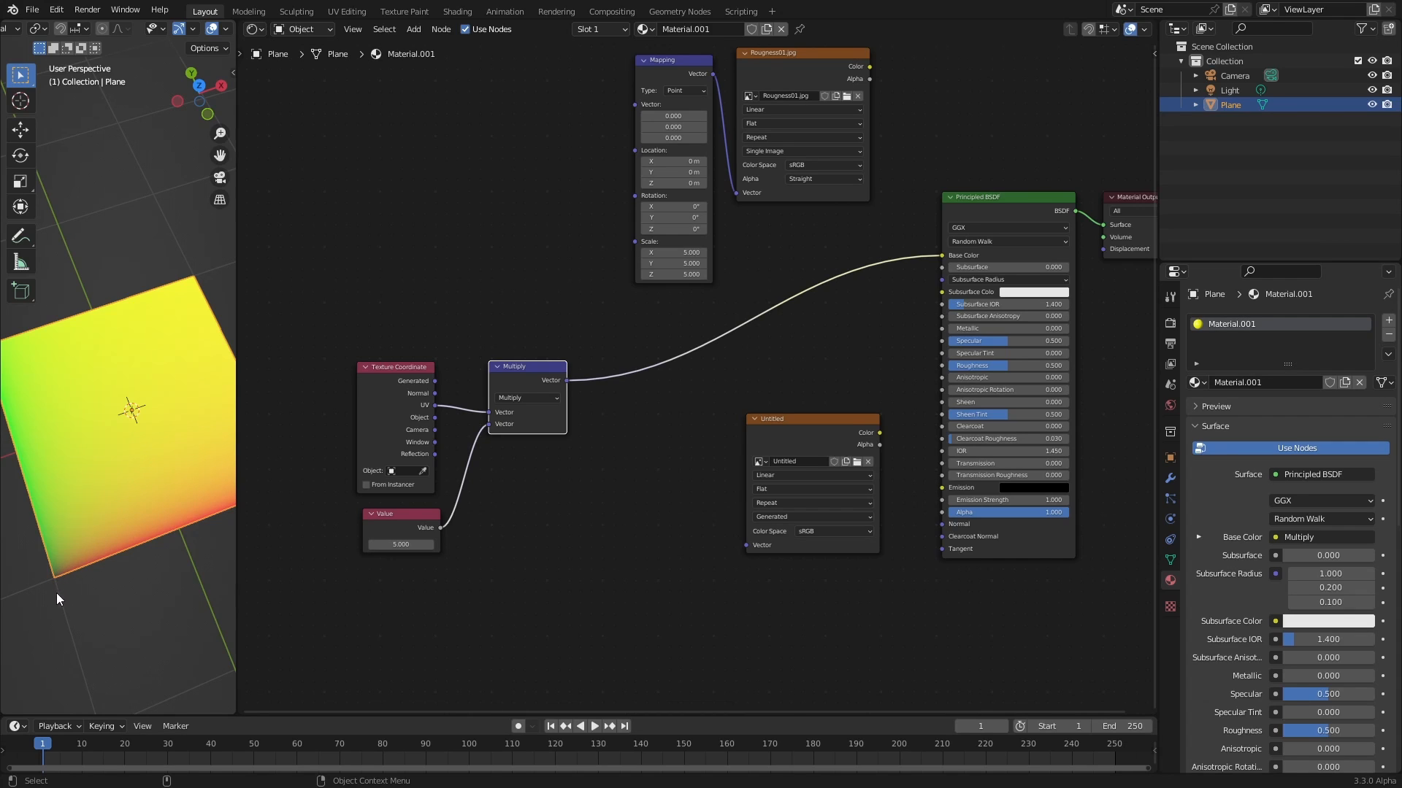
mouse_move(161, 438)
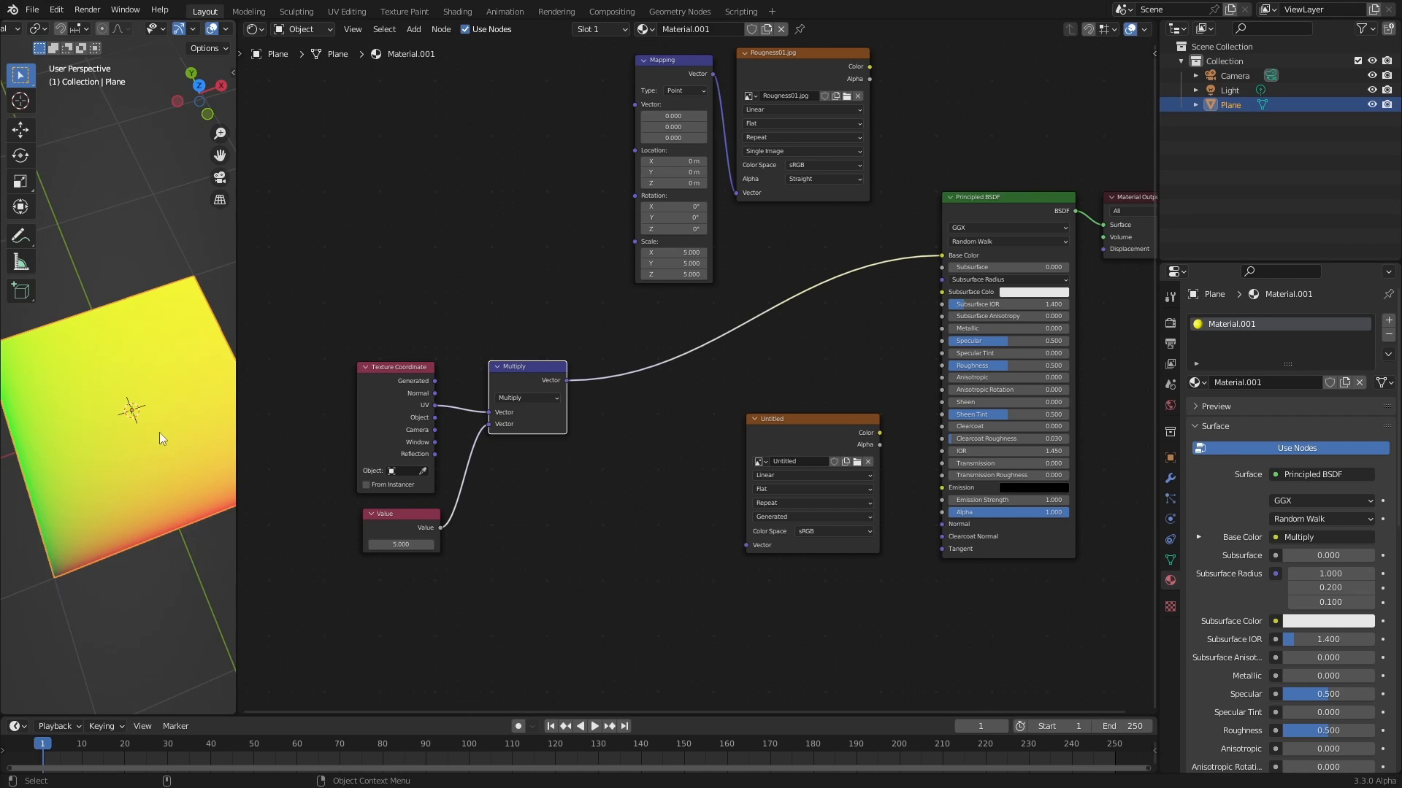
mouse_move(134, 621)
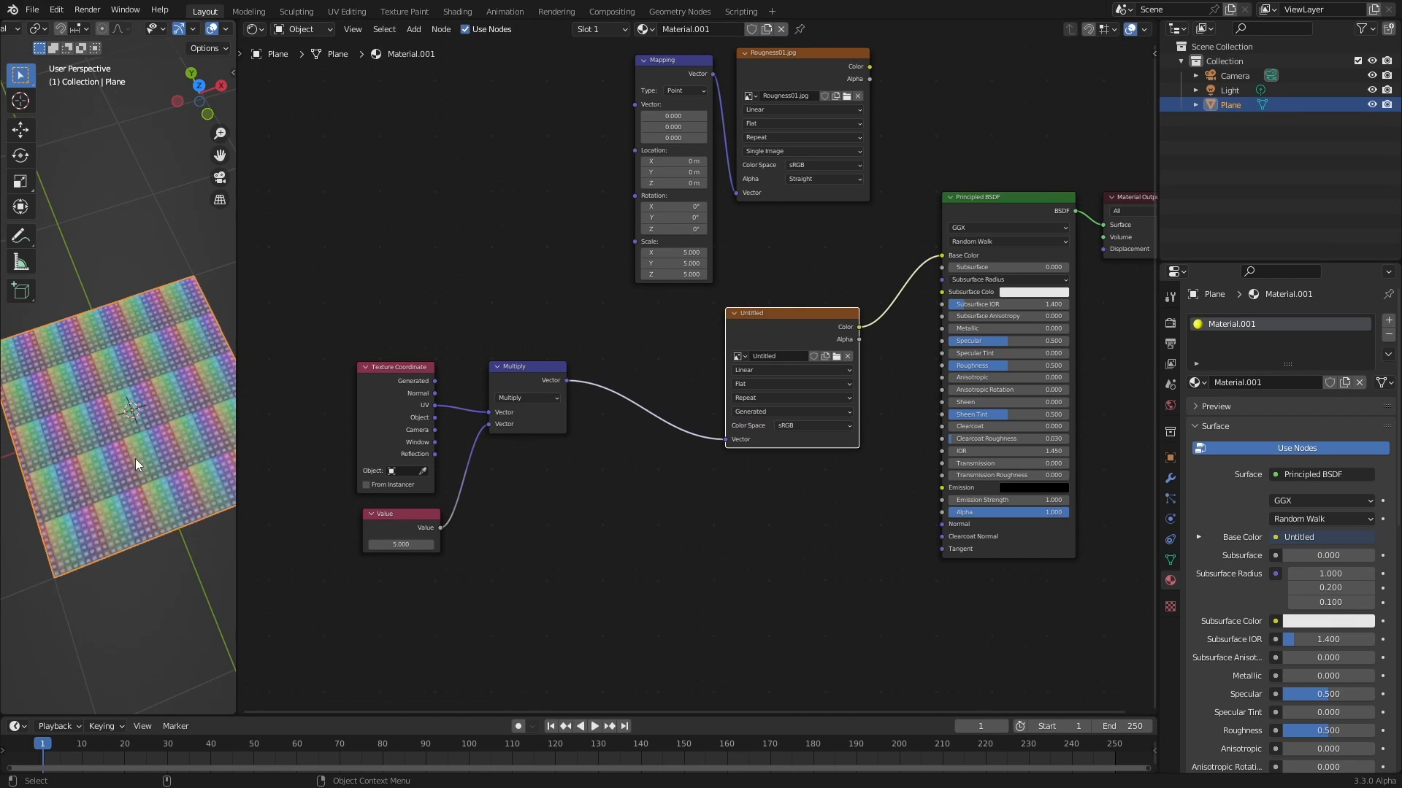
mouse_move(139, 530)
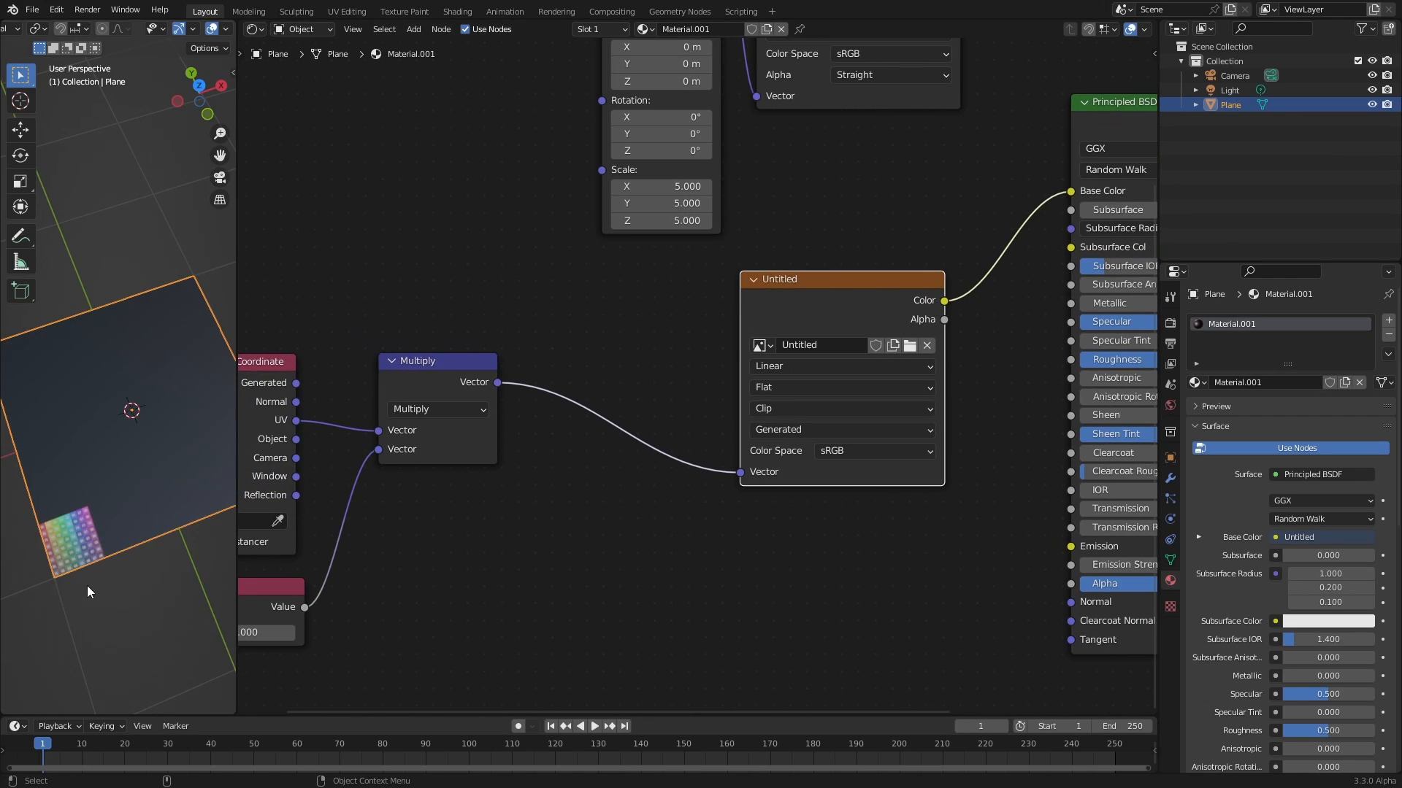
mouse_move(51, 562)
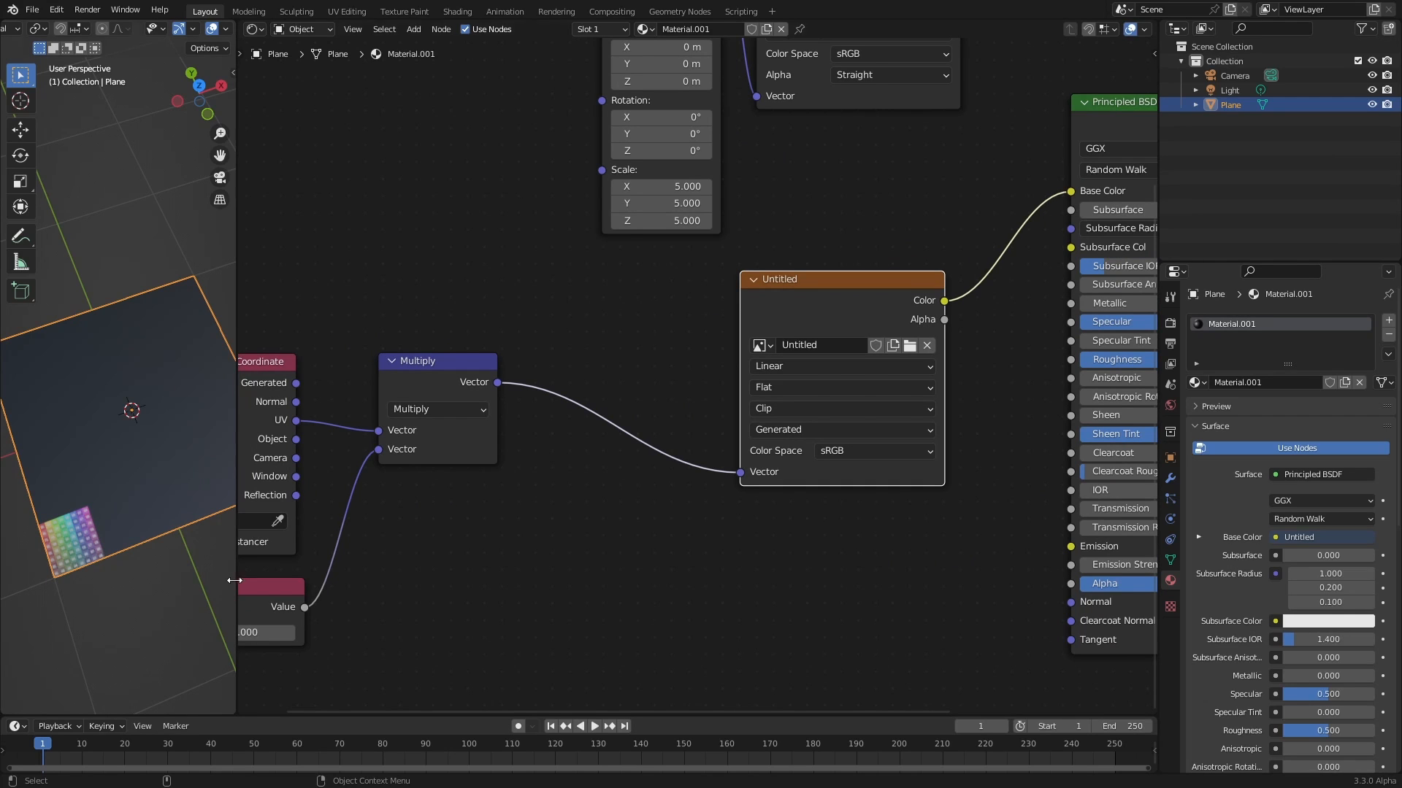
Duplicate Multiply into a Modulo node with a 0.1 divisor
click(427, 361)
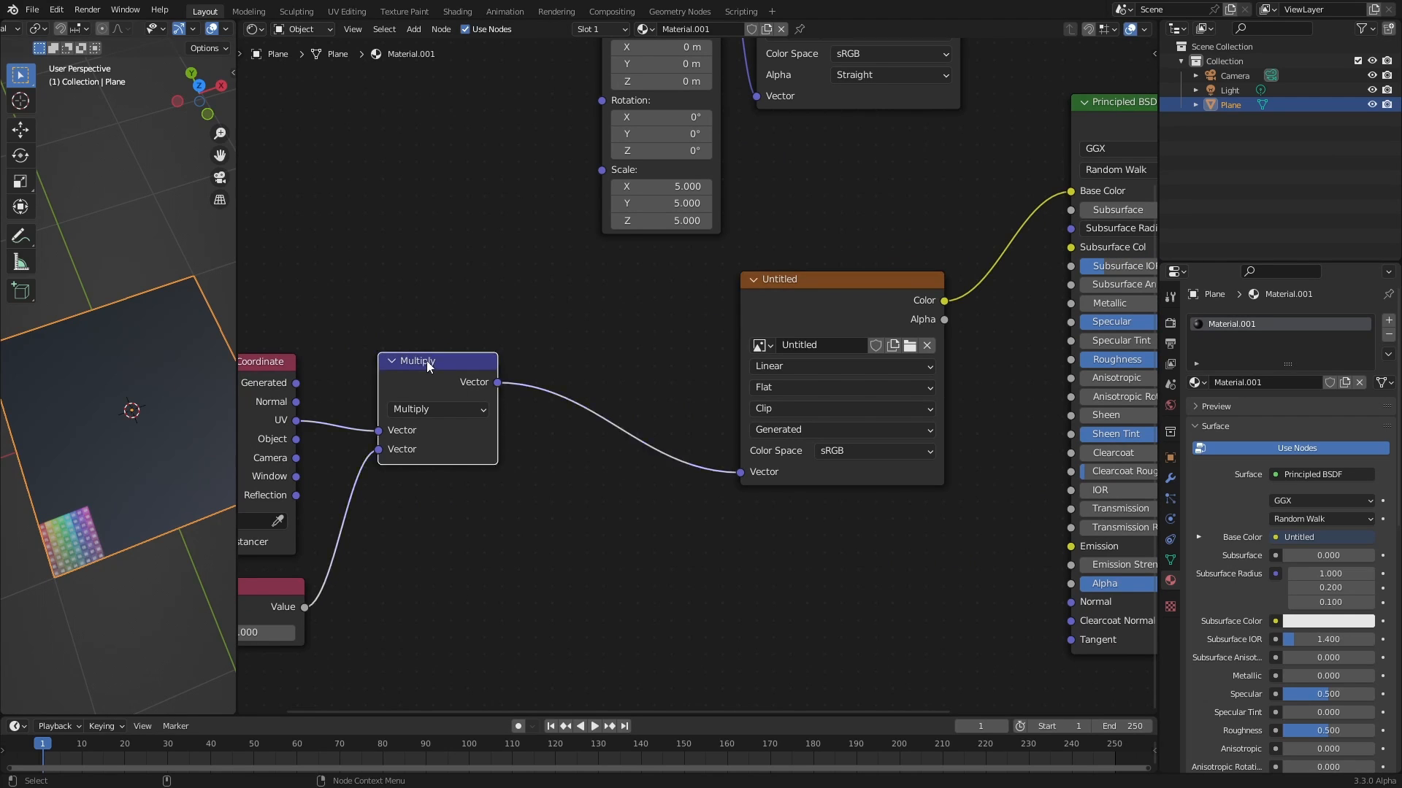
click(444, 409)
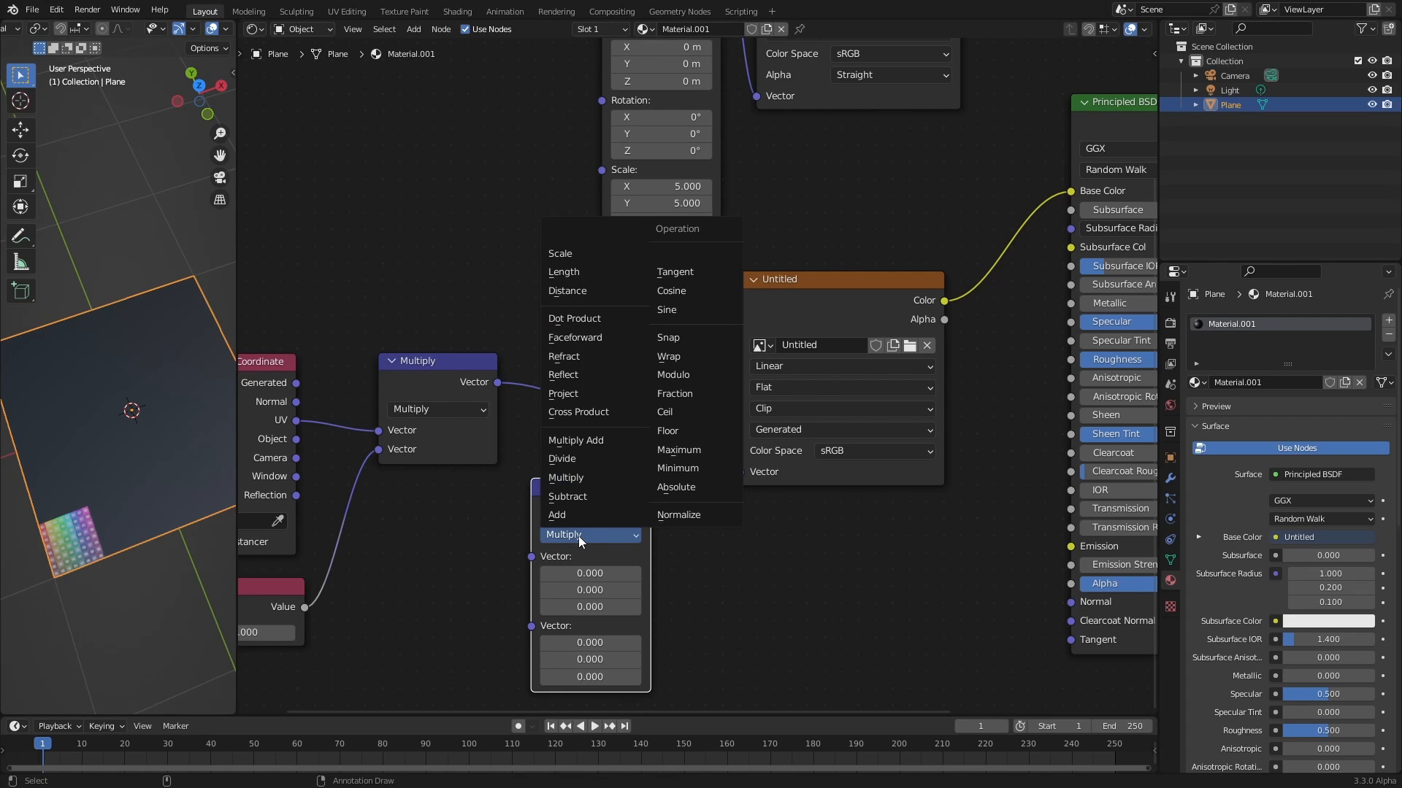
click(673, 374)
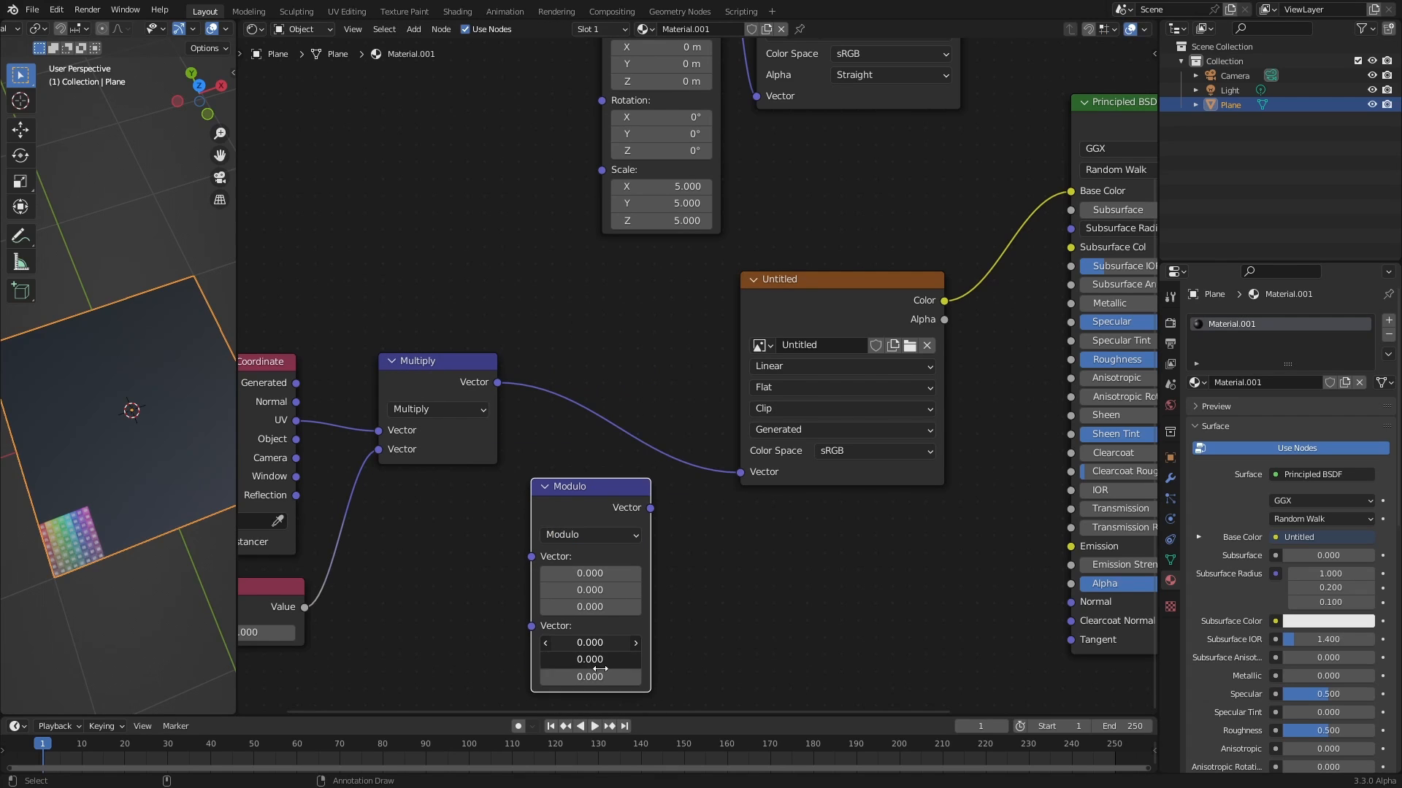
text(0.1)
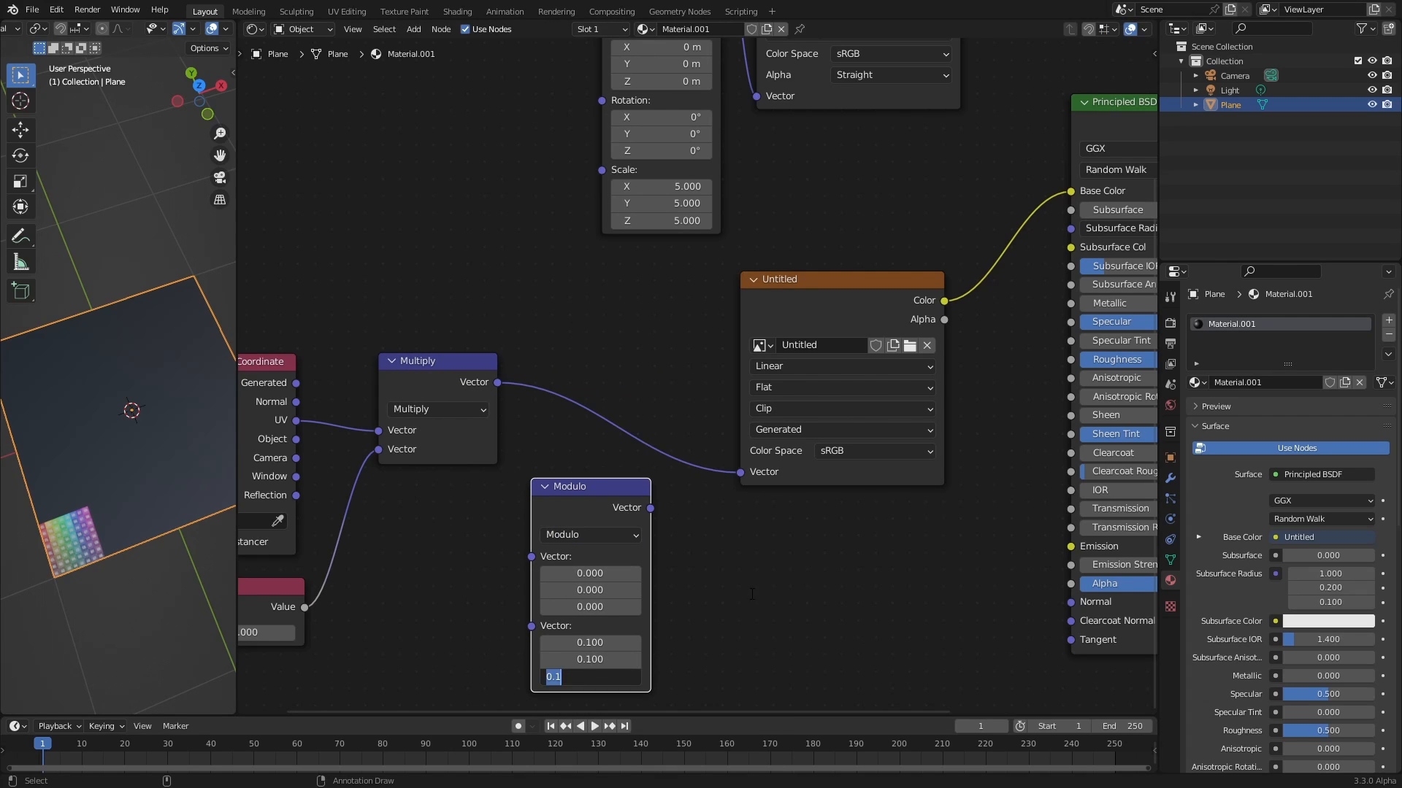
key(Return)
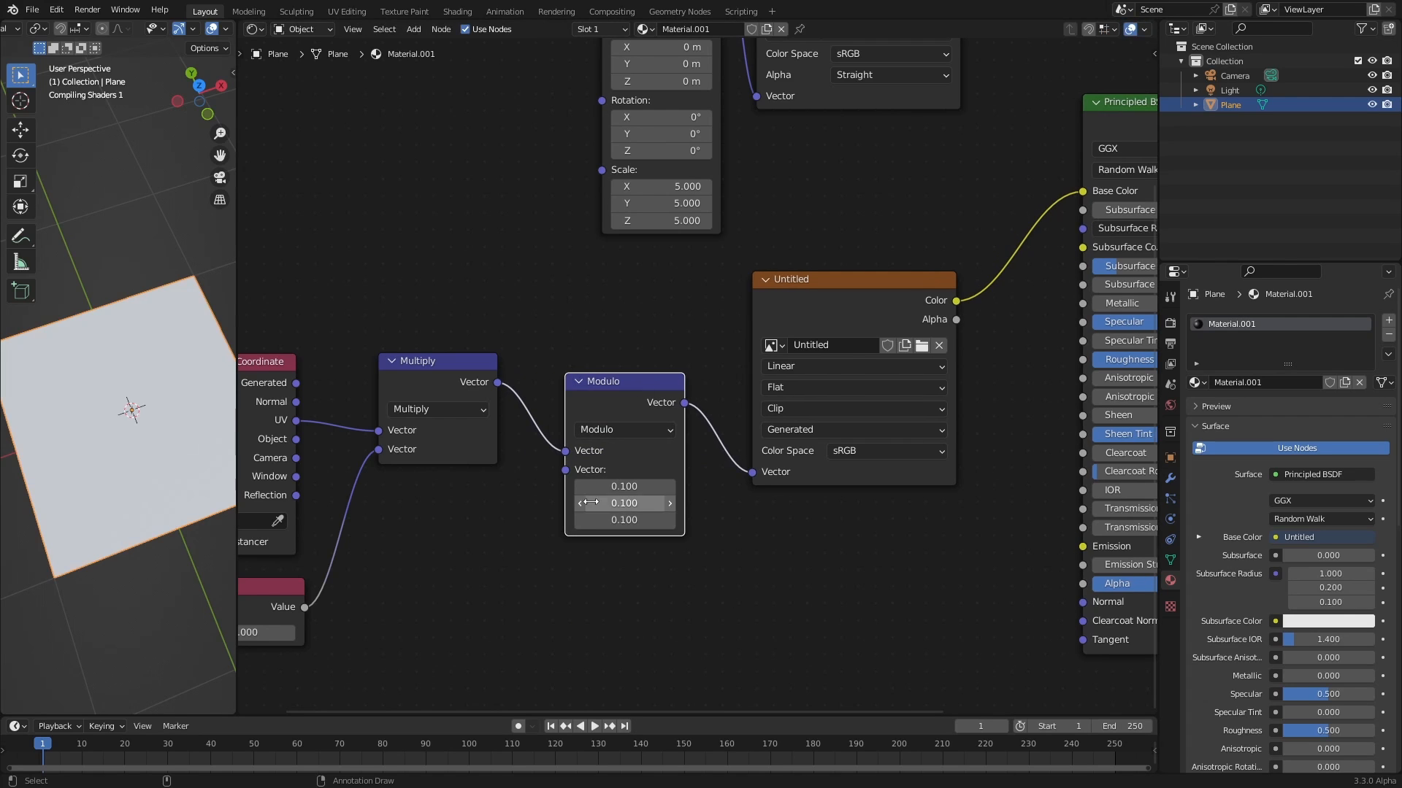
Correct the Modulo divisor to 1 and revisit the Value node's scale number
double_click(623, 486)
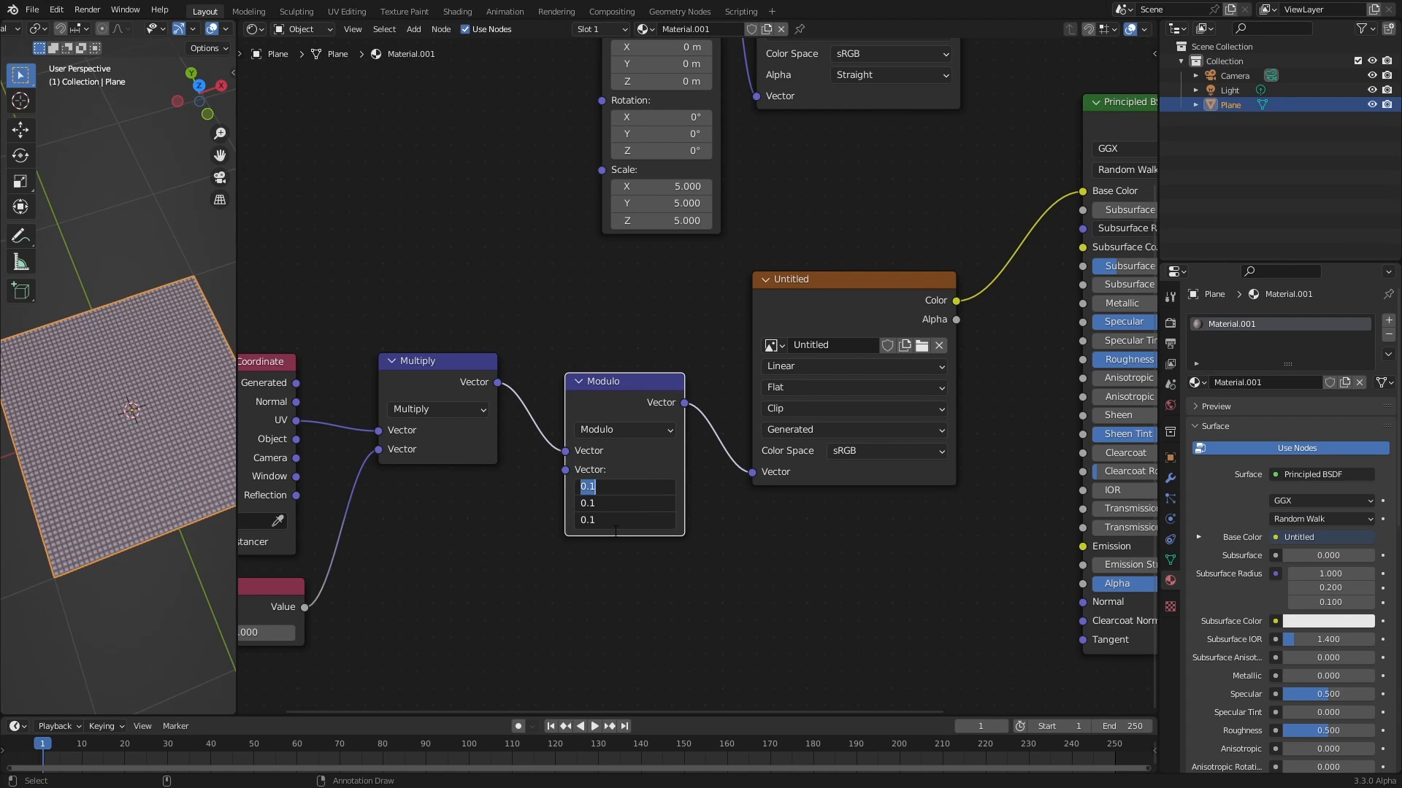
text(1)
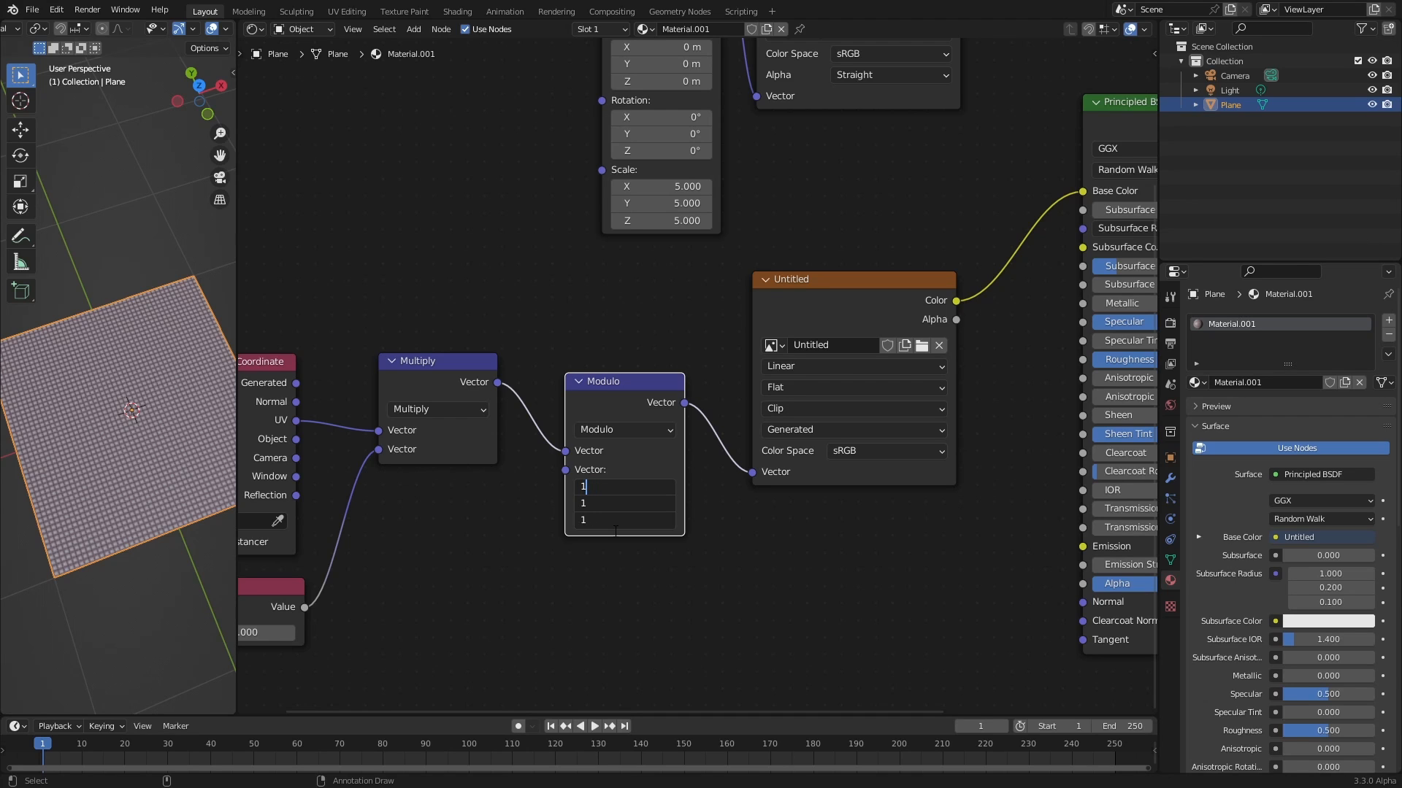
key(Return)
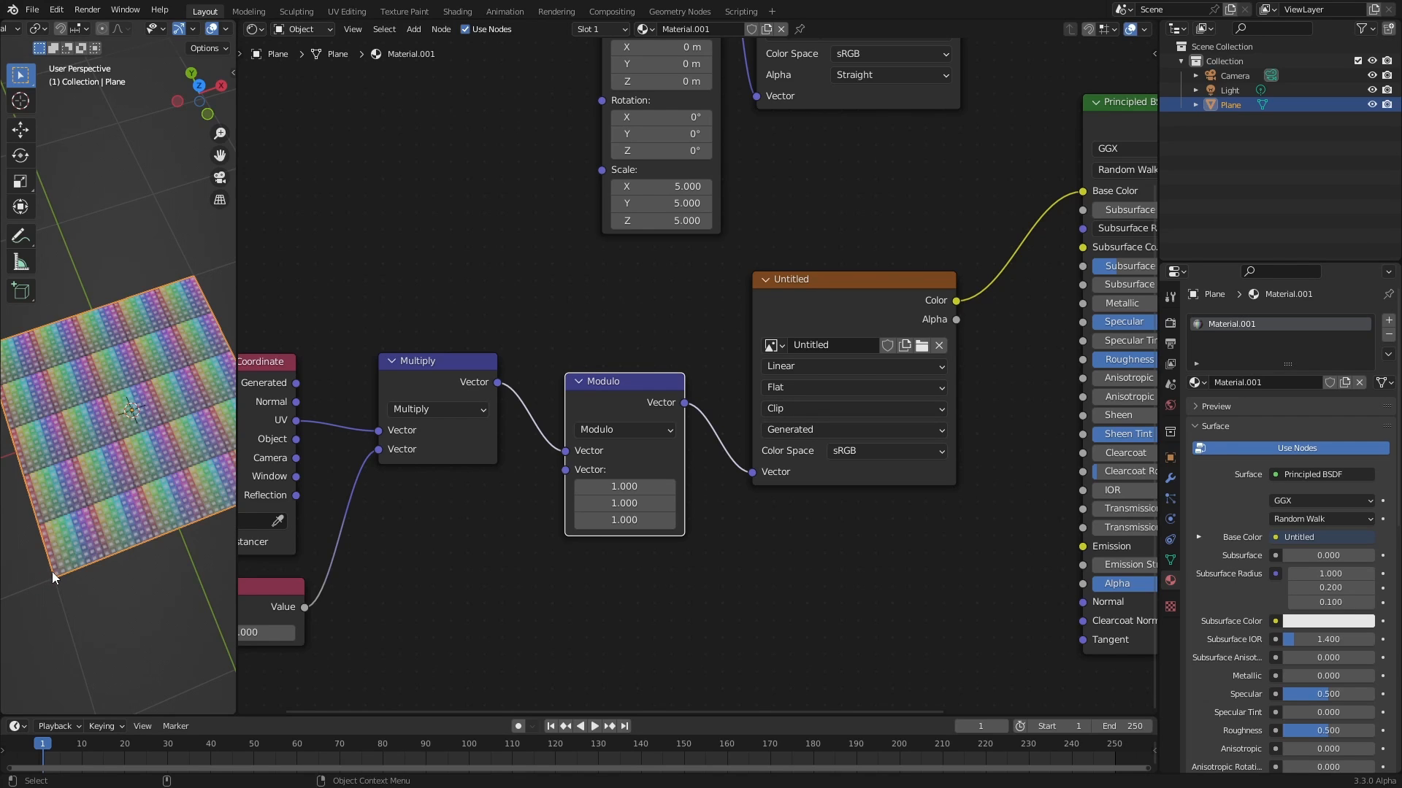
mouse_move(143, 533)
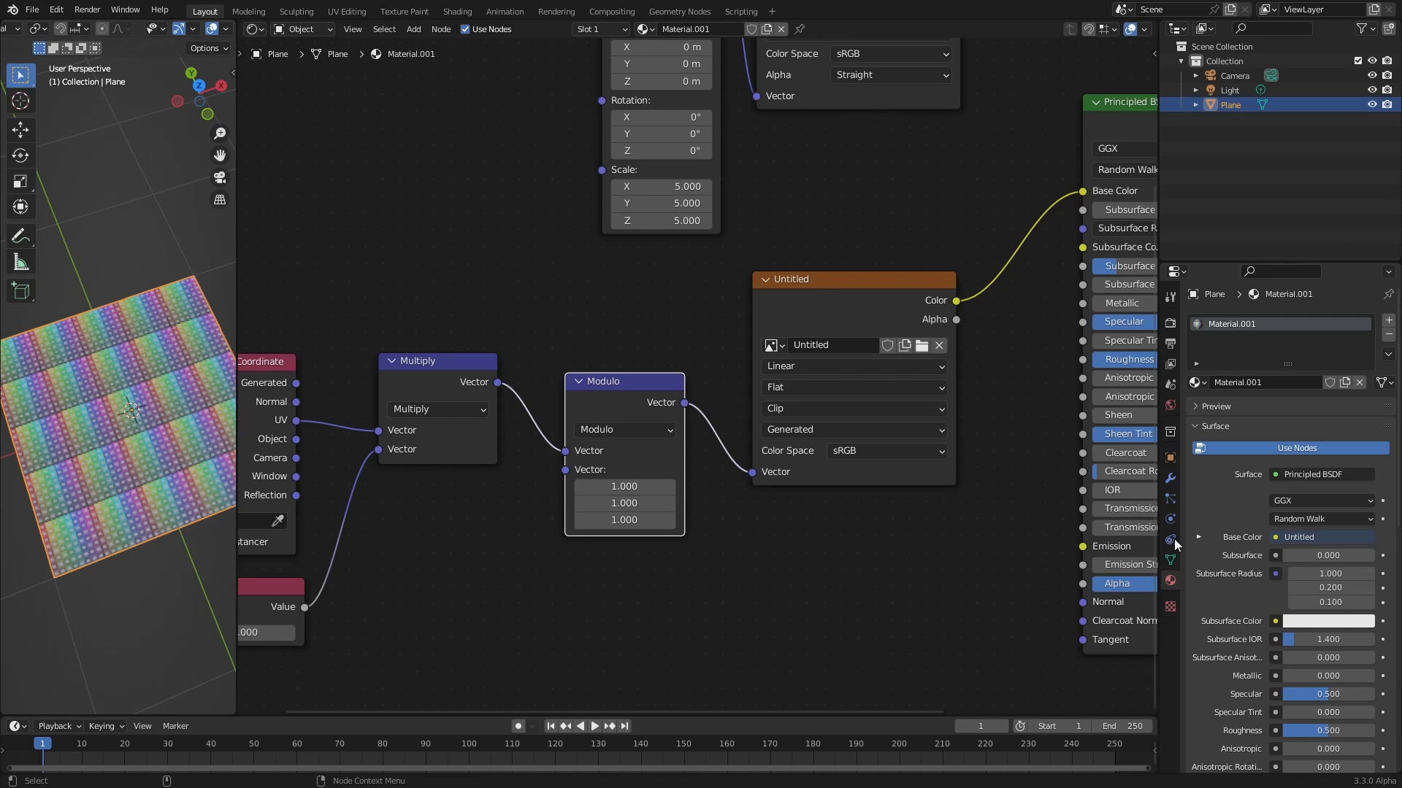
mouse_move(489, 540)
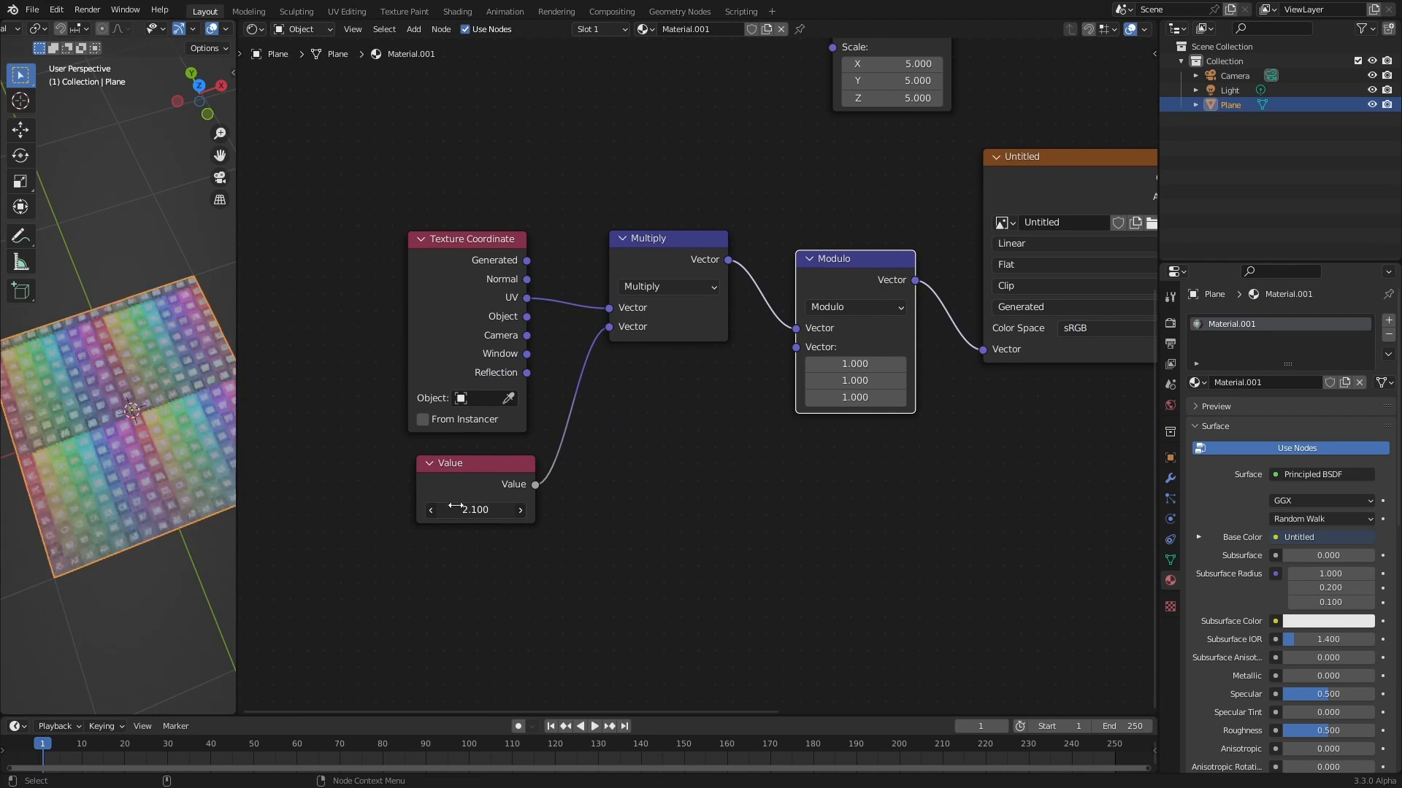
double_click(474, 509)
text(5.000)
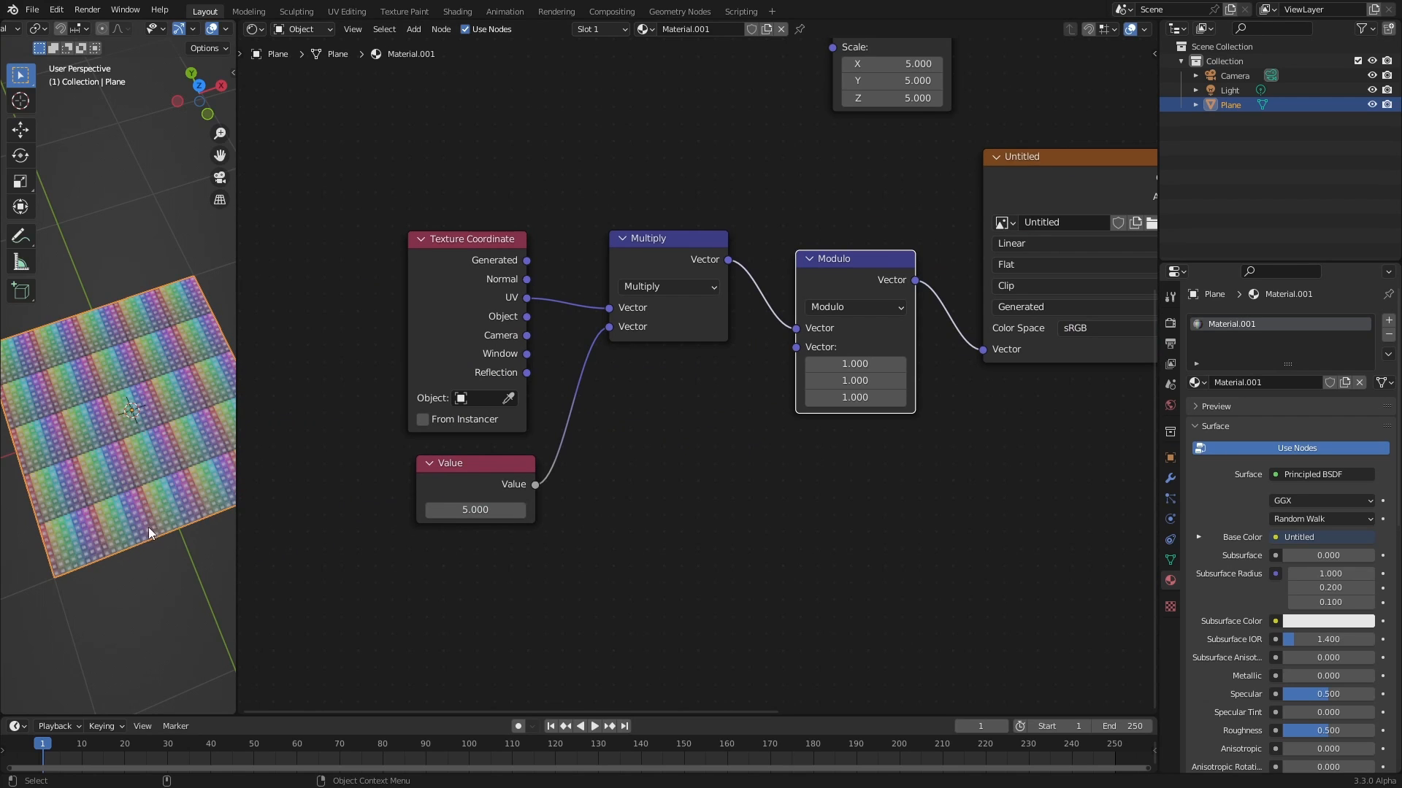
mouse_move(108, 585)
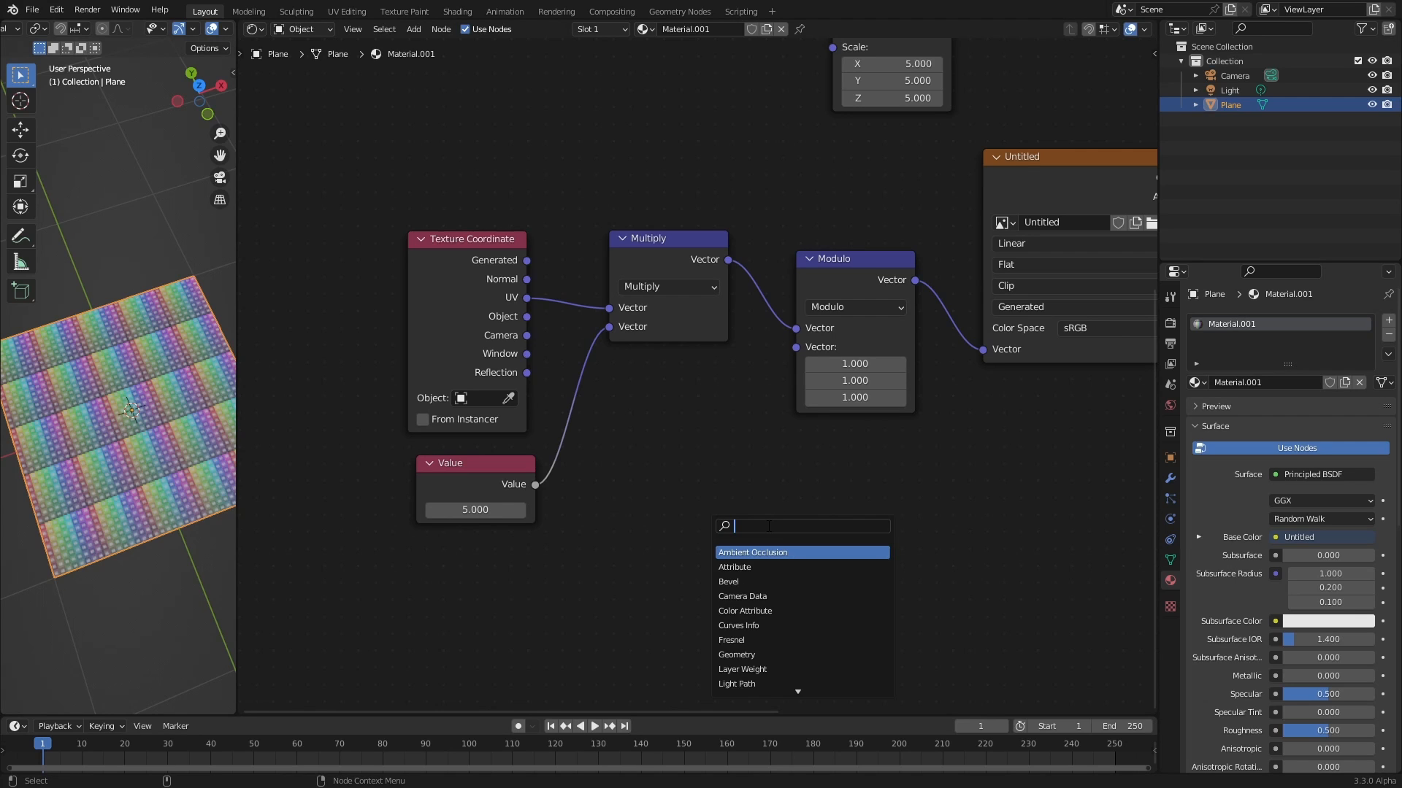
Add a Vector Rotate node after Modulo, centred at 0.5, 0.5 with angle about −40.6°
text(rotat)
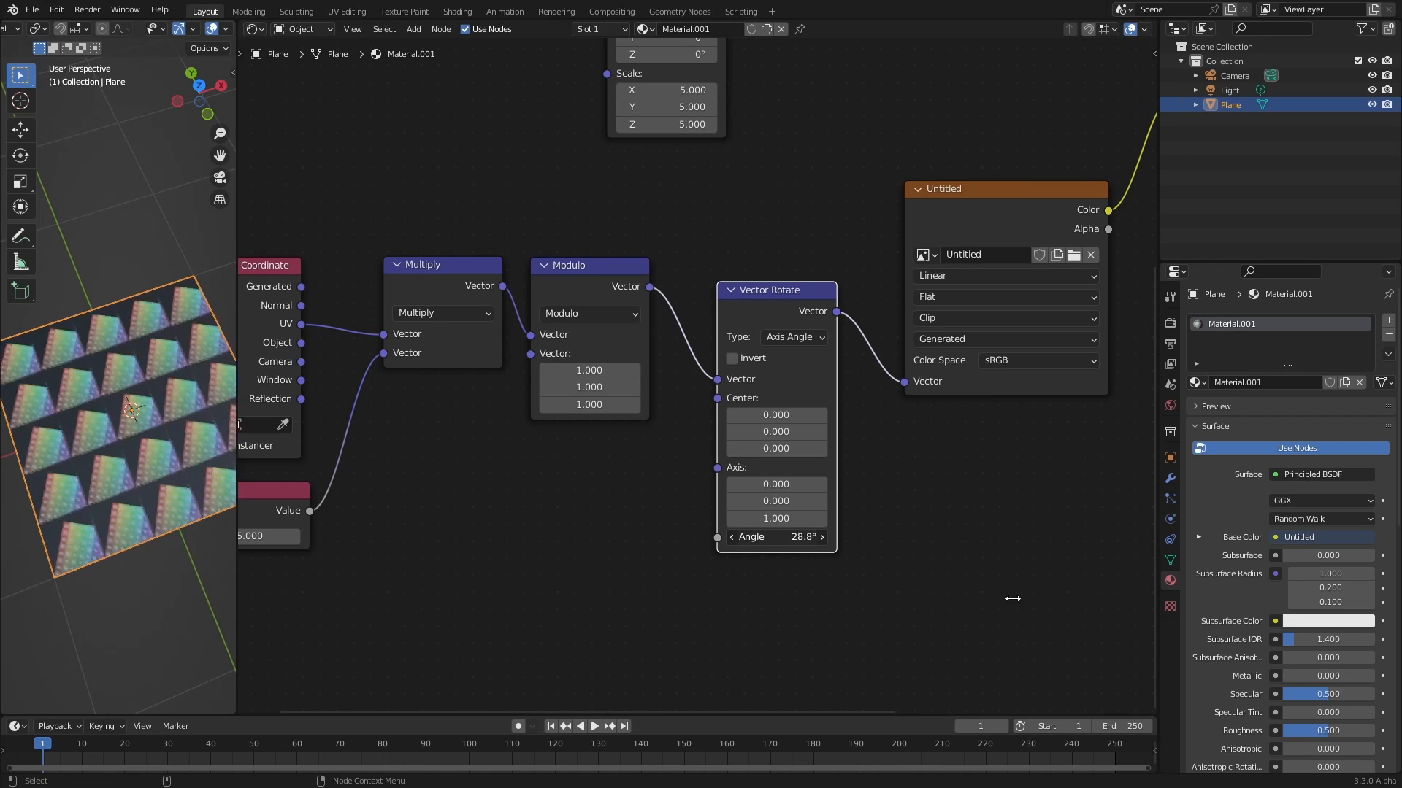
drag(776, 537, 784, 536)
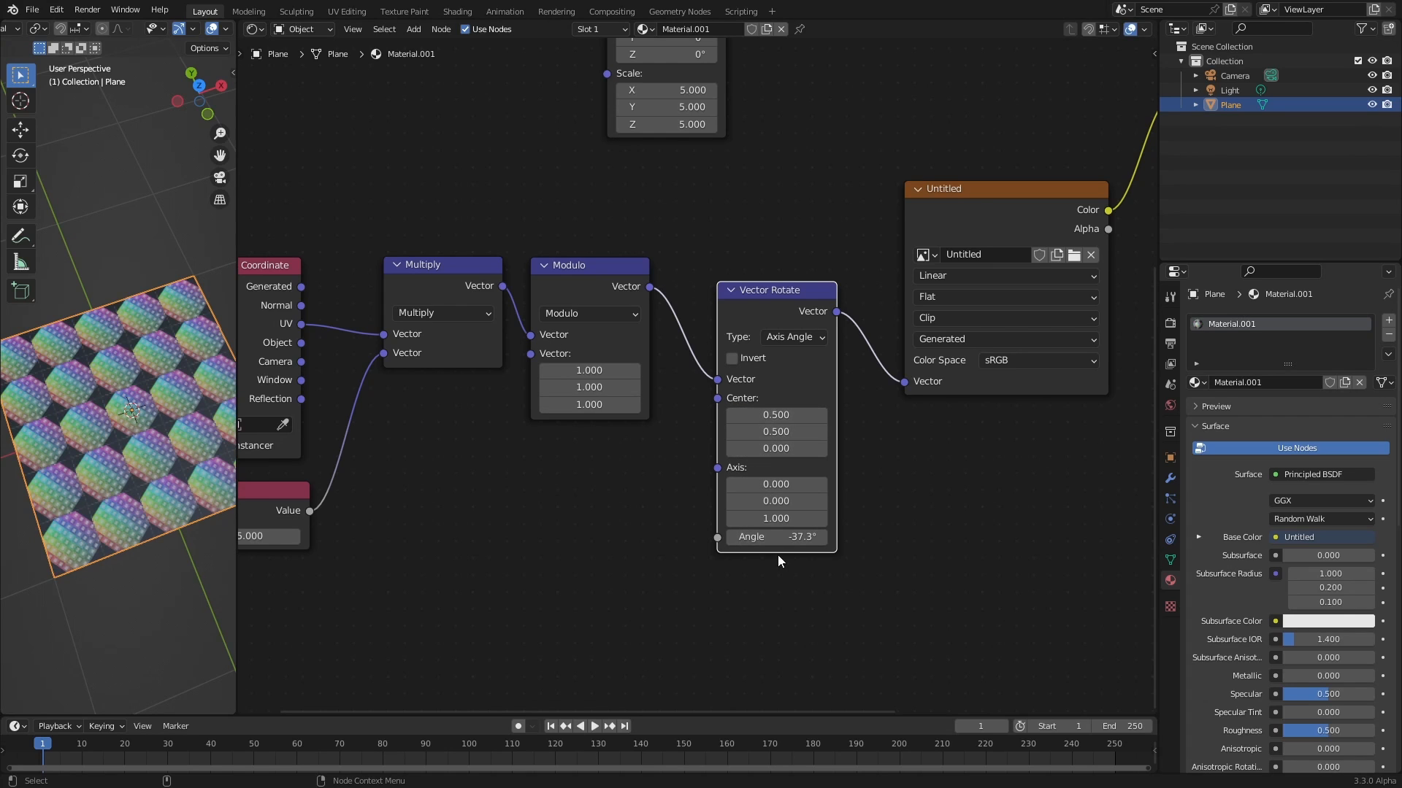
drag(776, 537, 775, 536)
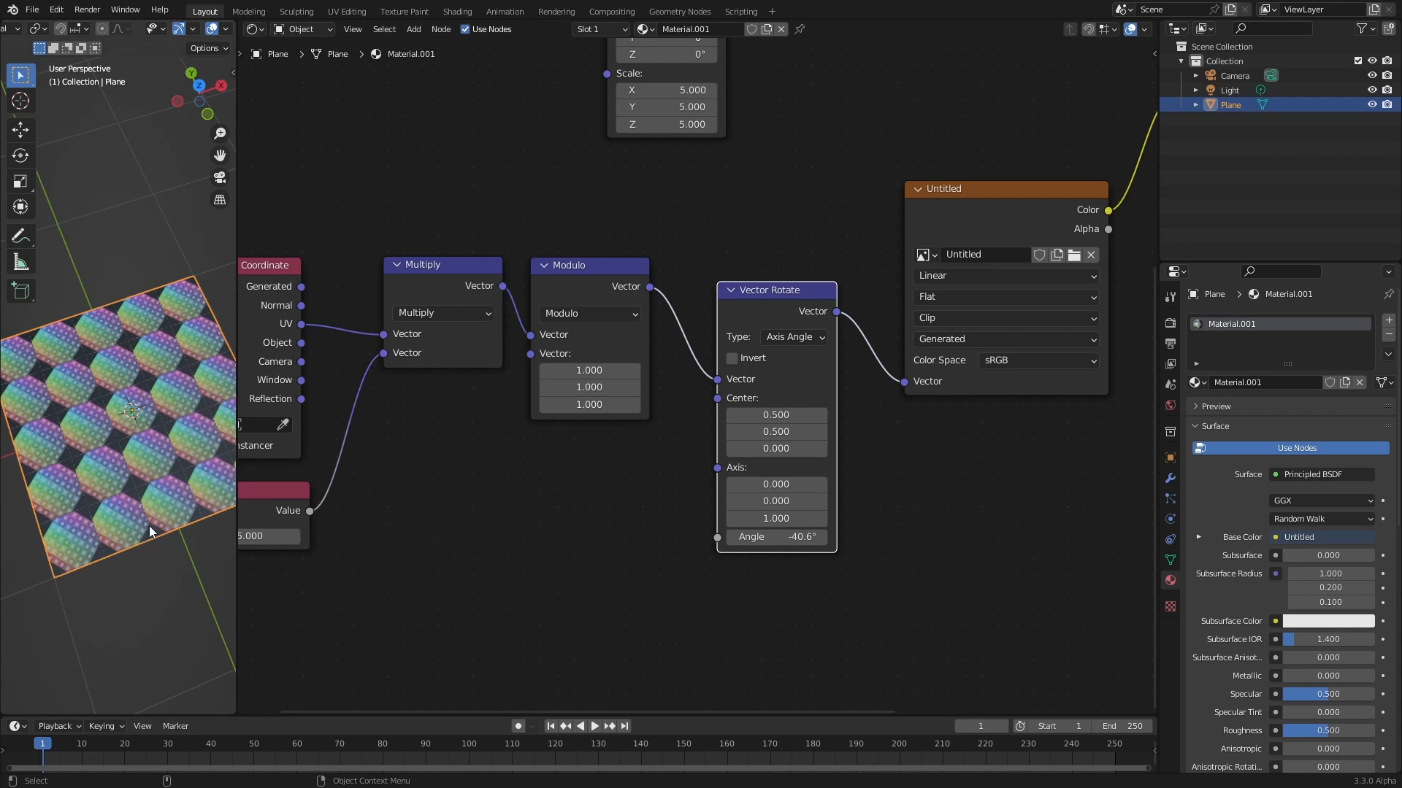
mouse_move(115, 579)
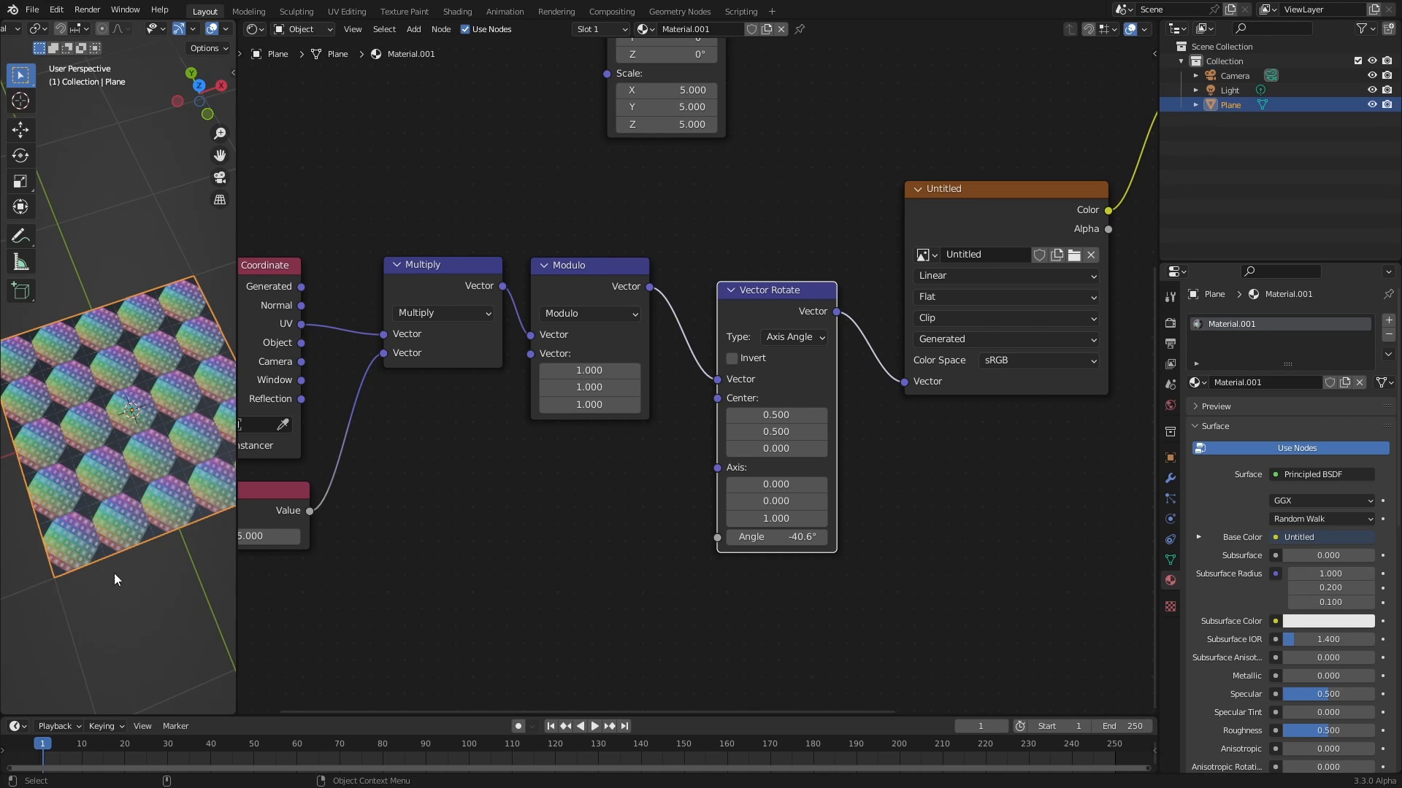
mouse_move(130, 589)
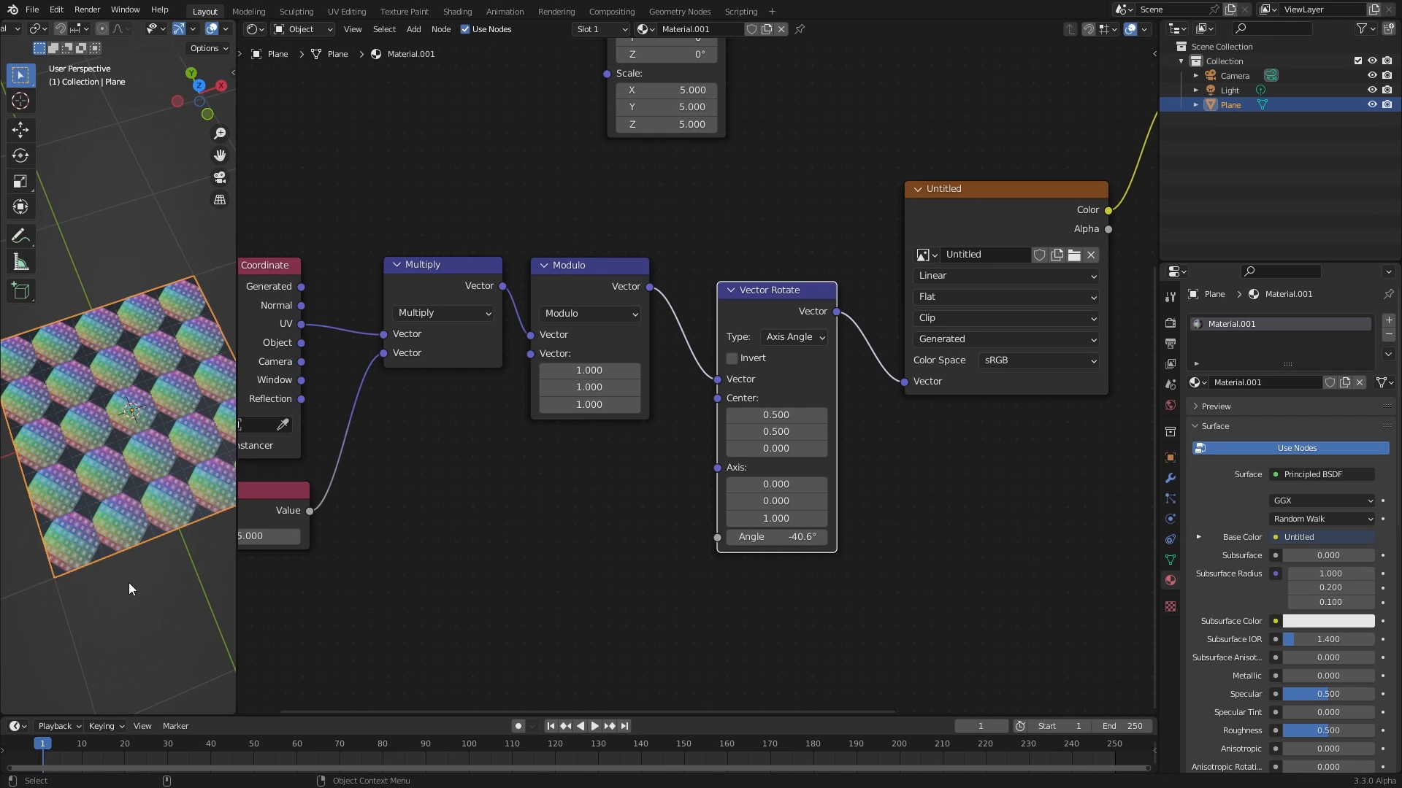
mouse_move(81, 542)
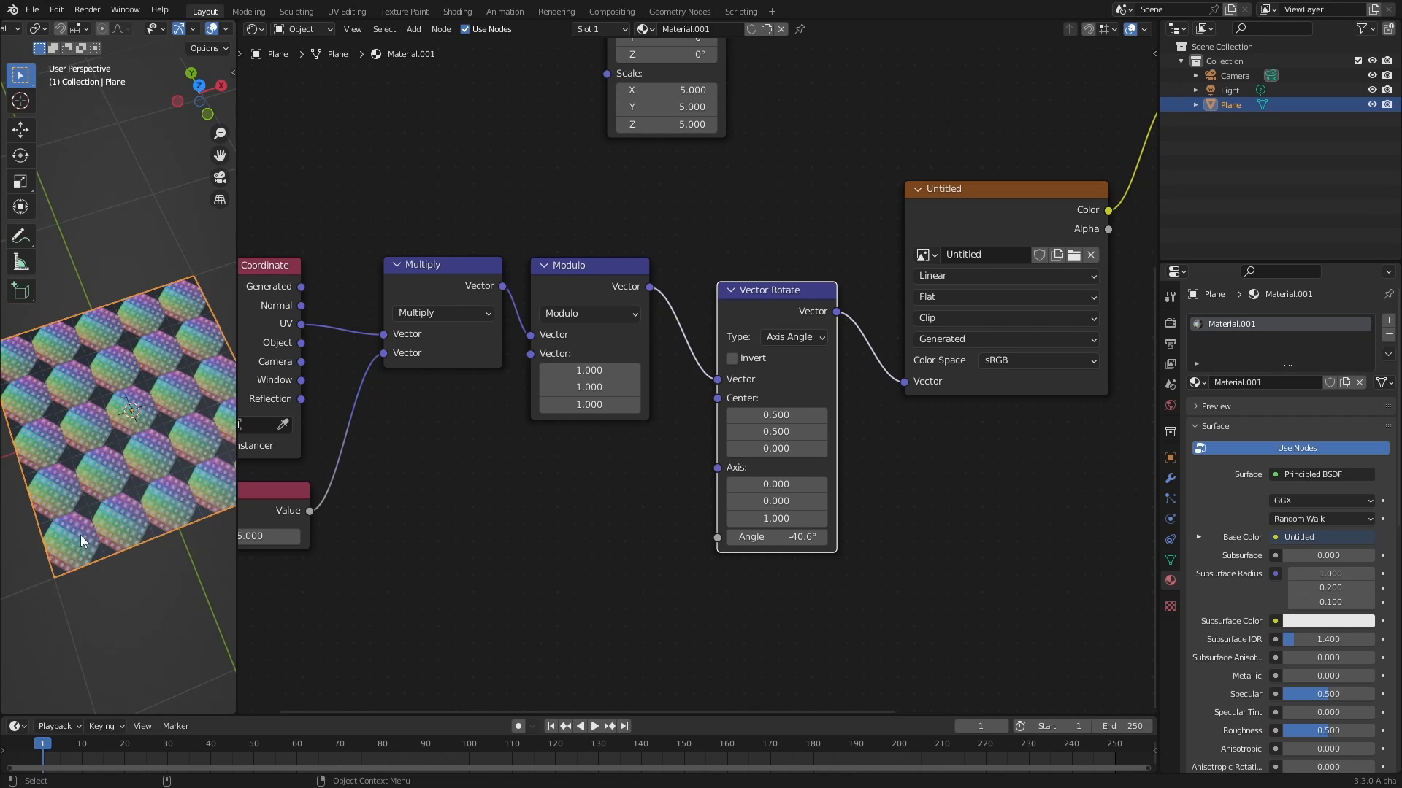
mouse_move(134, 570)
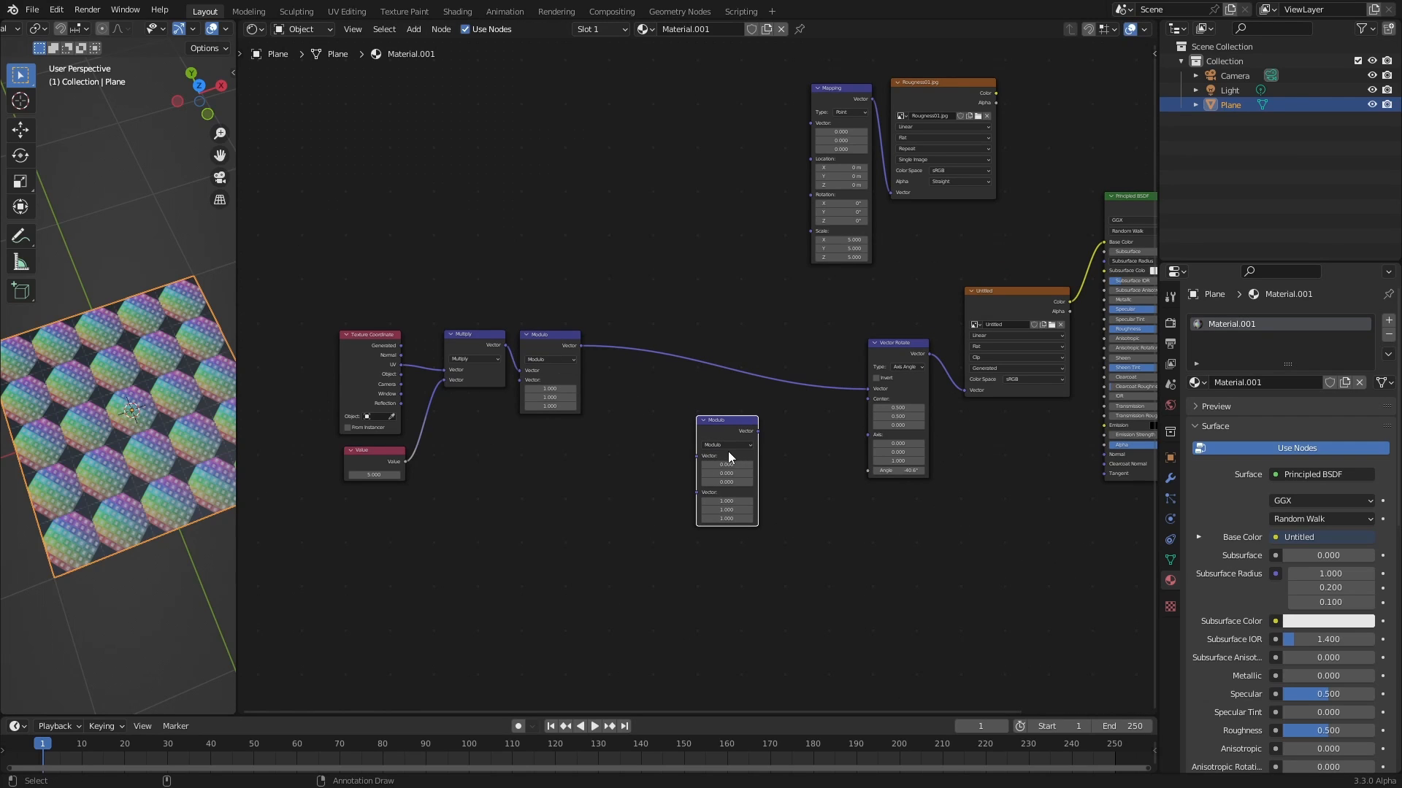
Place a Multiply before Vector Rotate and lower its Value multiplier to 0.8
click(727, 445)
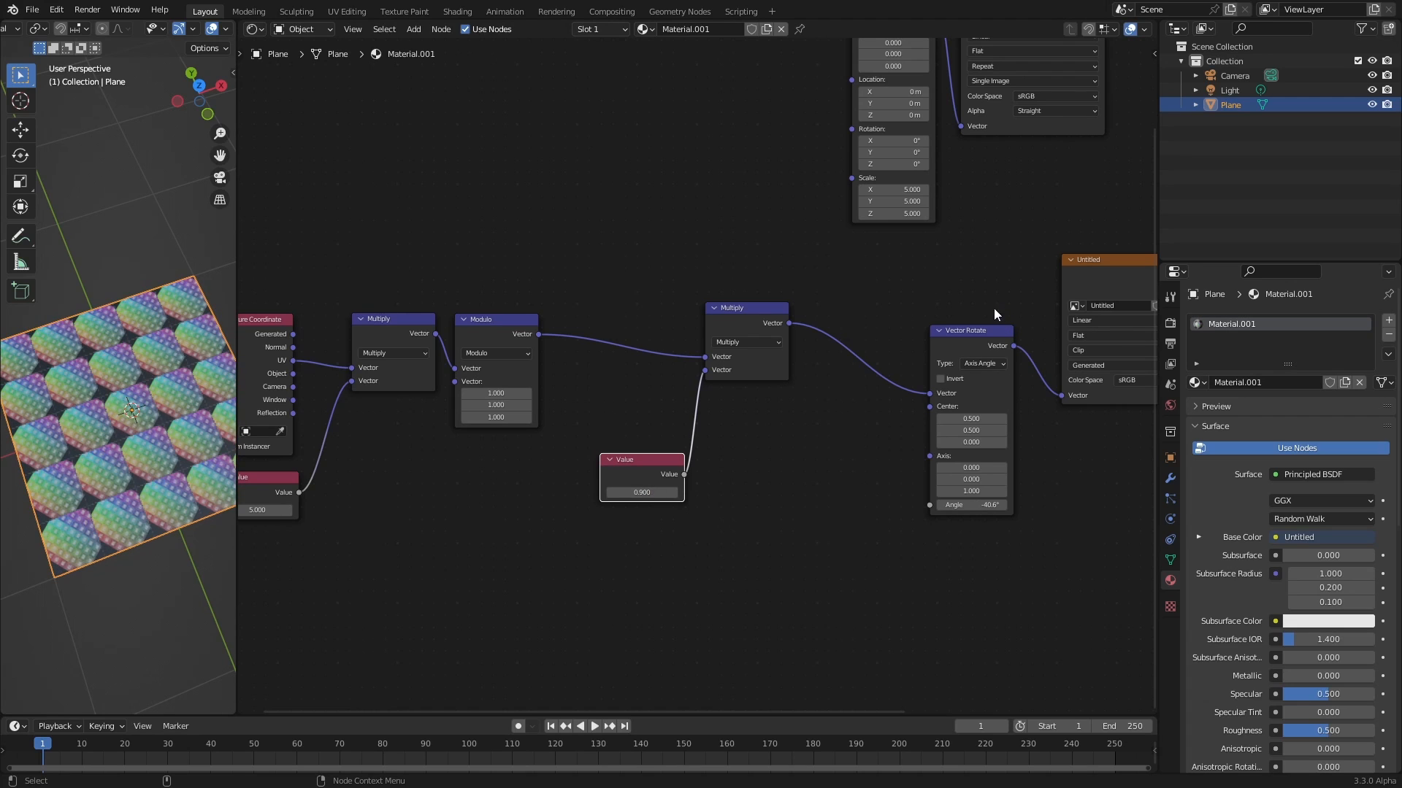
drag(640, 491, 630, 492)
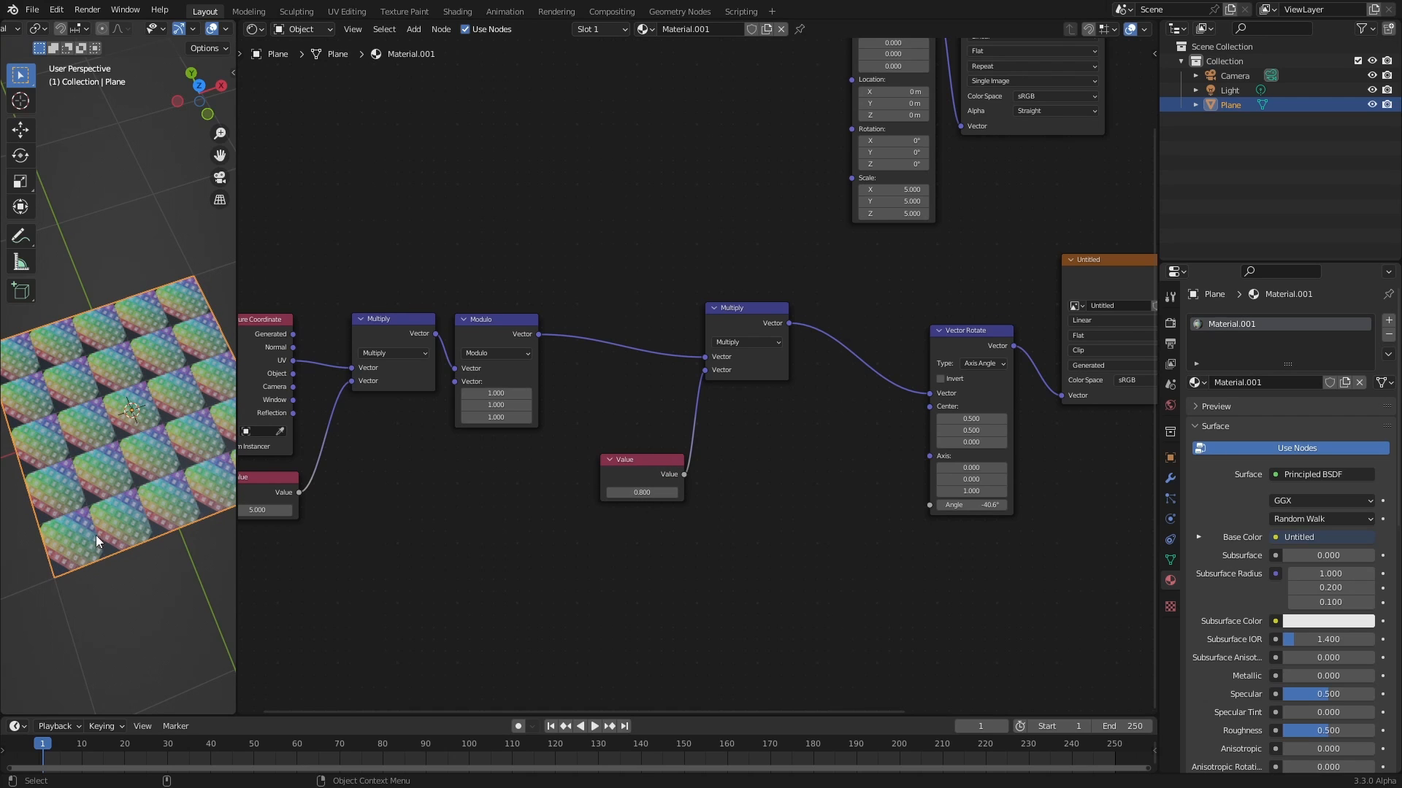
mouse_move(338, 561)
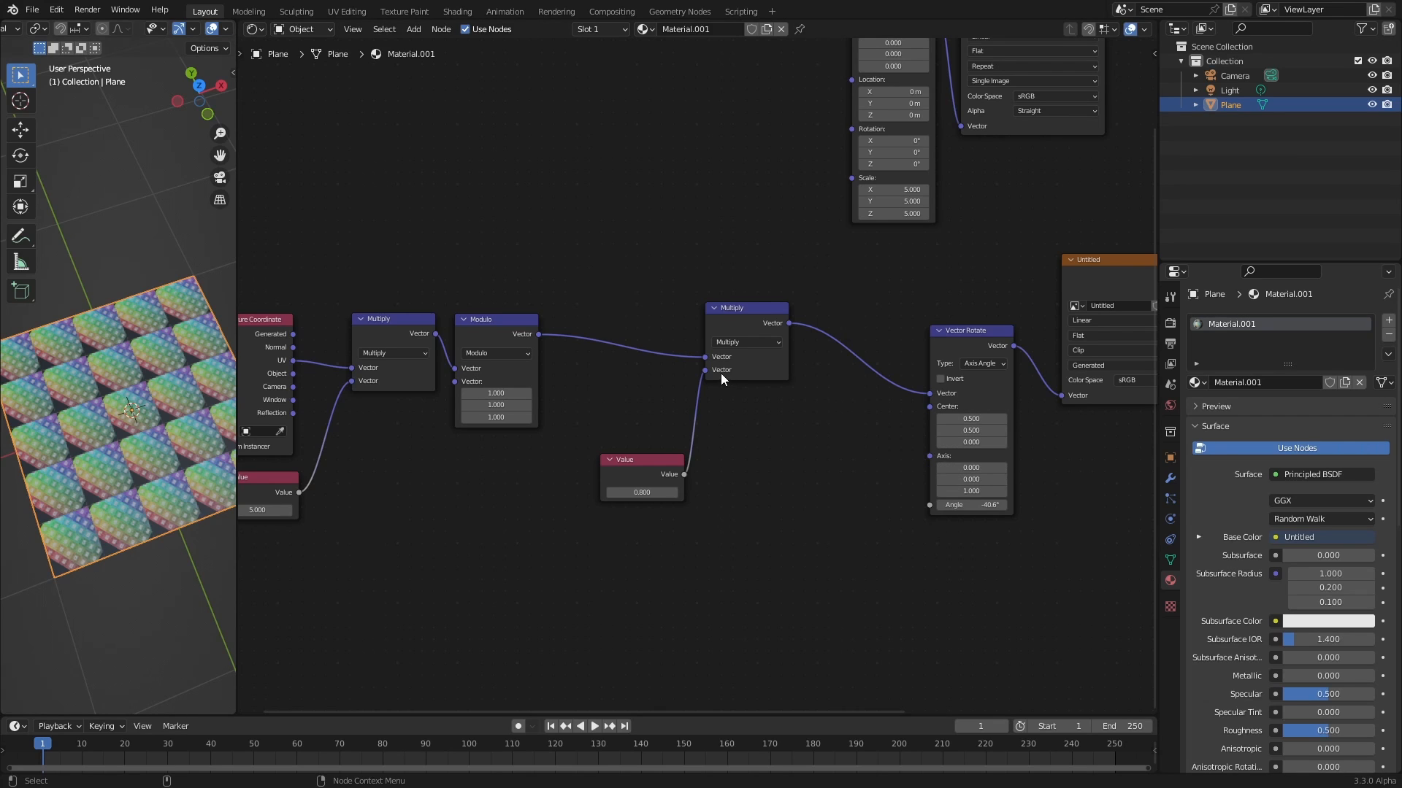
mouse_move(697, 366)
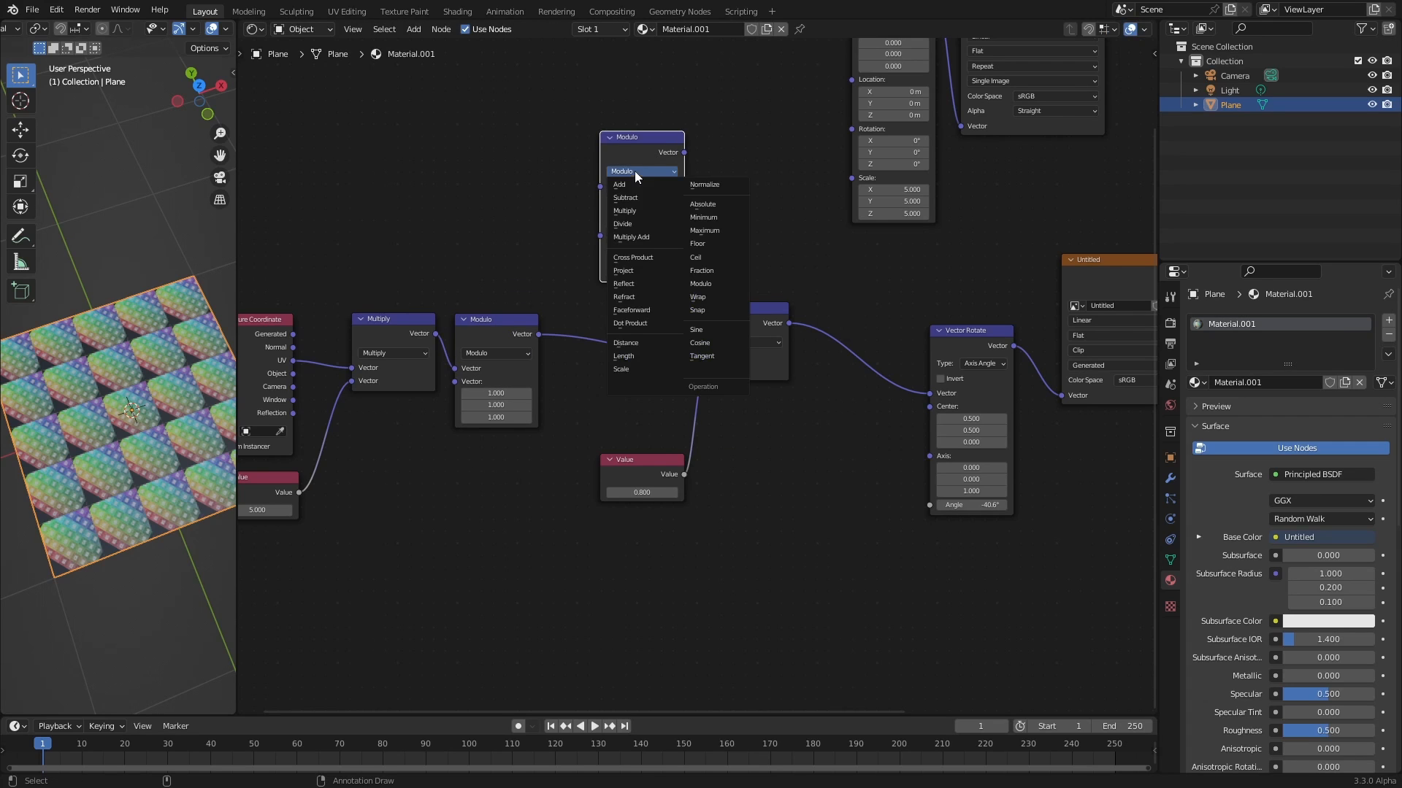
Set the new node to Add (0.5, 0.5, 0) and experiment with the tile size value
click(618, 184)
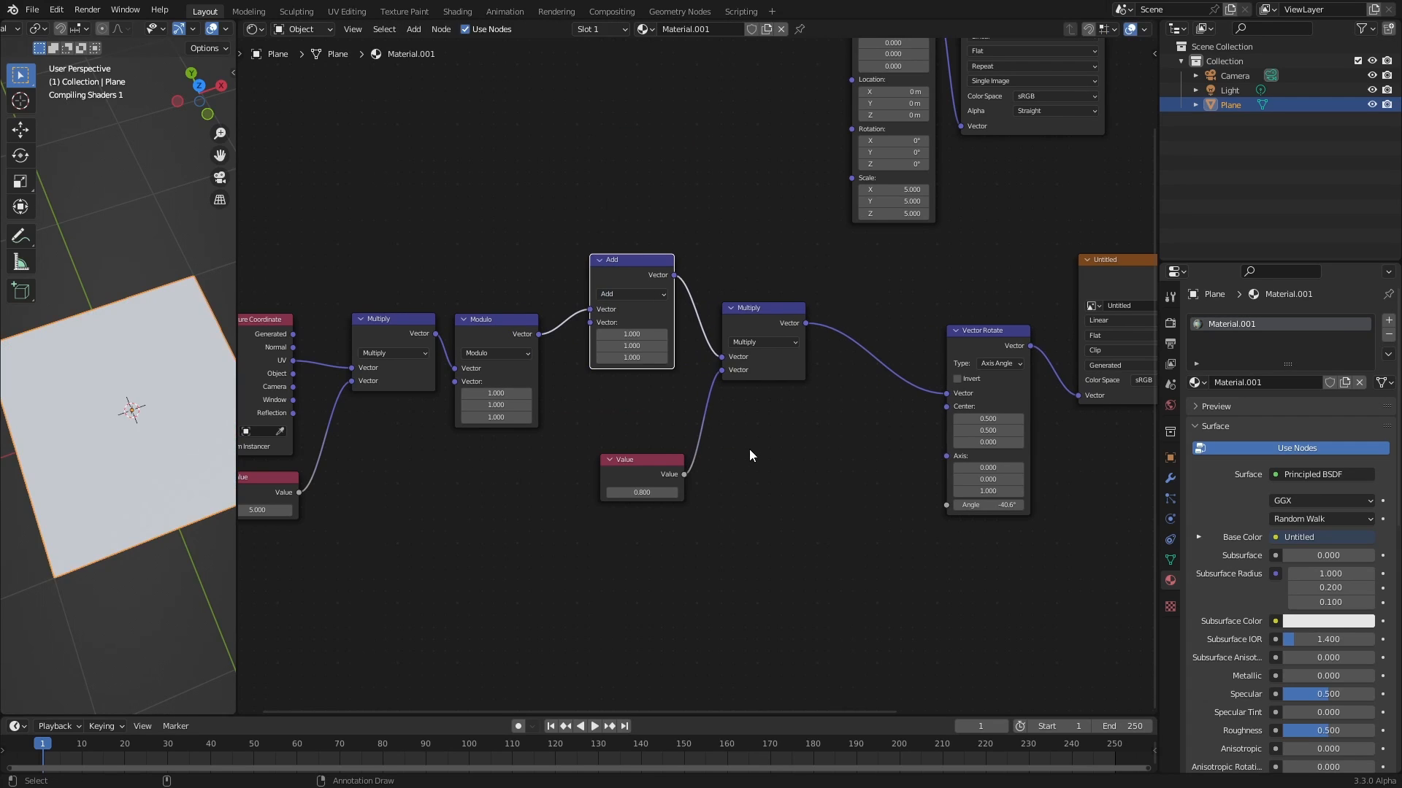
double_click(630, 334)
text(-0.500)
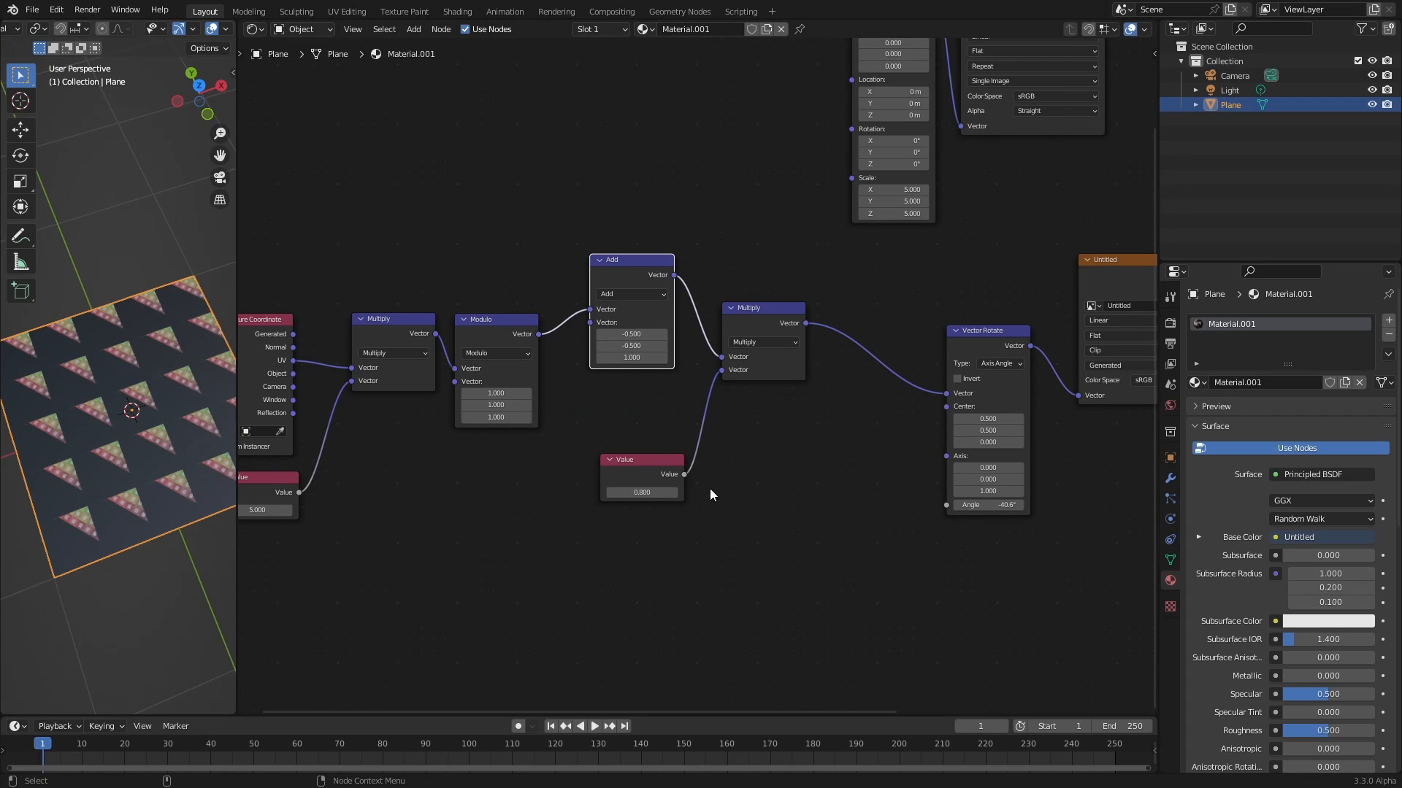
drag(640, 492, 674, 491)
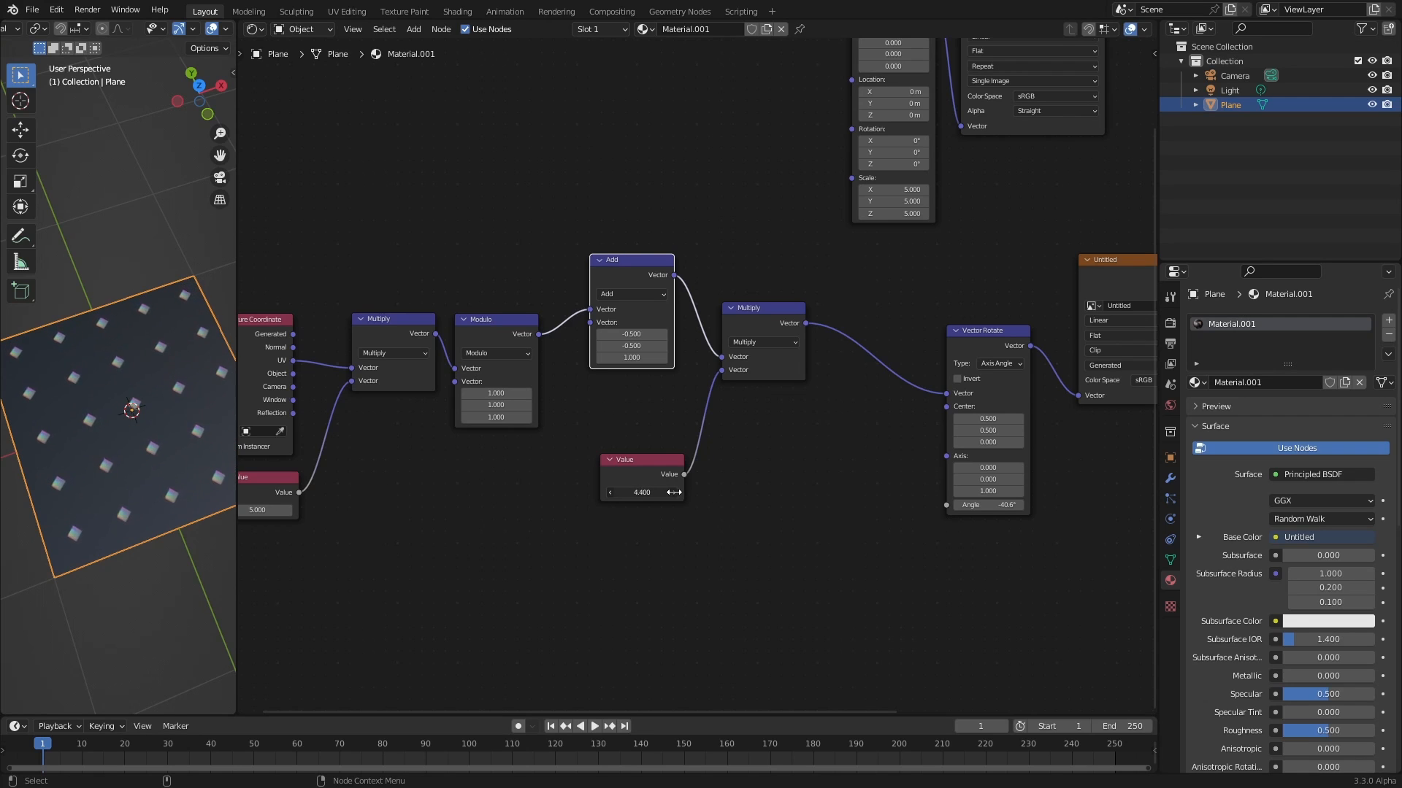
drag(666, 492, 613, 511)
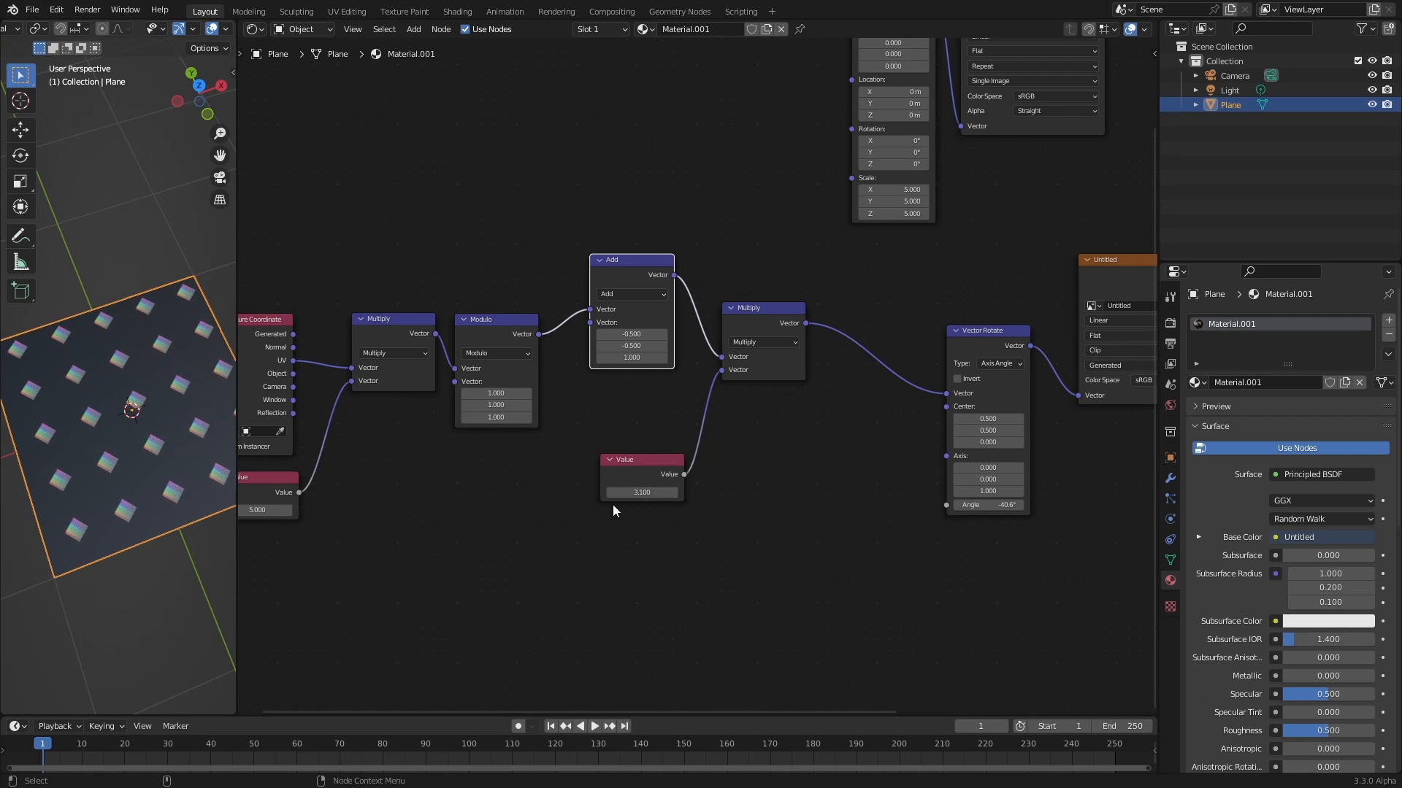
drag(611, 259, 609, 288)
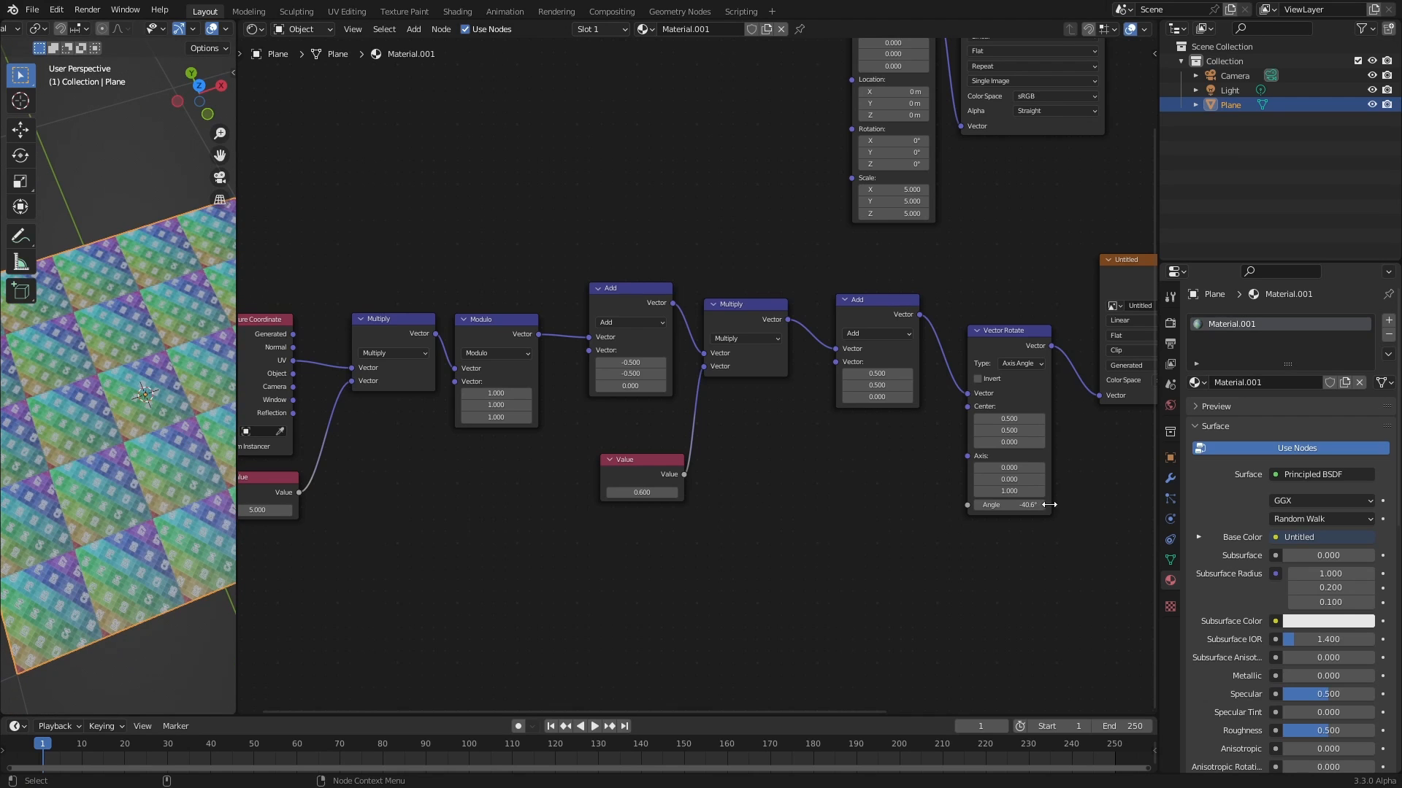
Bring rotation to about −38° and settle the tile size at 0.4
drag(1008, 505, 594, 552)
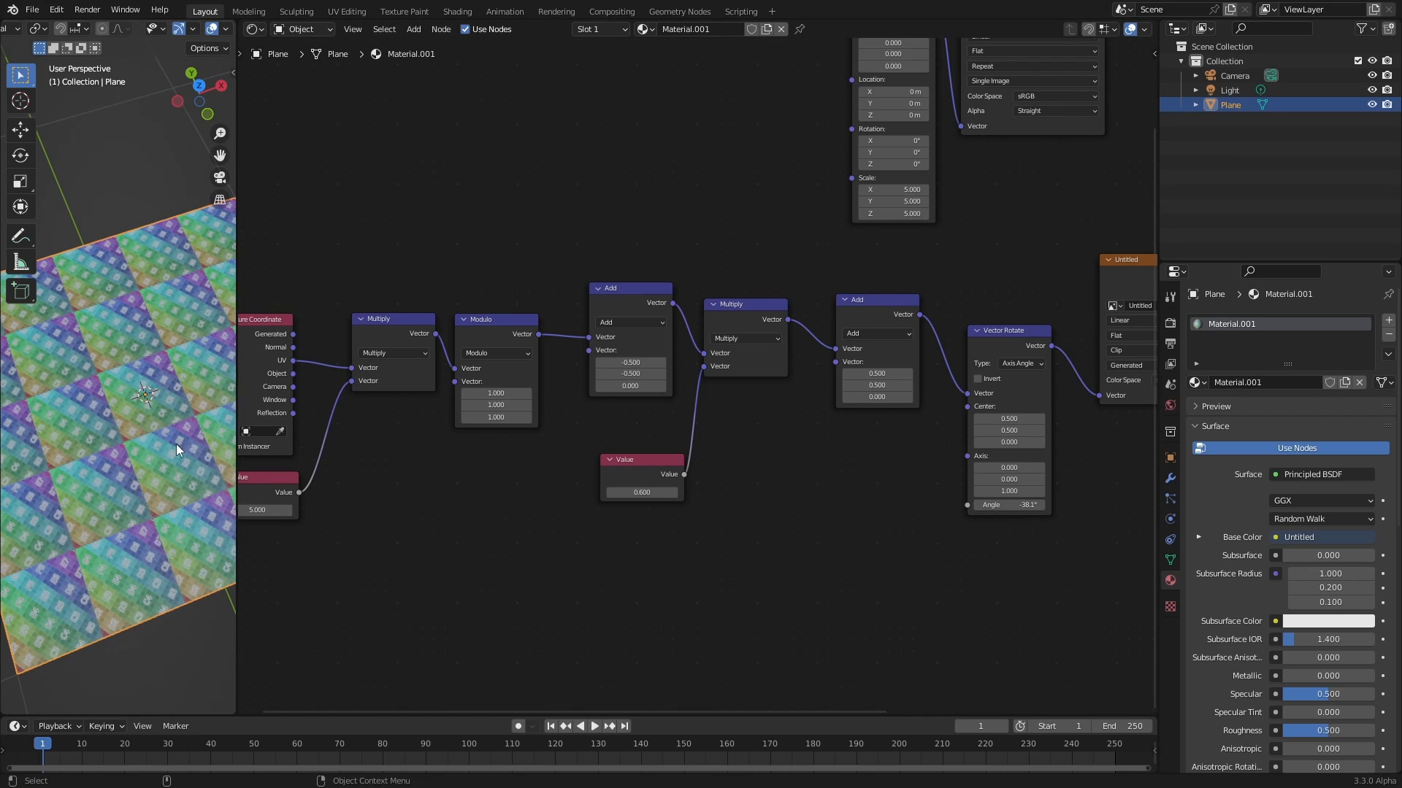
drag(653, 492, 641, 491)
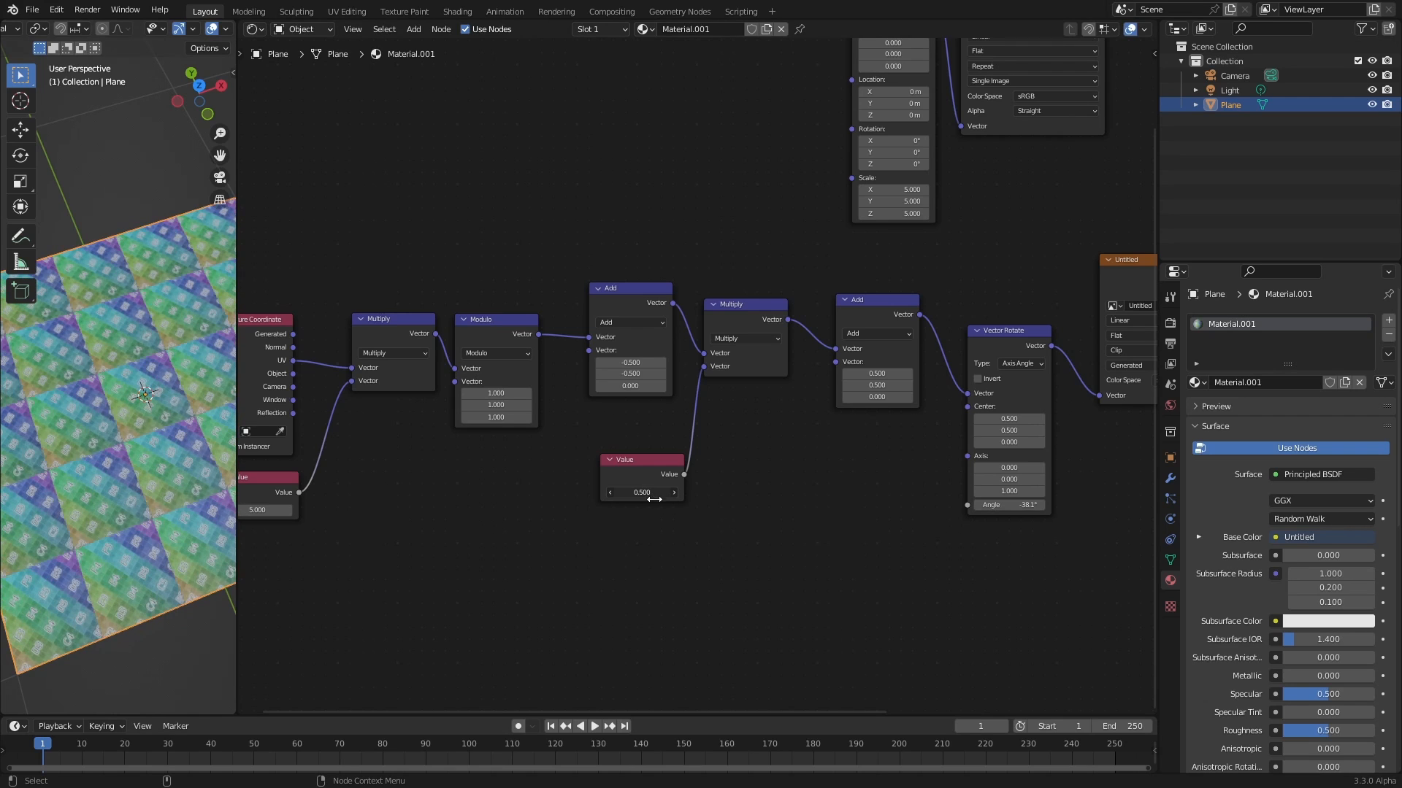
drag(641, 491, 617, 491)
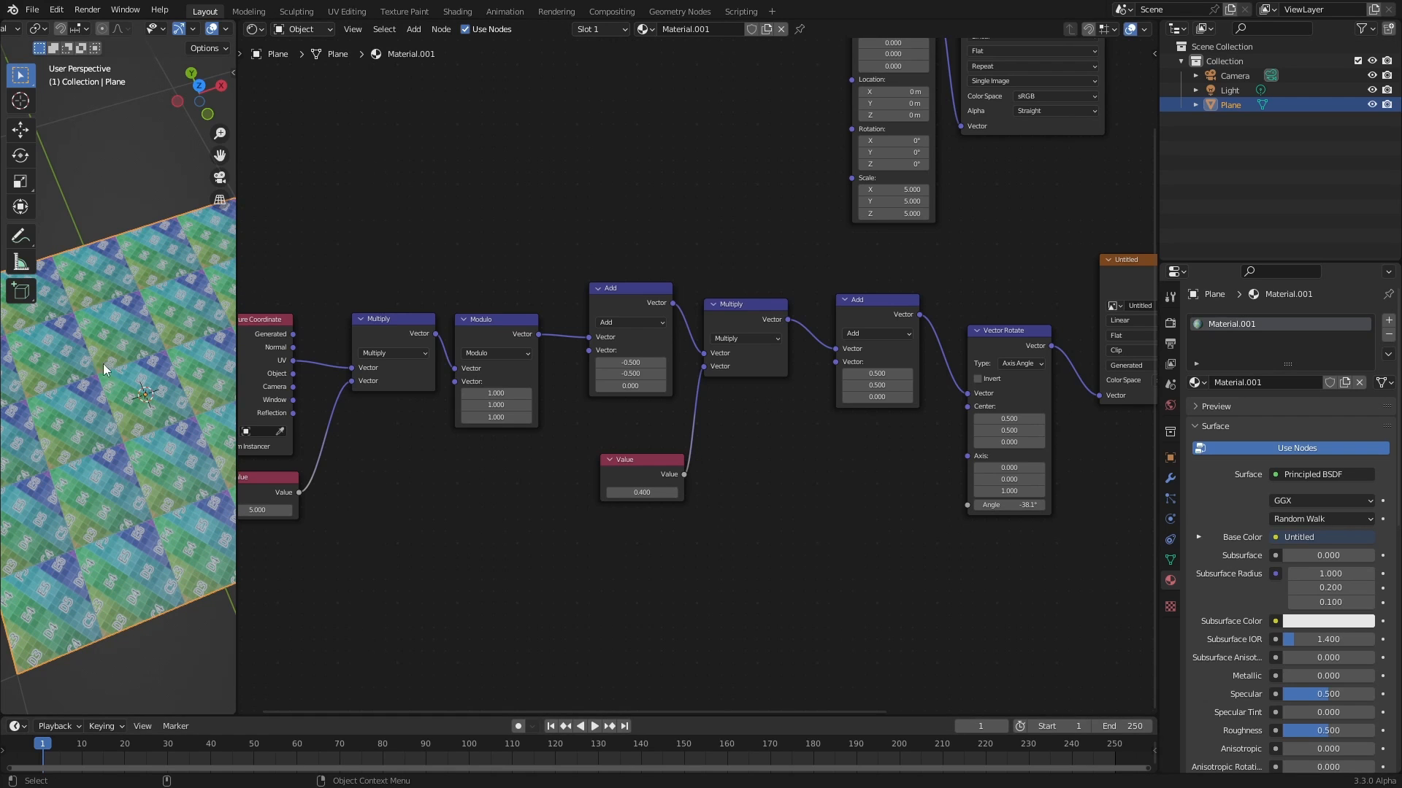
mouse_move(163, 509)
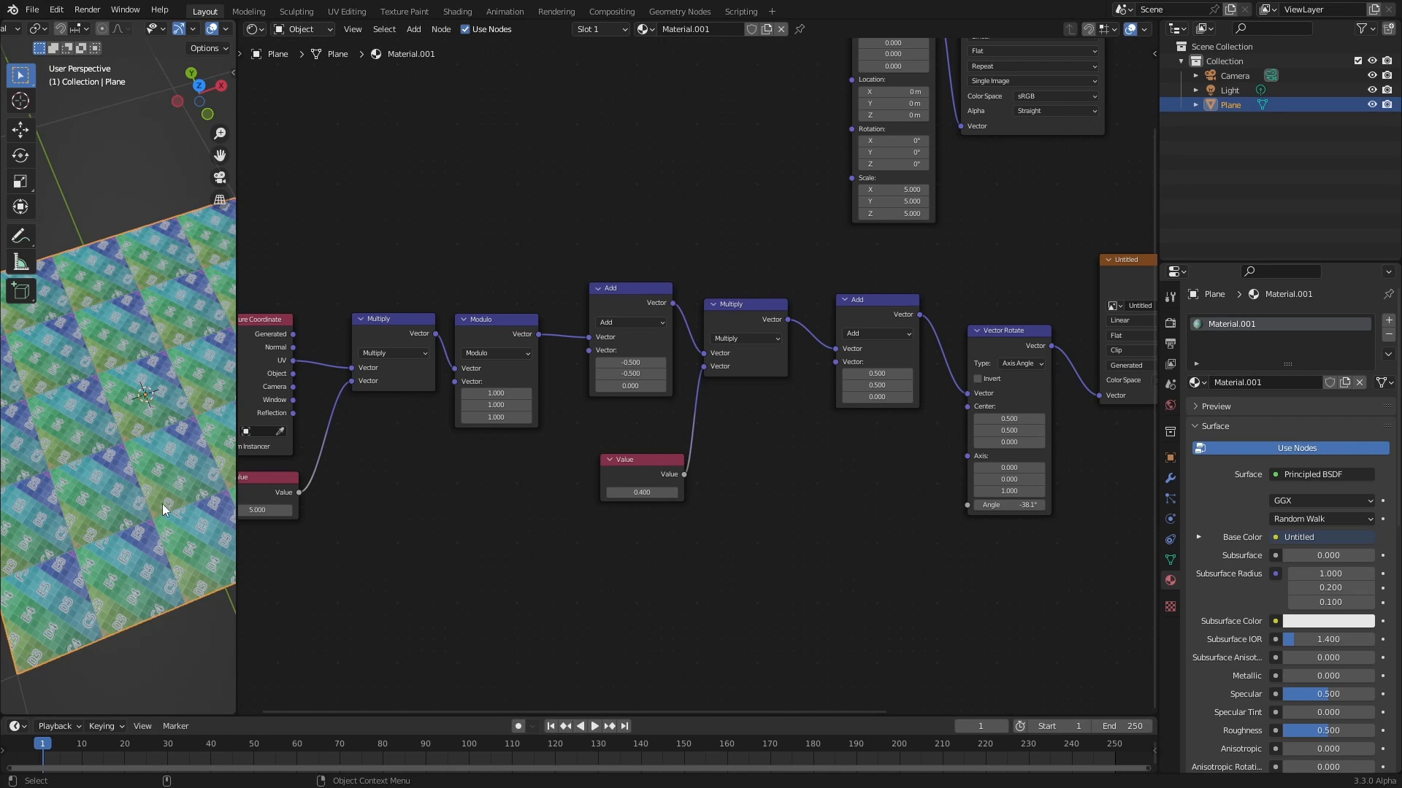
mouse_move(121, 557)
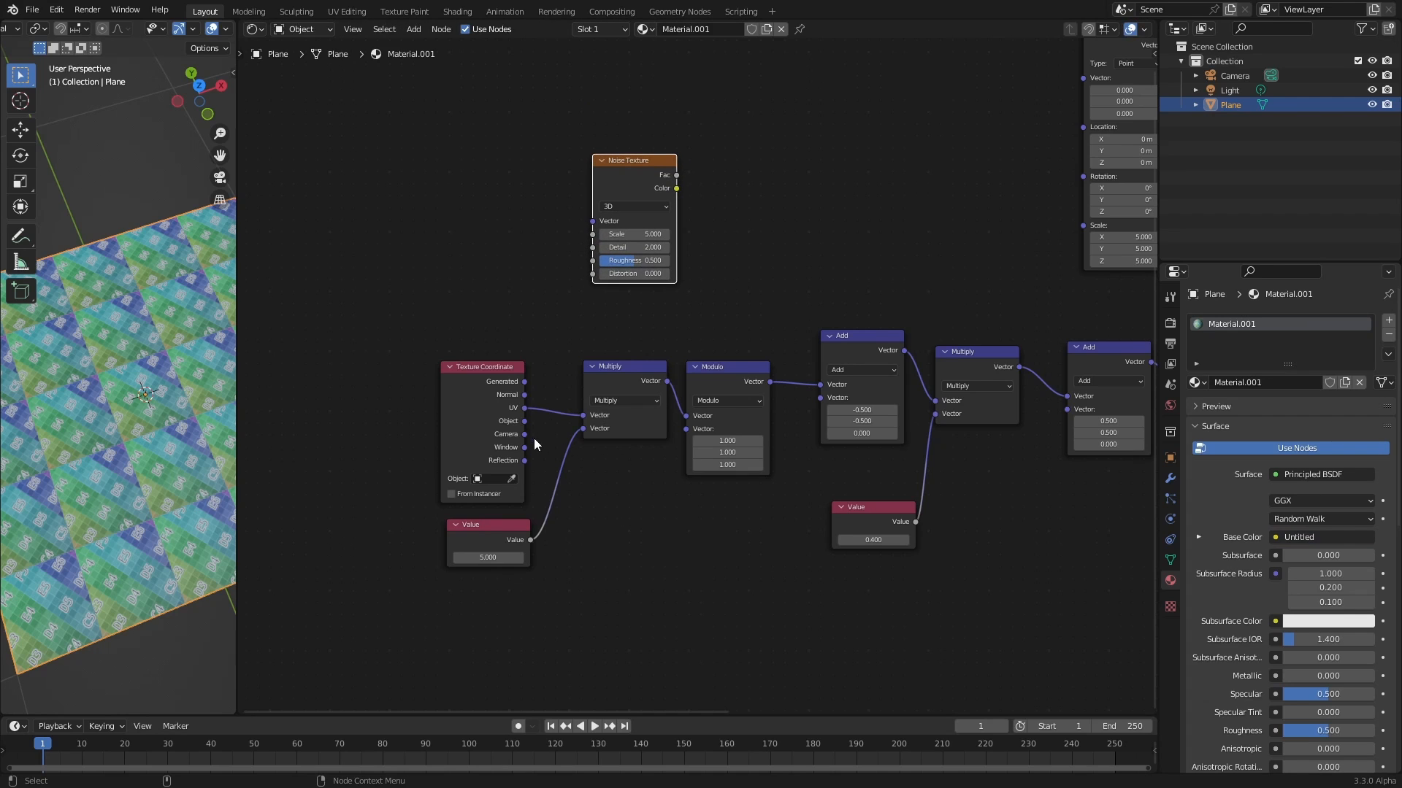
mouse_move(670, 386)
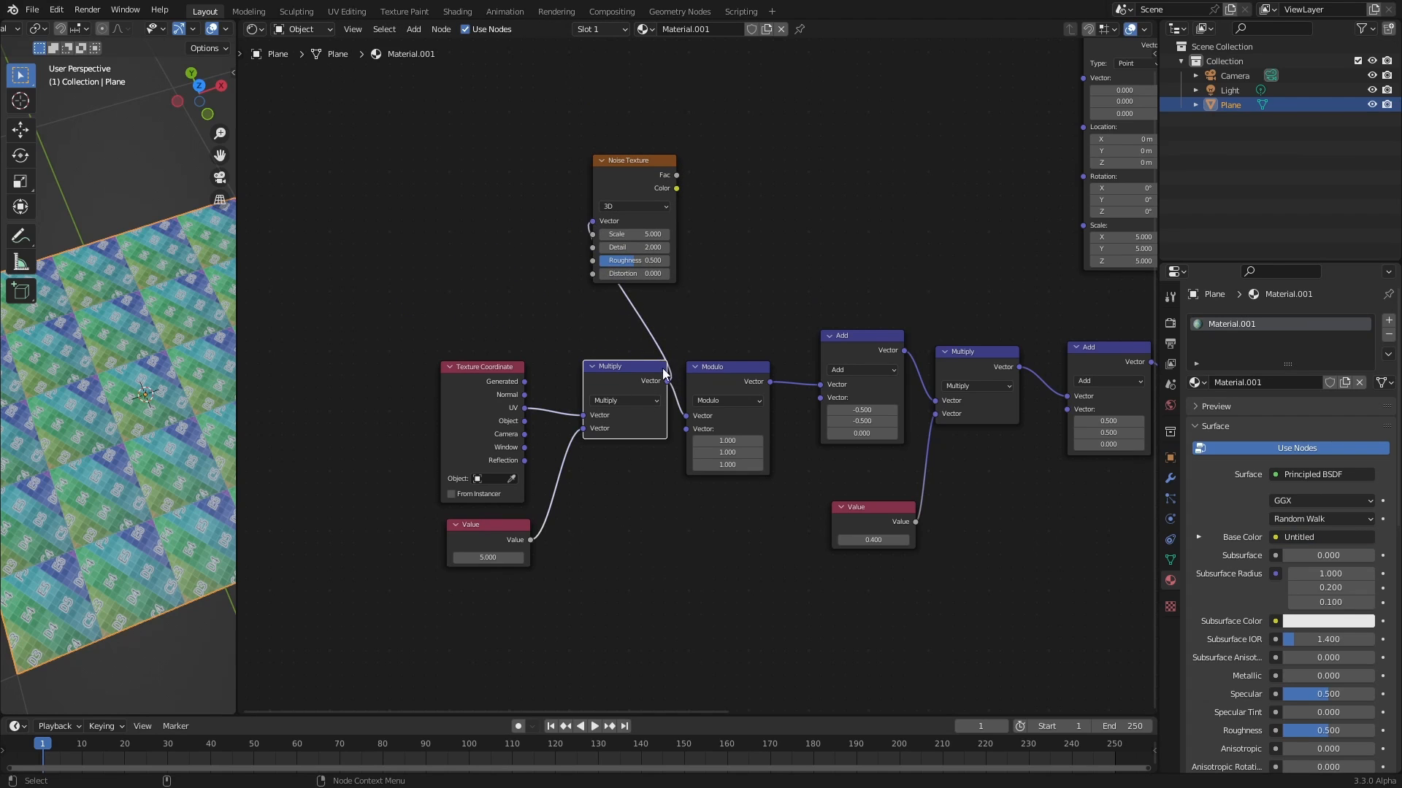
Feed the scaled coordinates into the Noise Texture's Vector input and add the next node
drag(630, 160, 590, 170)
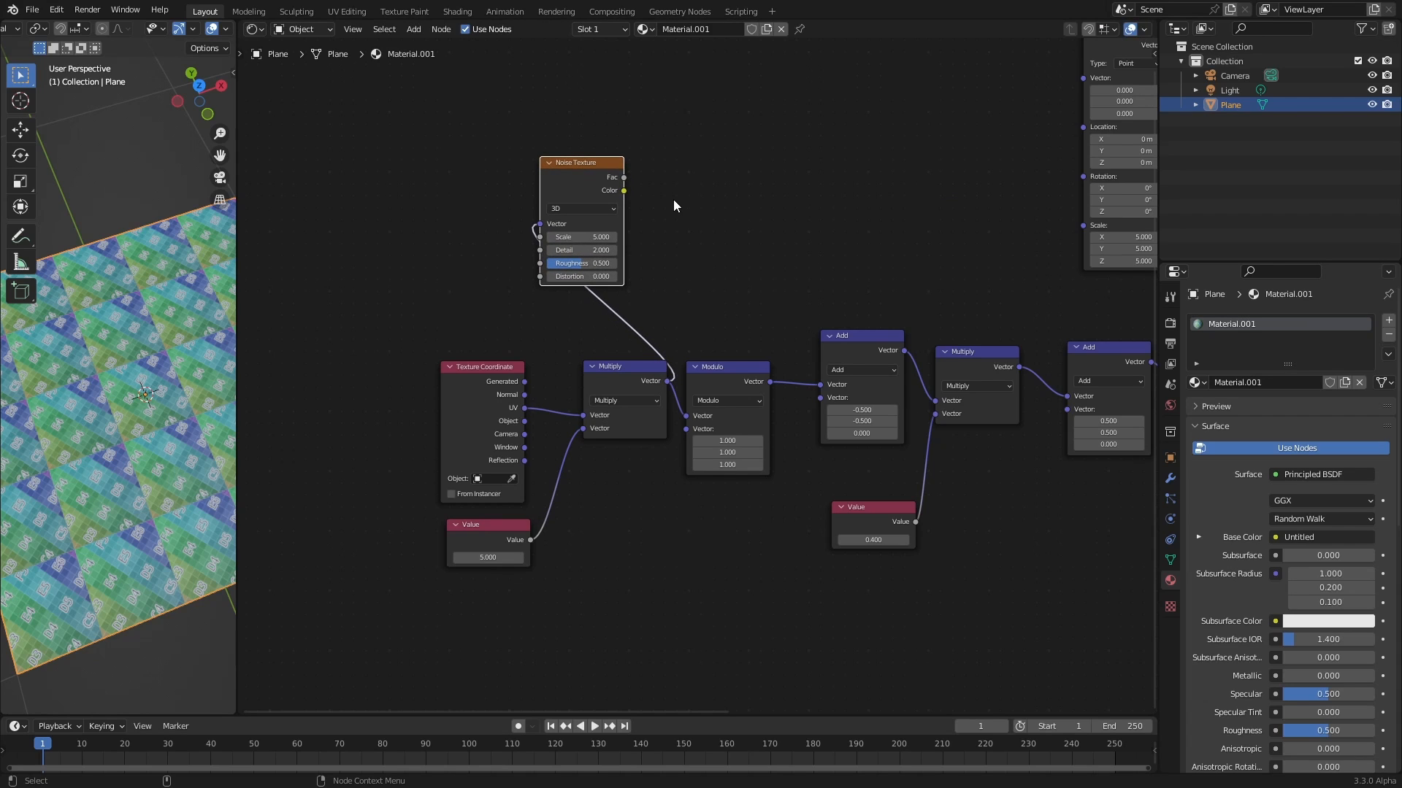
mouse_move(687, 210)
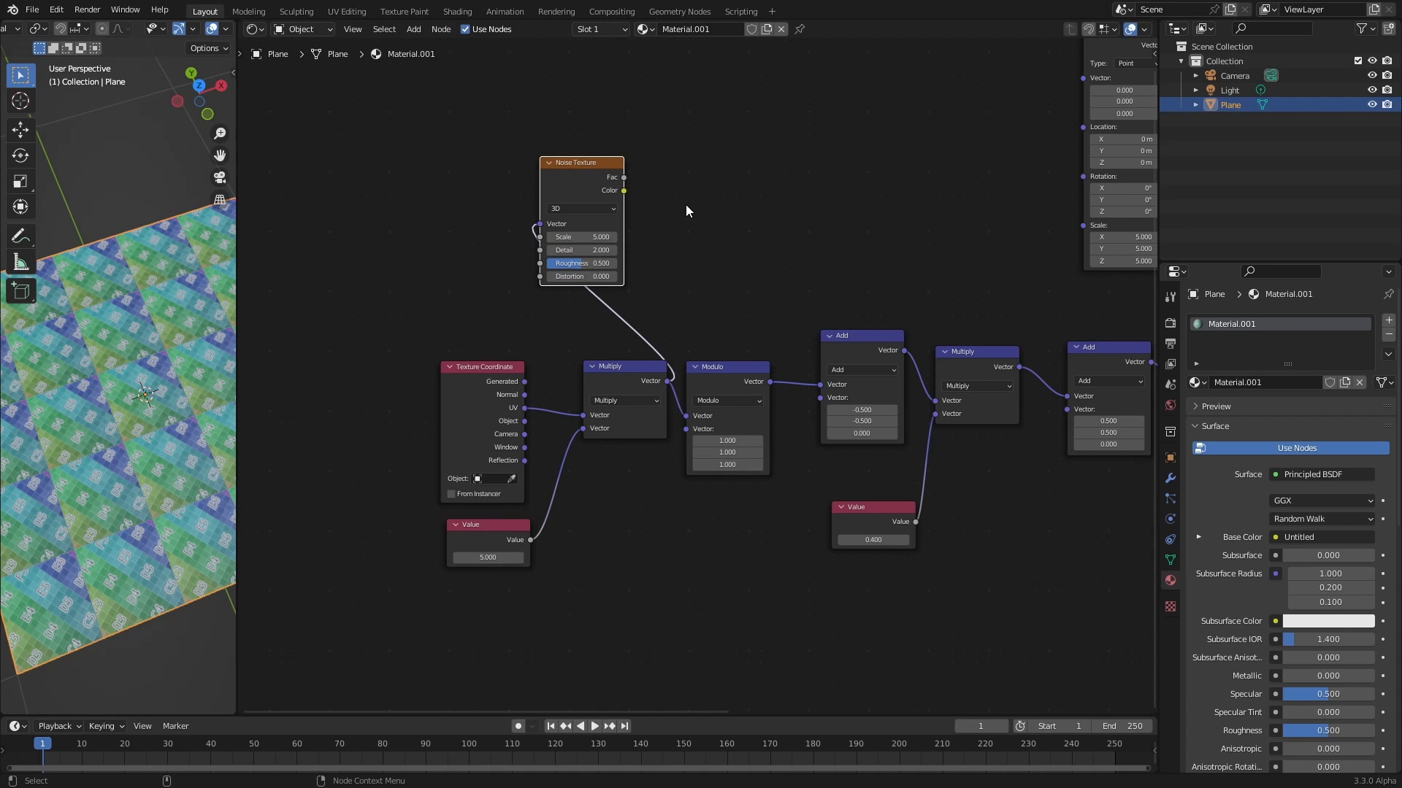
mouse_move(746, 254)
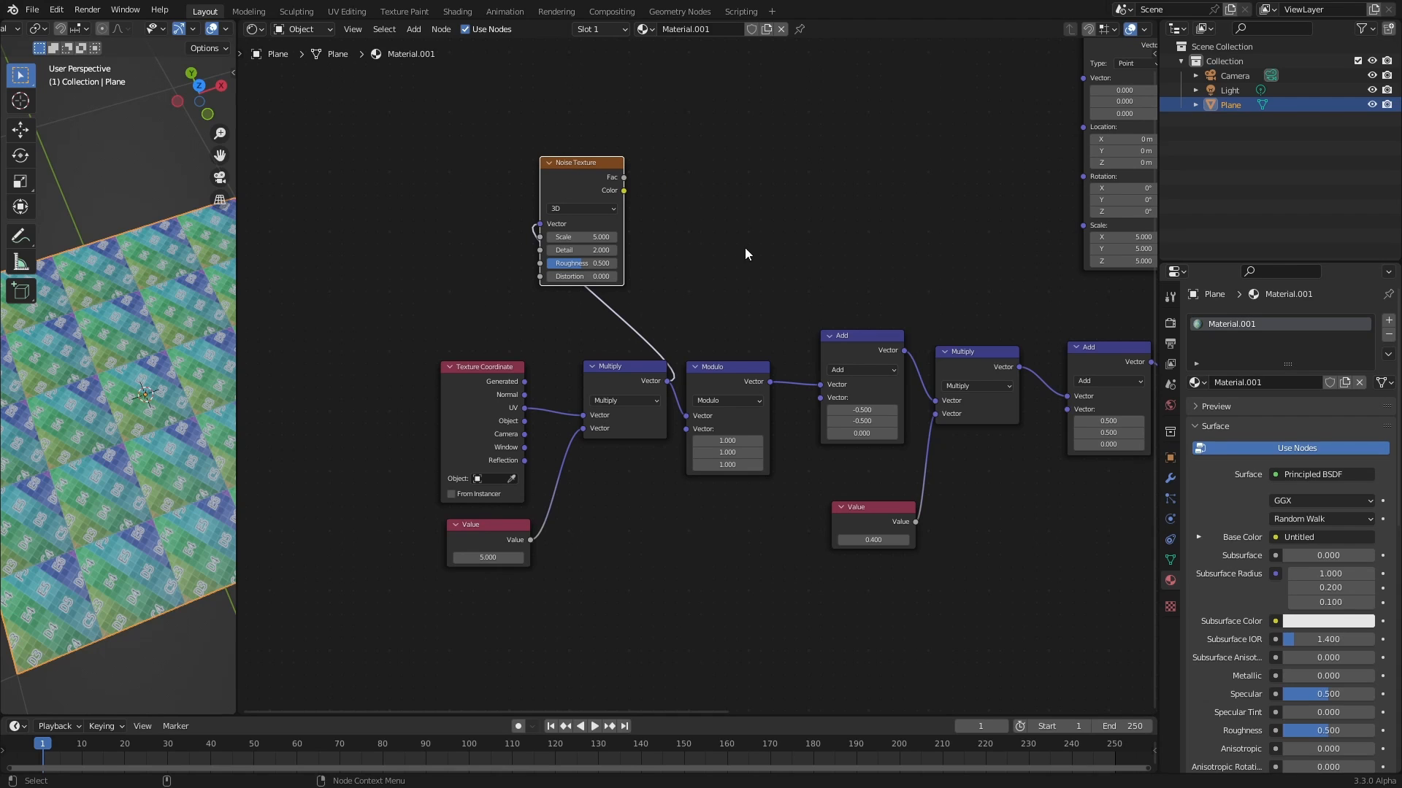
mouse_move(740, 222)
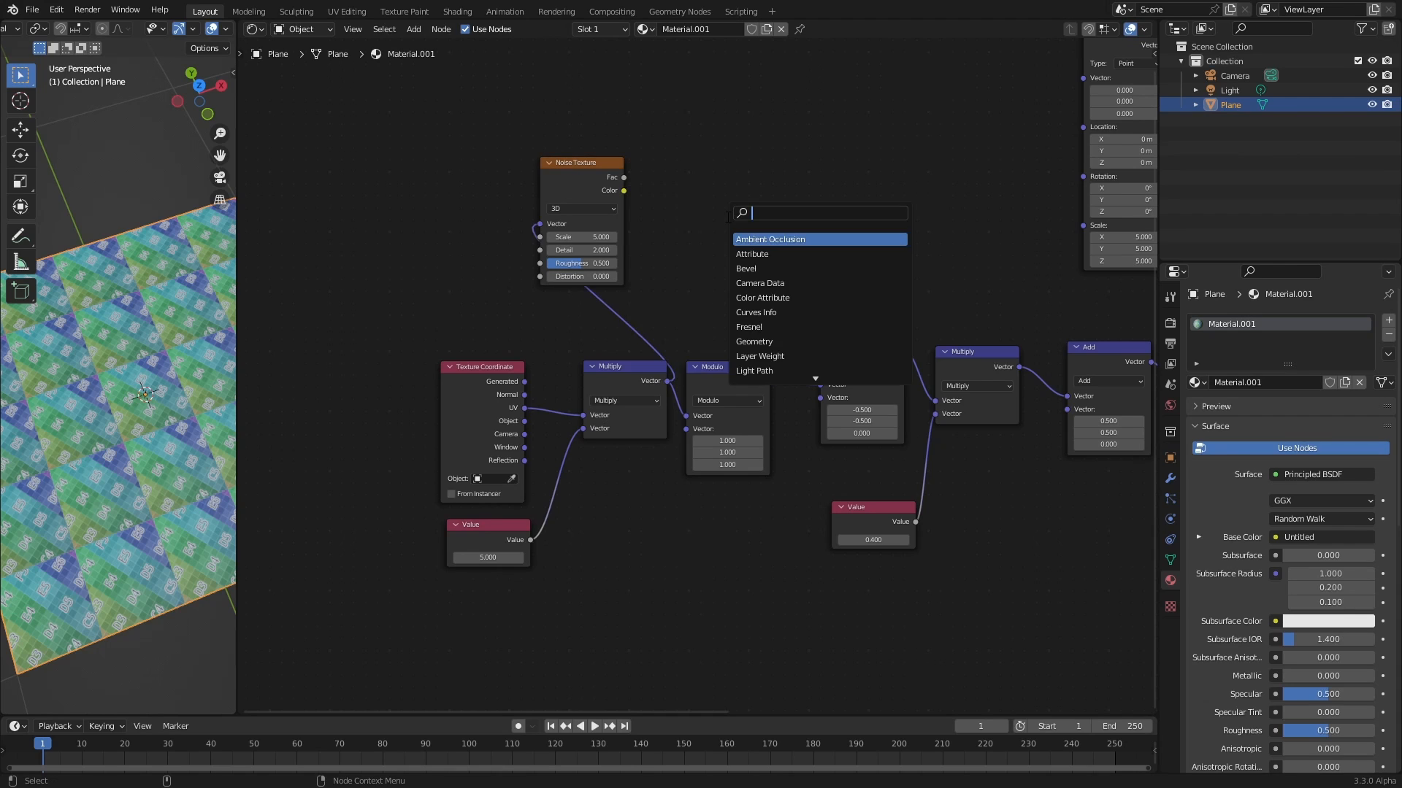
click(760, 239)
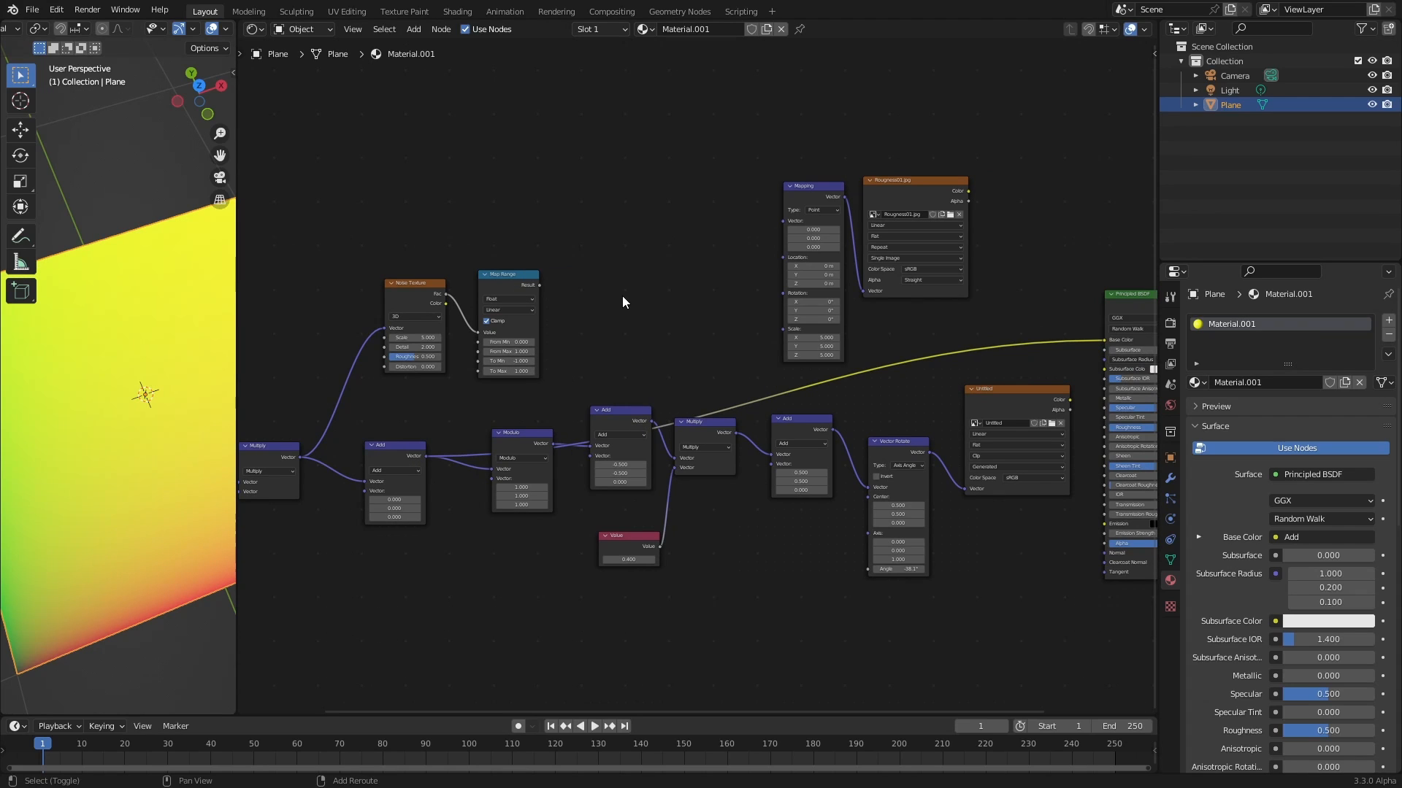
mouse_move(625, 335)
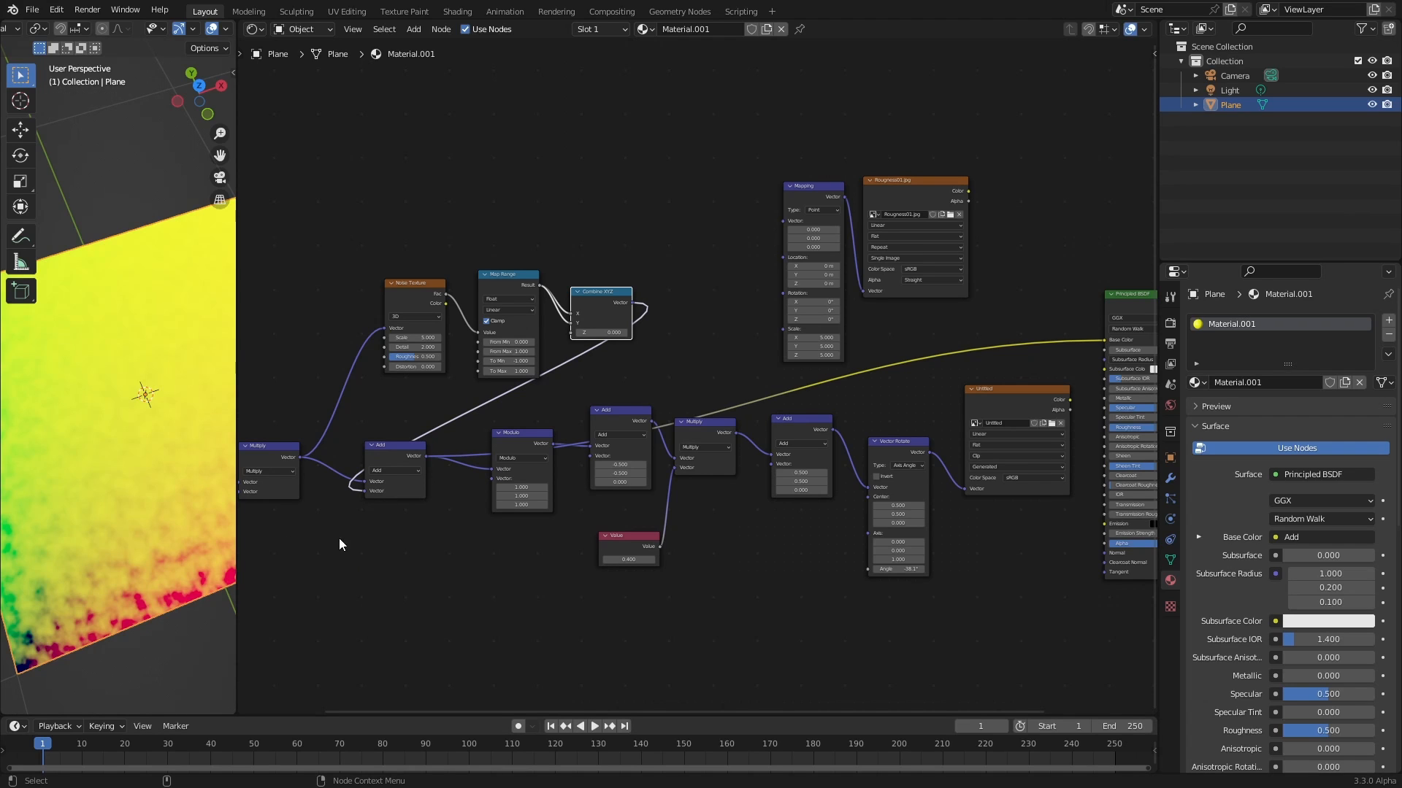
mouse_move(67, 620)
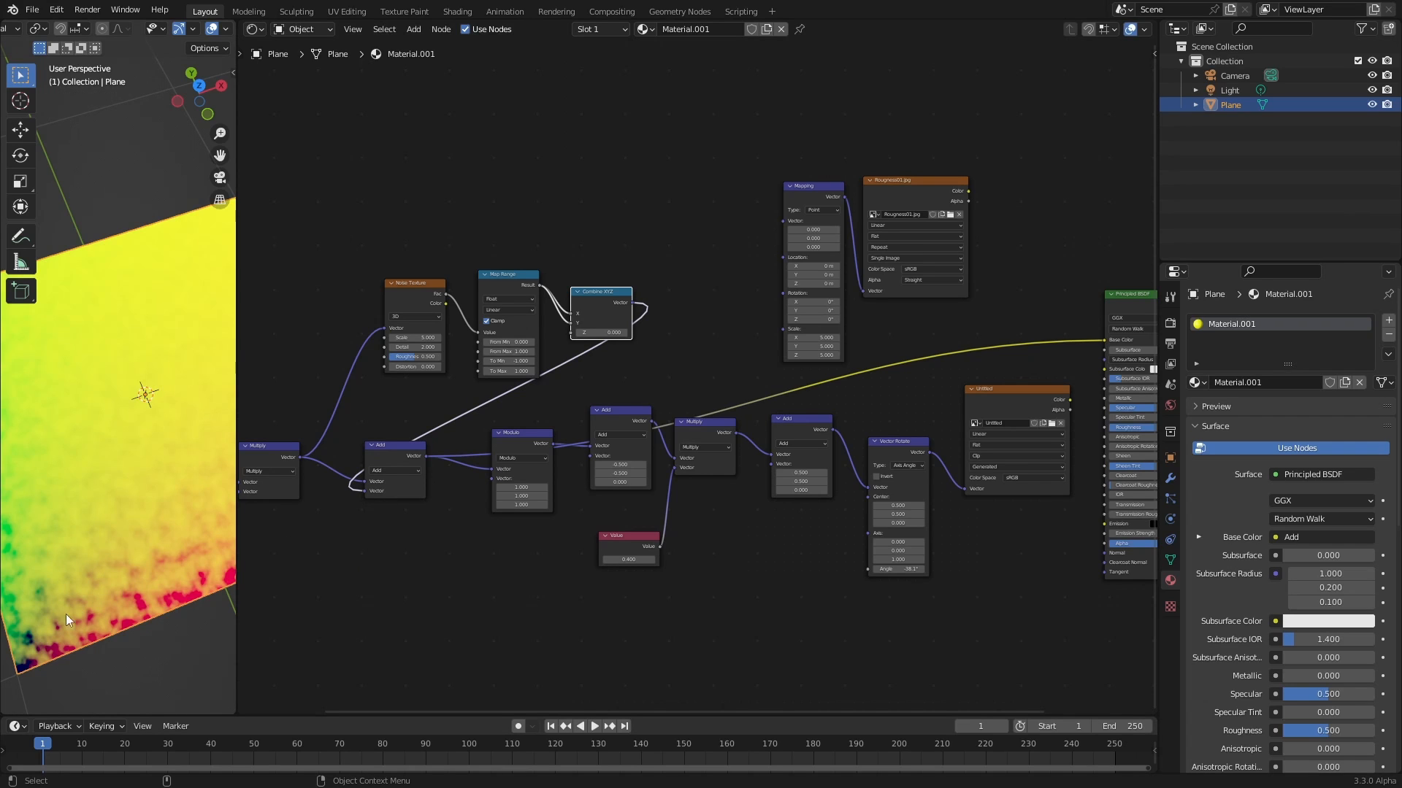
mouse_move(105, 598)
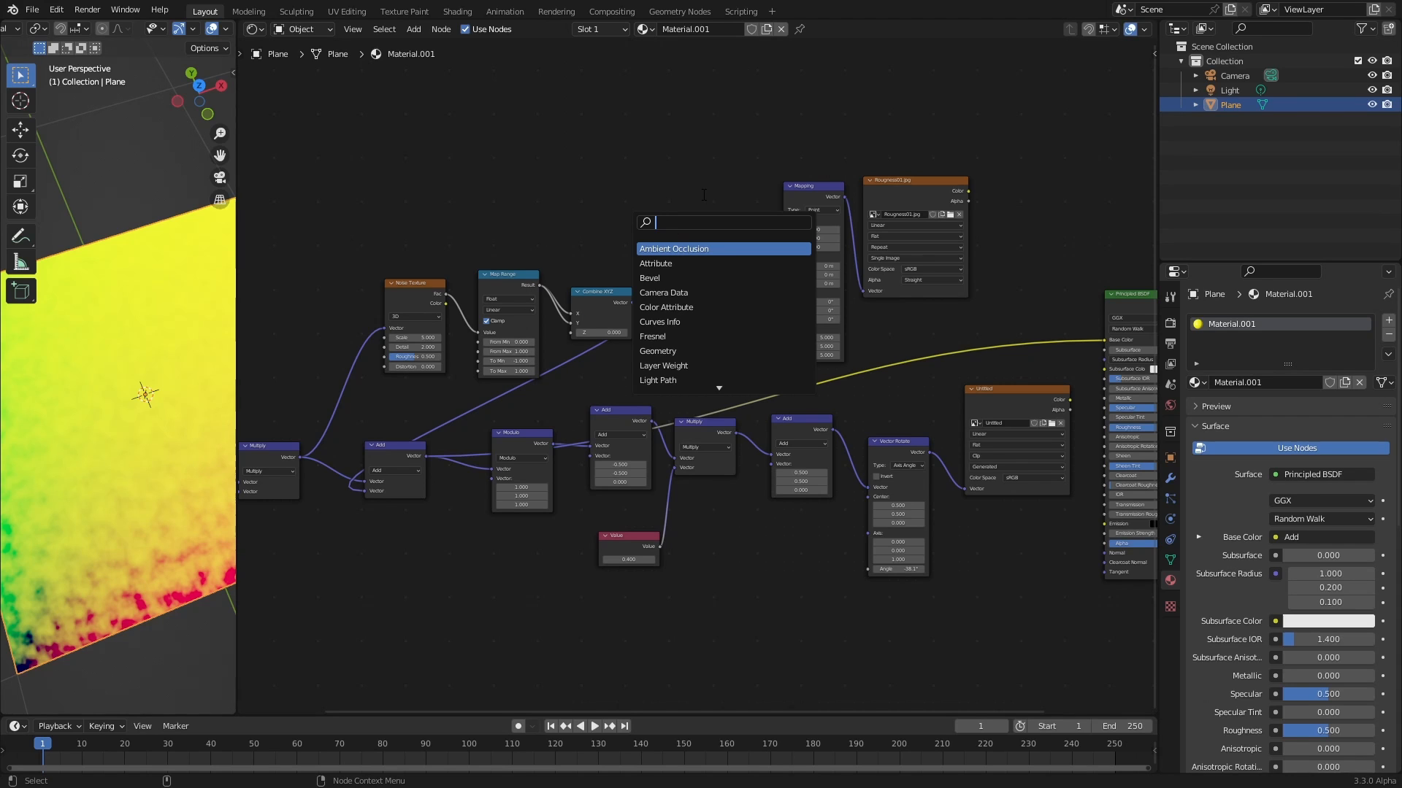
Insert a Math node set to Multiply by 0.26 between Map Range and Combine XYZ
text(math)
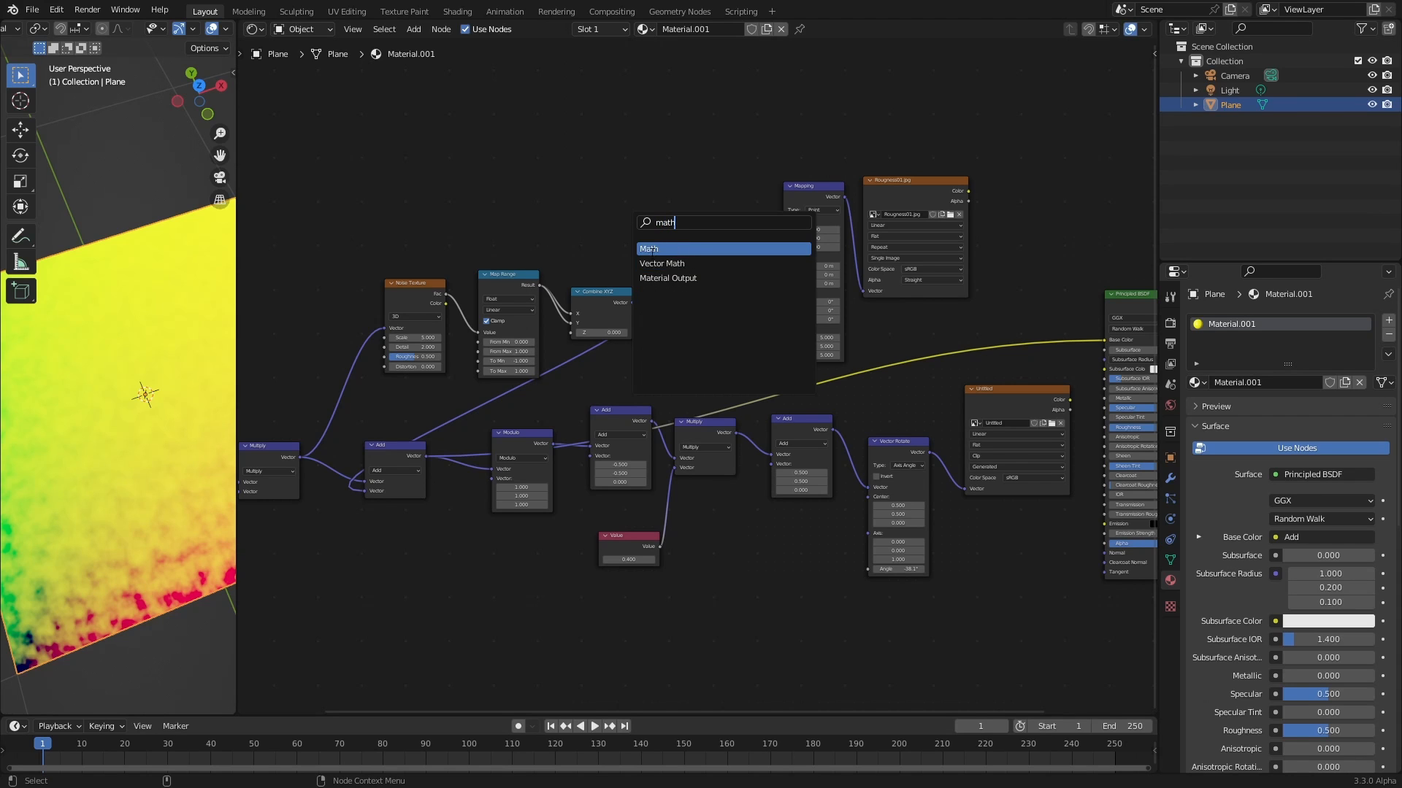
click(649, 248)
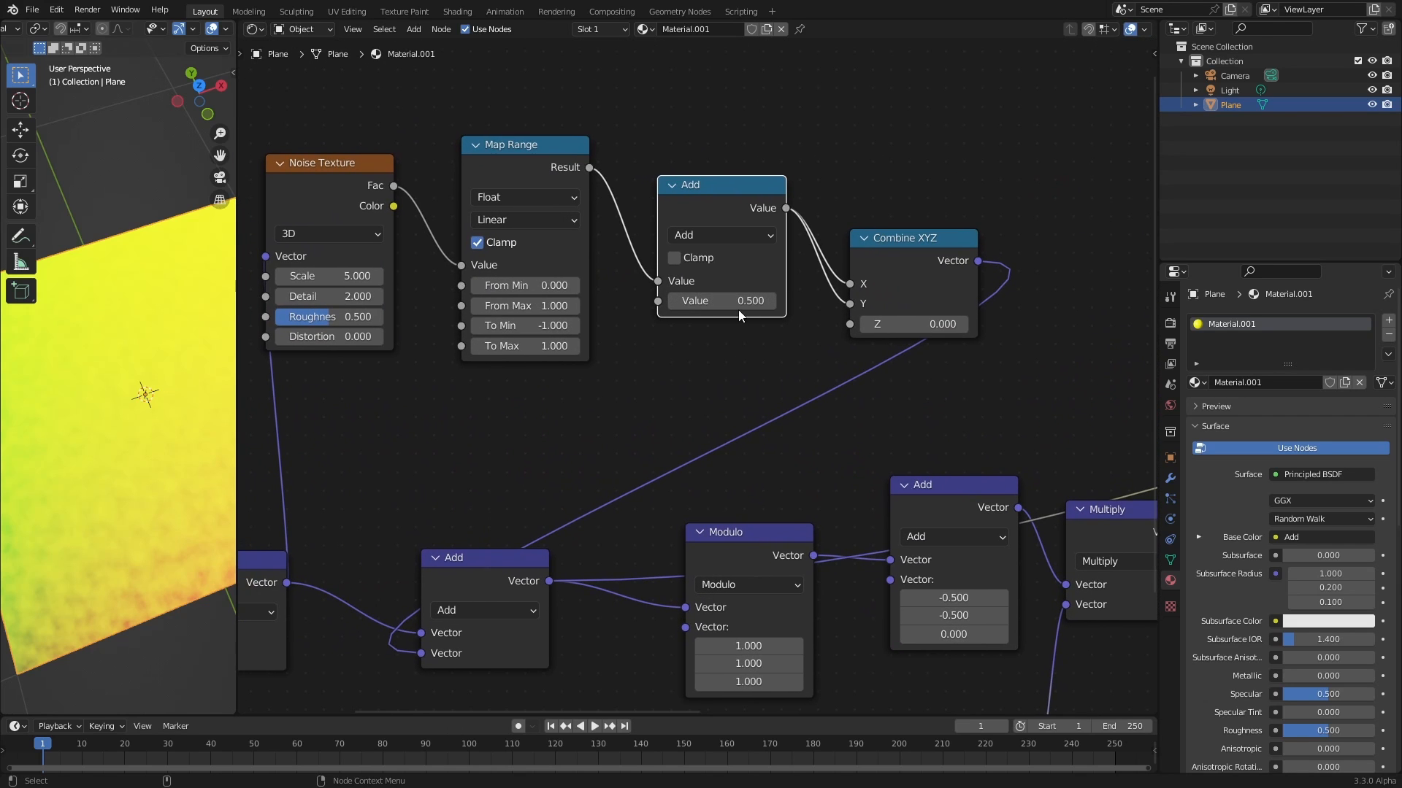
drag(751, 300, 724, 300)
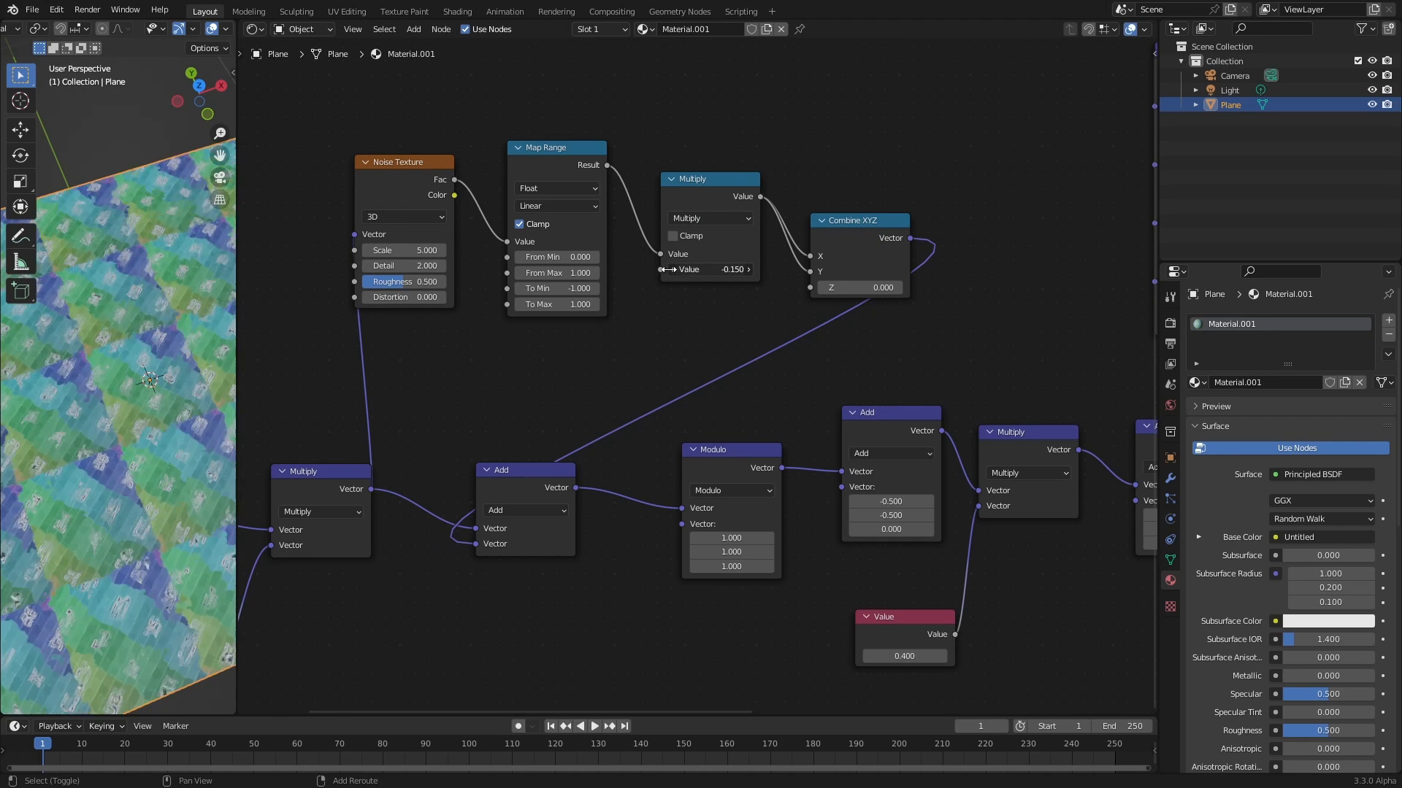
drag(708, 269, 708, 269)
text(0.260)
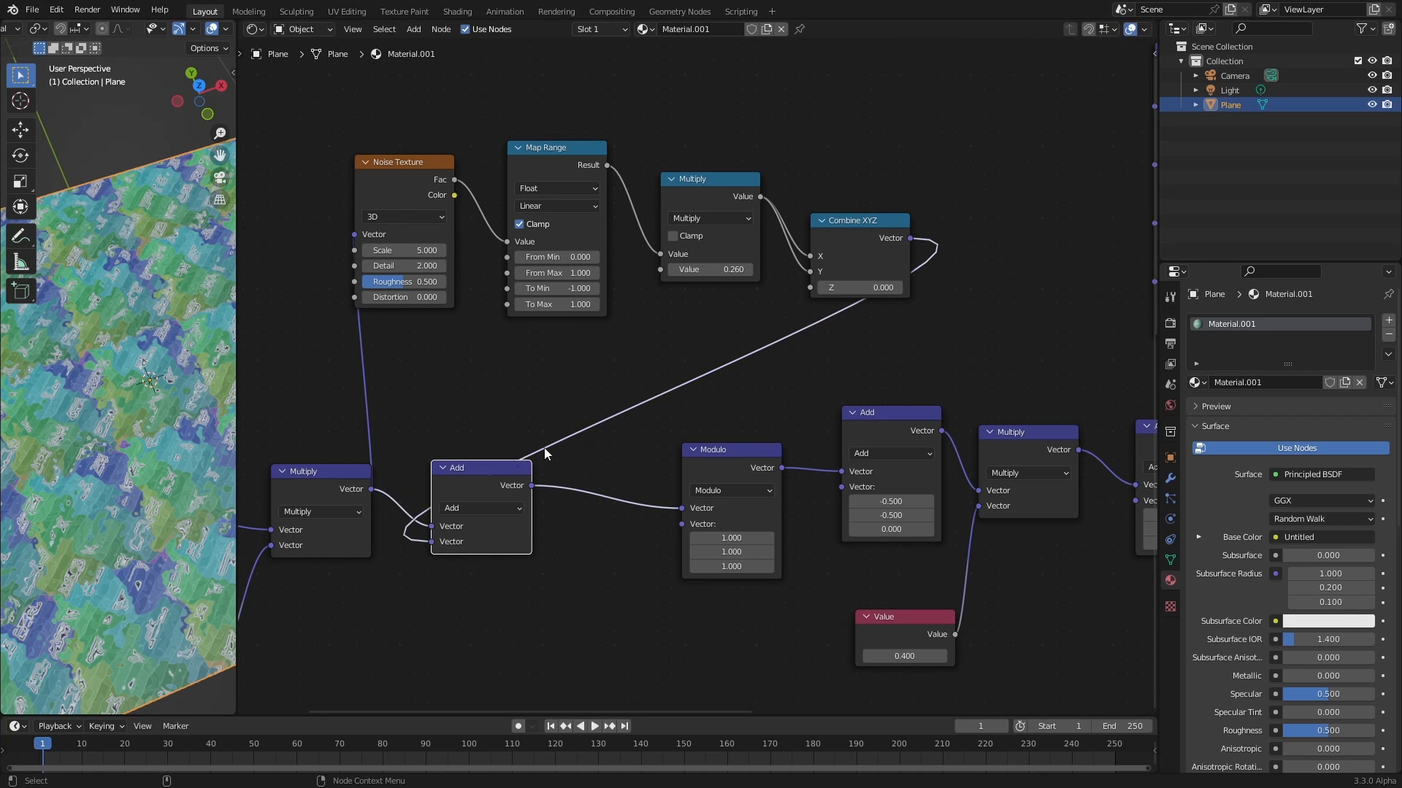
mouse_move(320, 511)
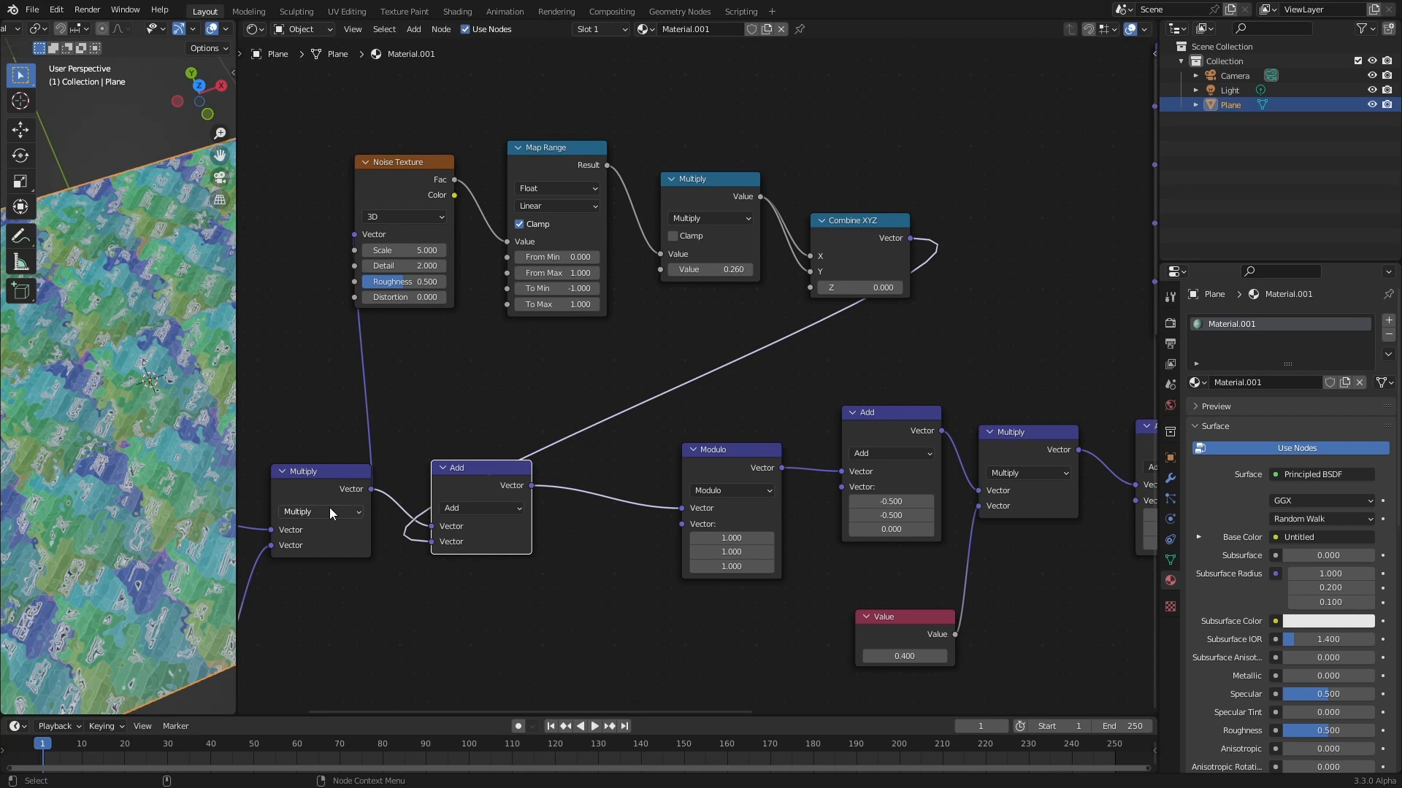
Duplicate the Vector Math Add node after Modulo and switch the copy to Subtract
drag(731, 450, 618, 458)
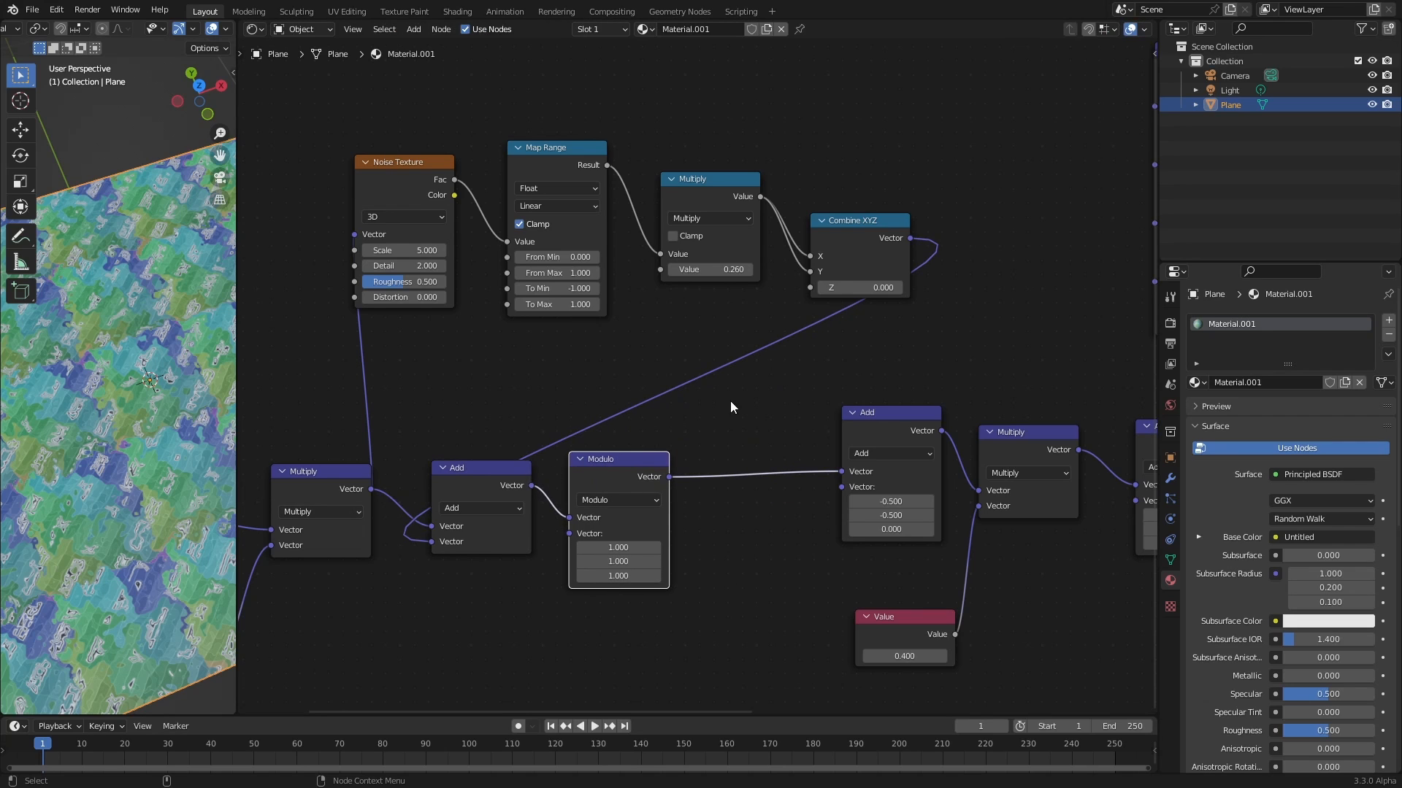
mouse_move(722, 425)
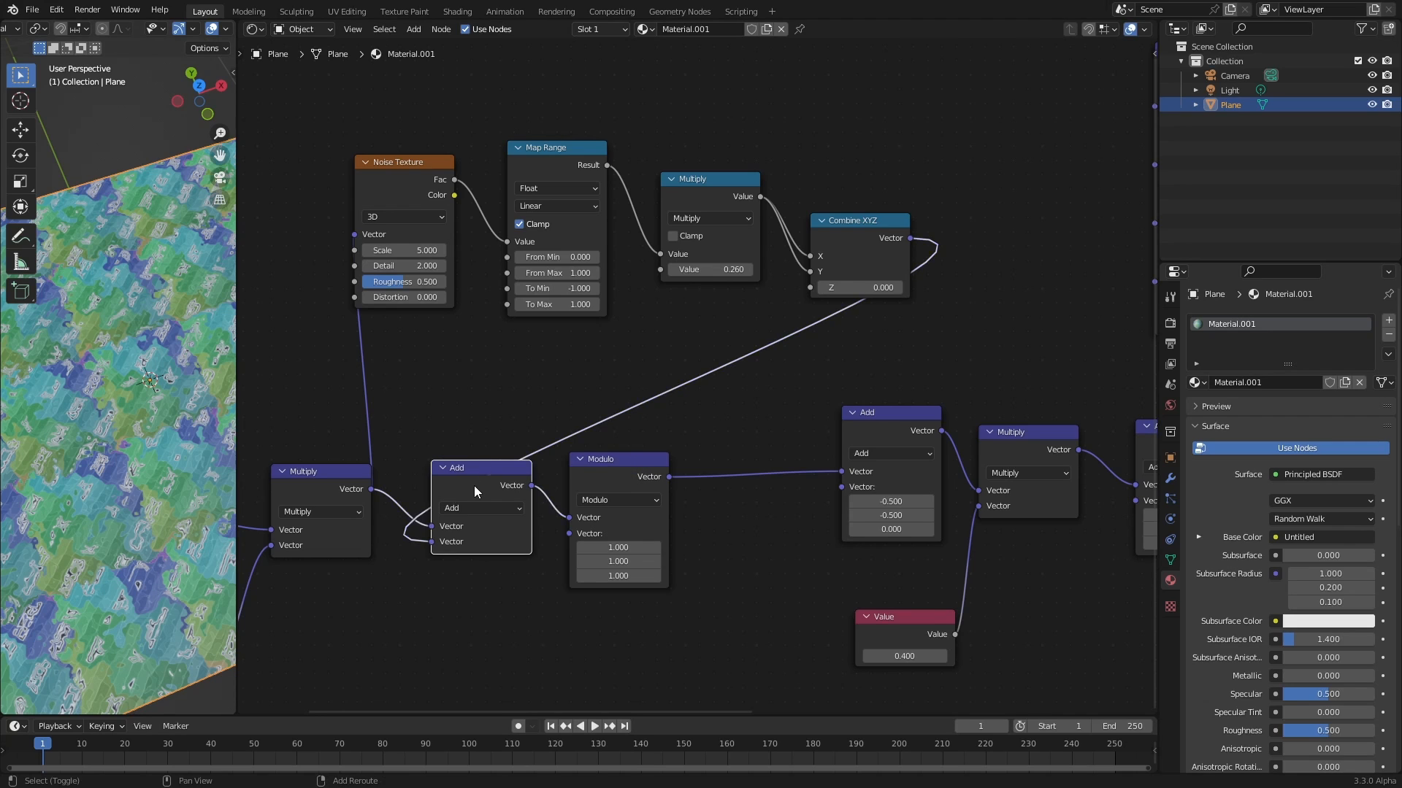
click(481, 509)
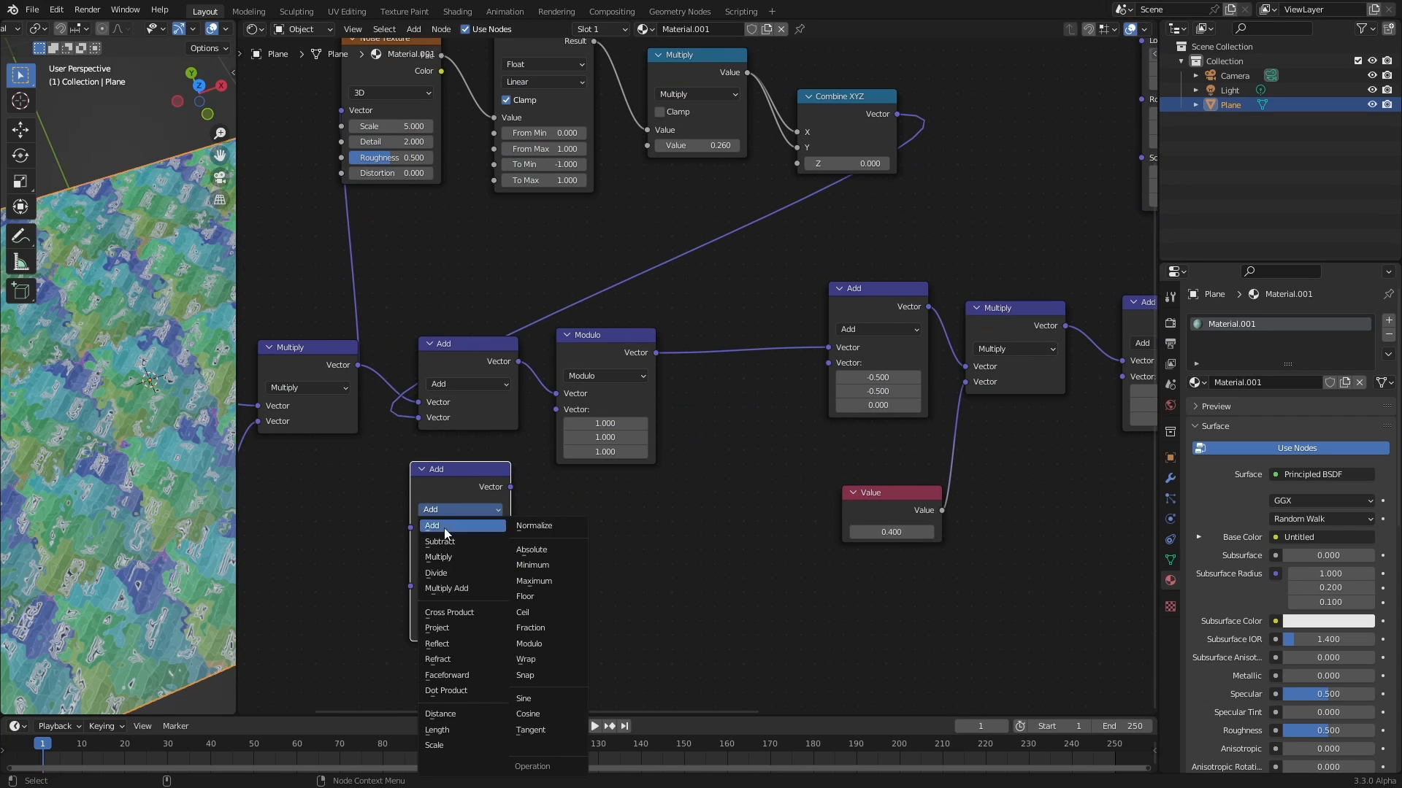
click(439, 541)
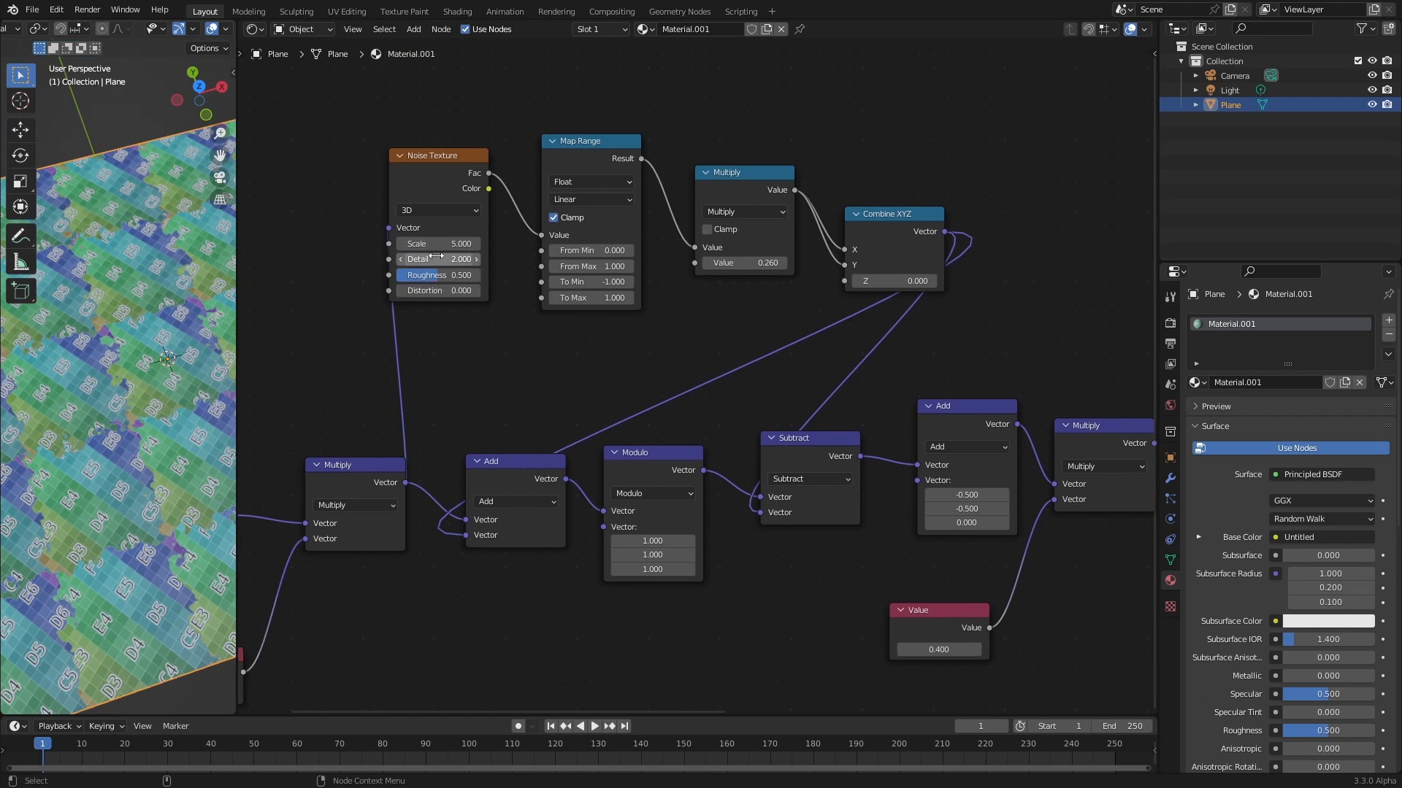
Nudge the Noise Texture scale and the tile size Value to refine the warped borders
drag(447, 243, 430, 243)
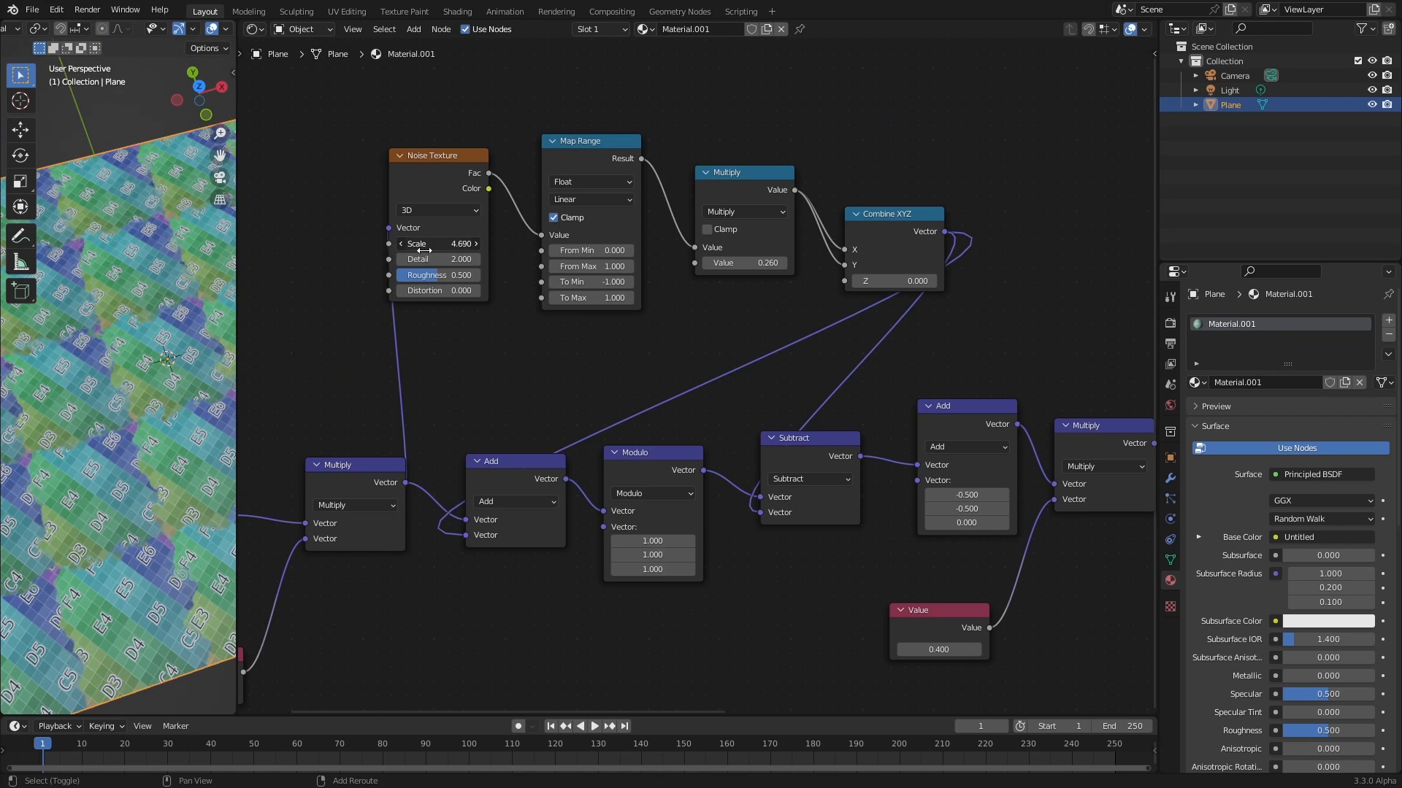
drag(438, 243, 441, 243)
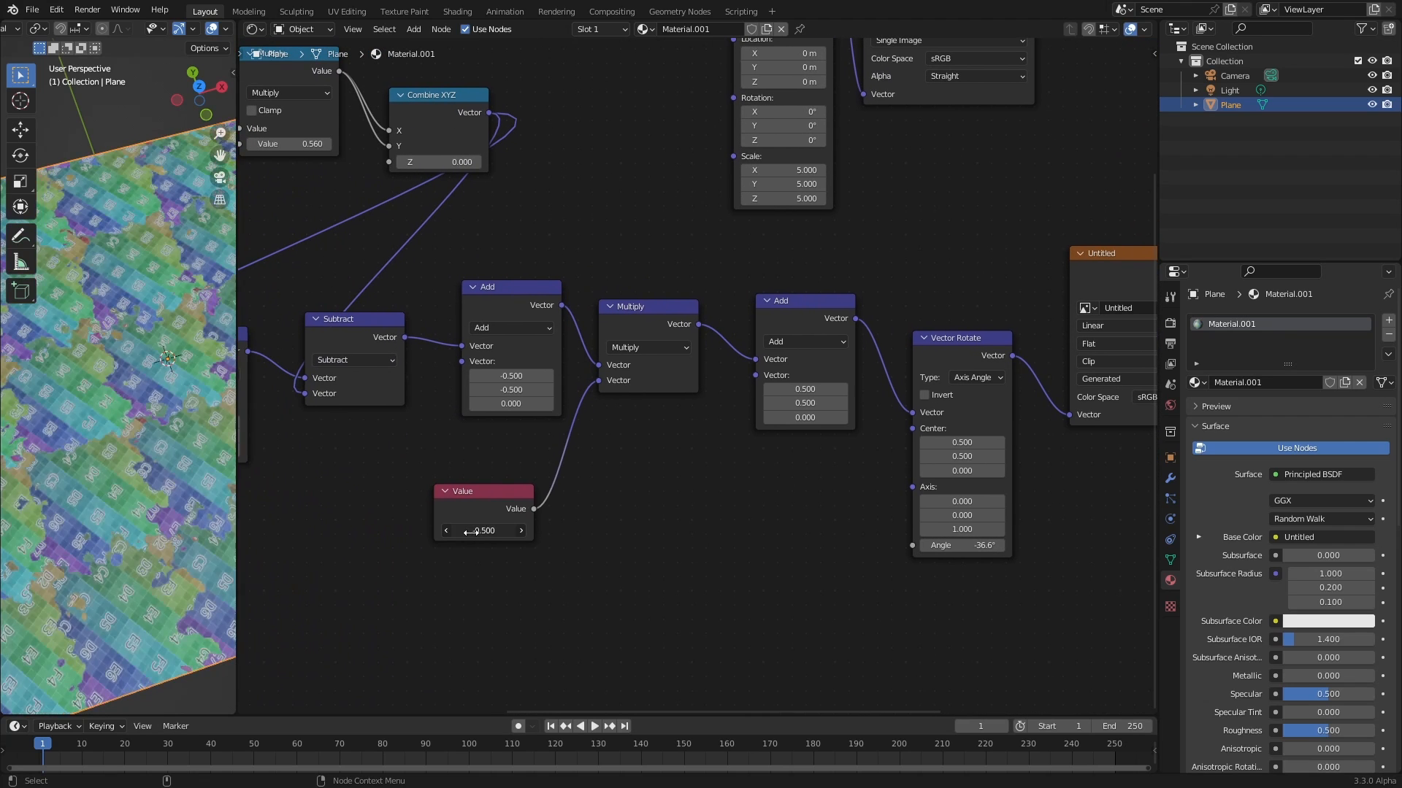
drag(446, 530, 482, 530)
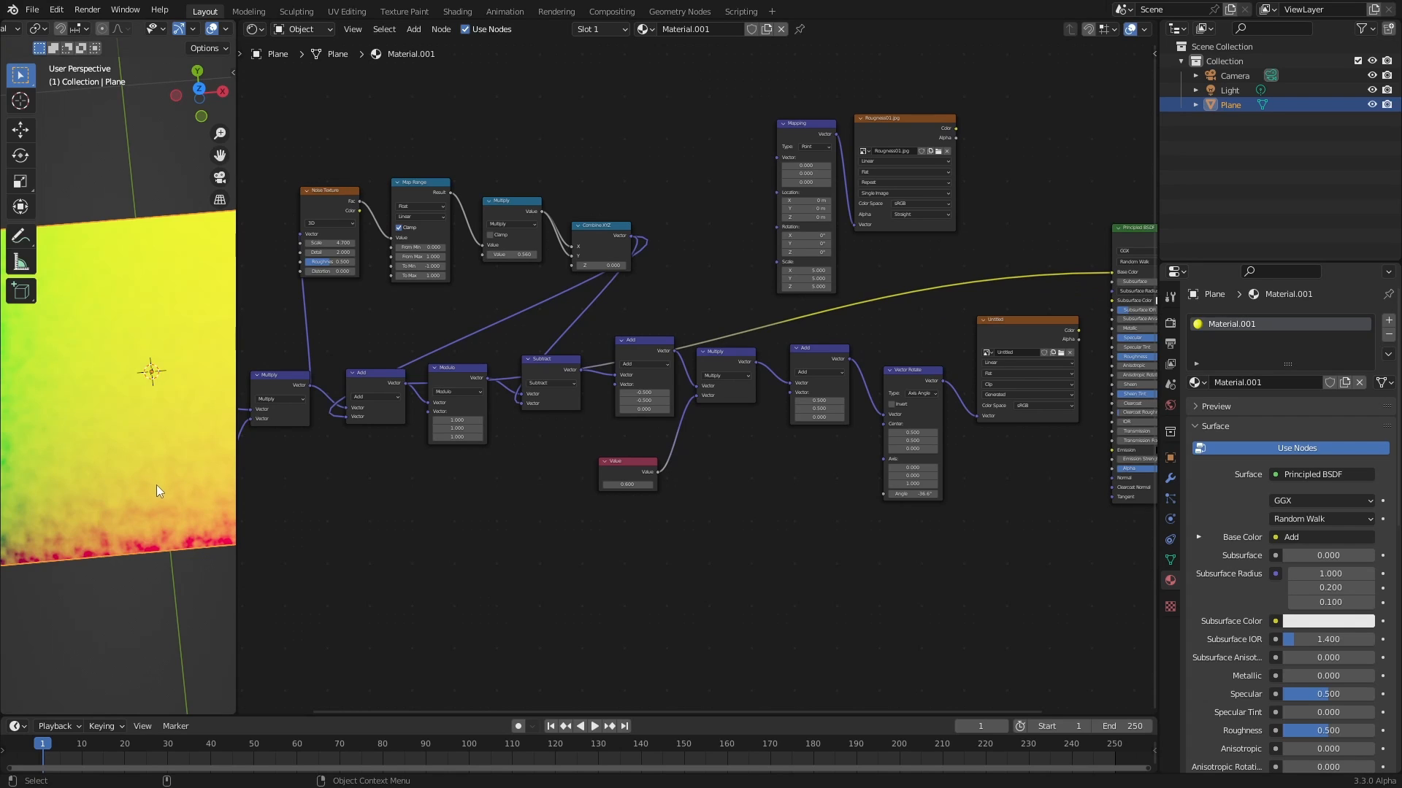
mouse_move(187, 453)
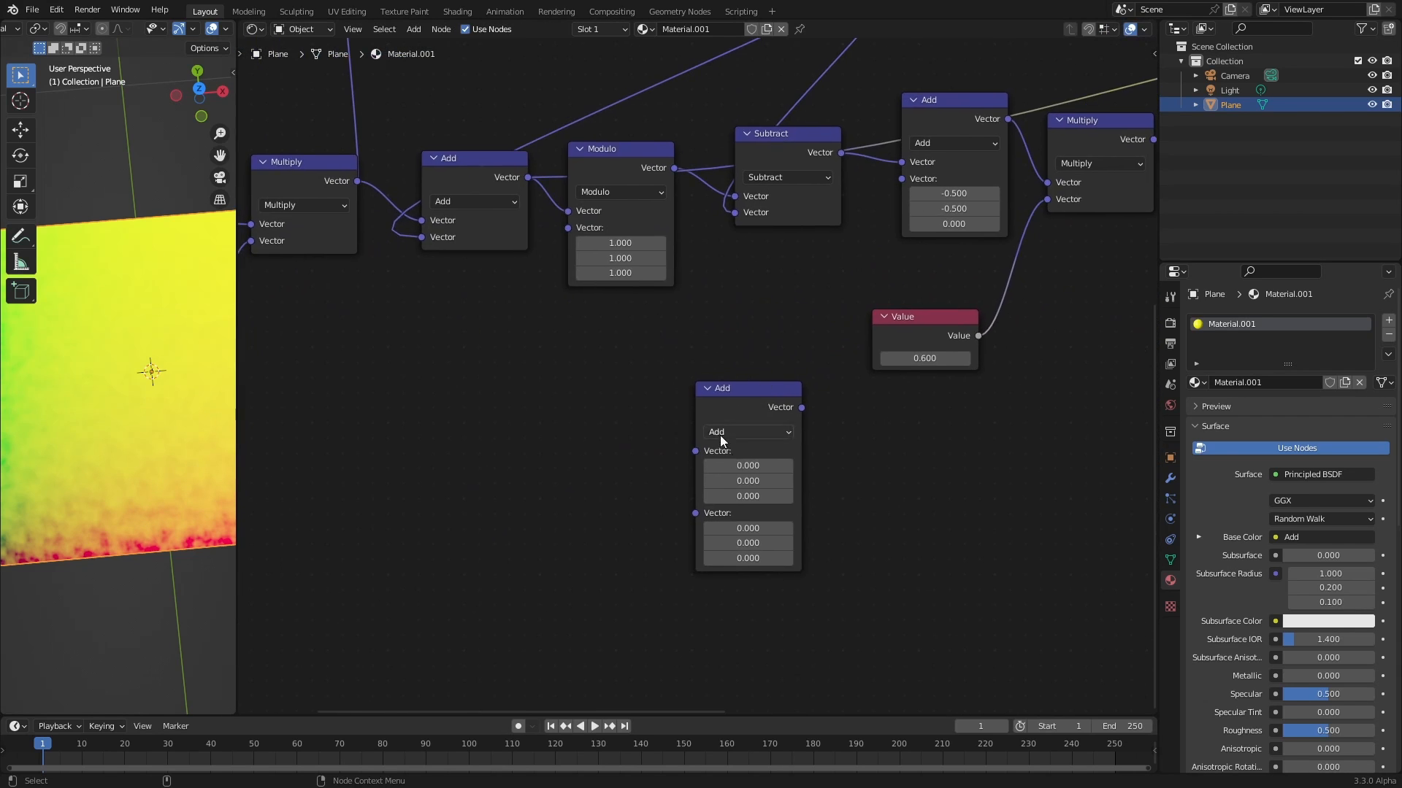
Set the new Vector Math node's operation to Floor
click(749, 432)
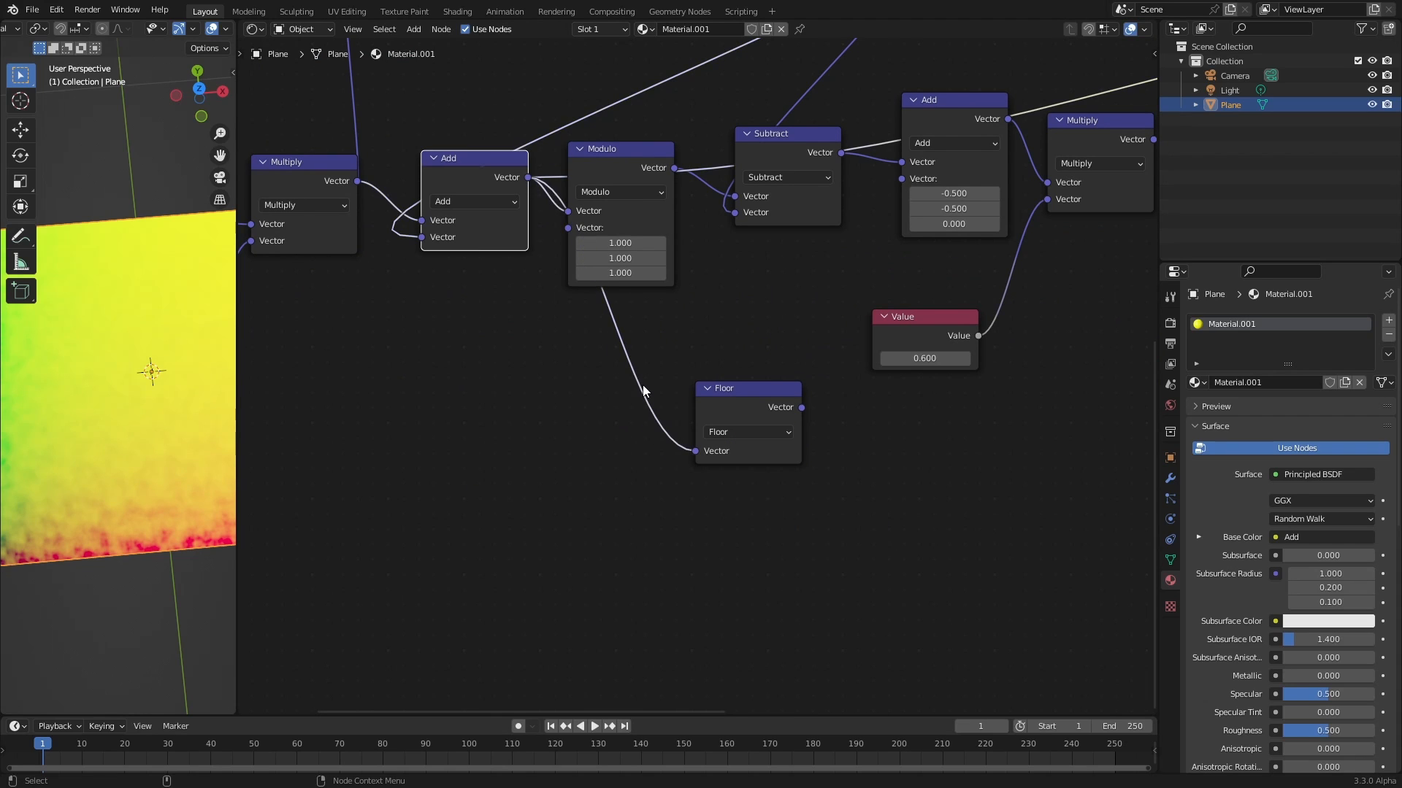
mouse_move(821, 532)
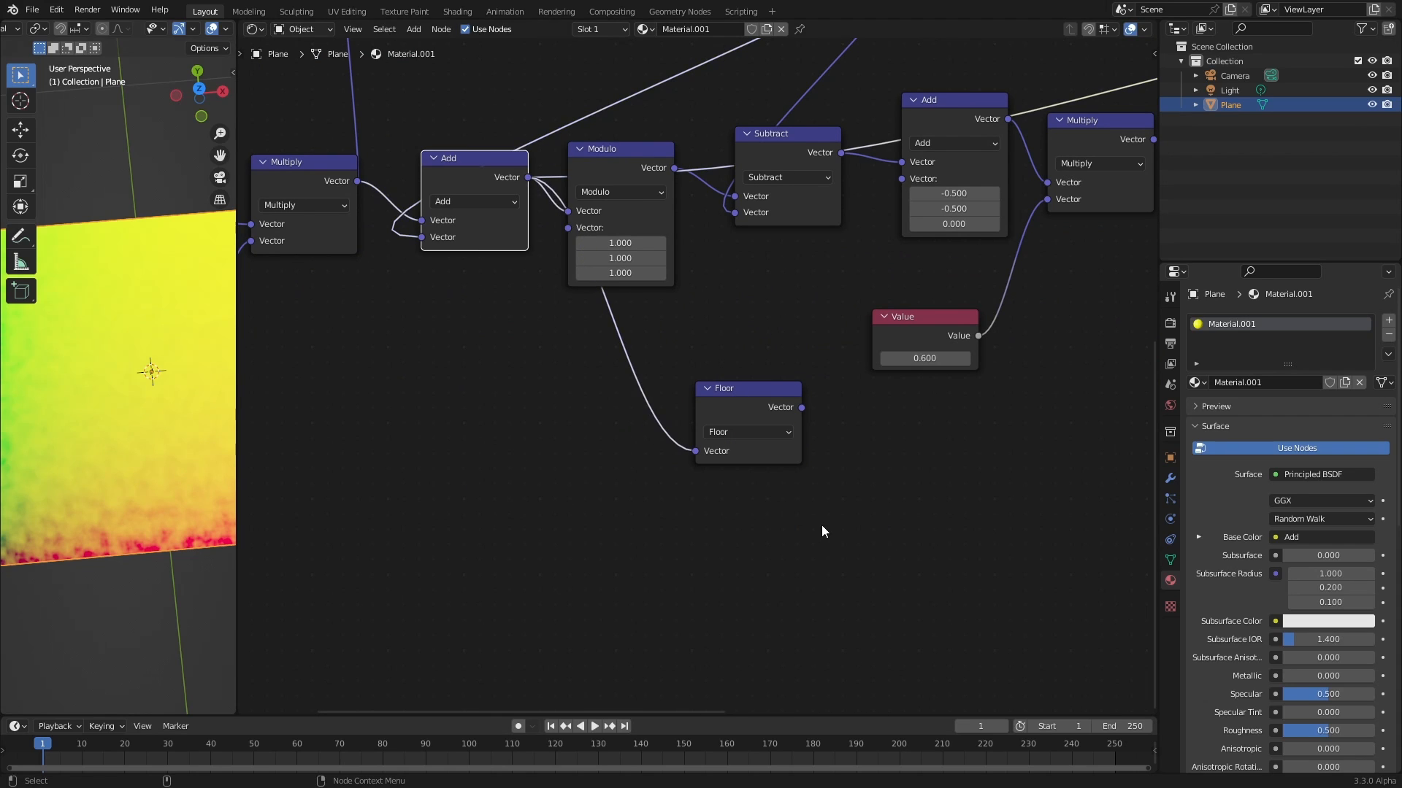
mouse_move(875, 448)
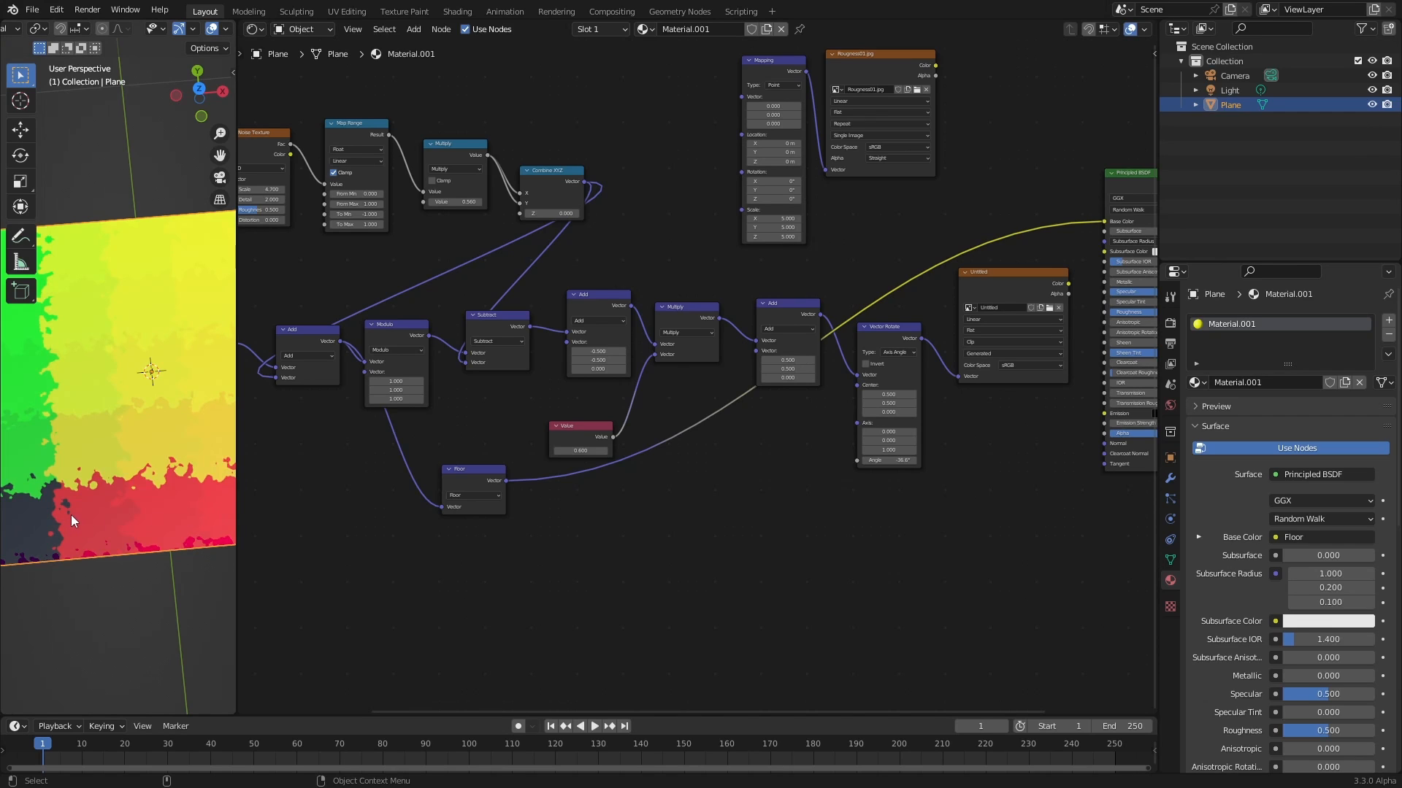
mouse_move(71, 482)
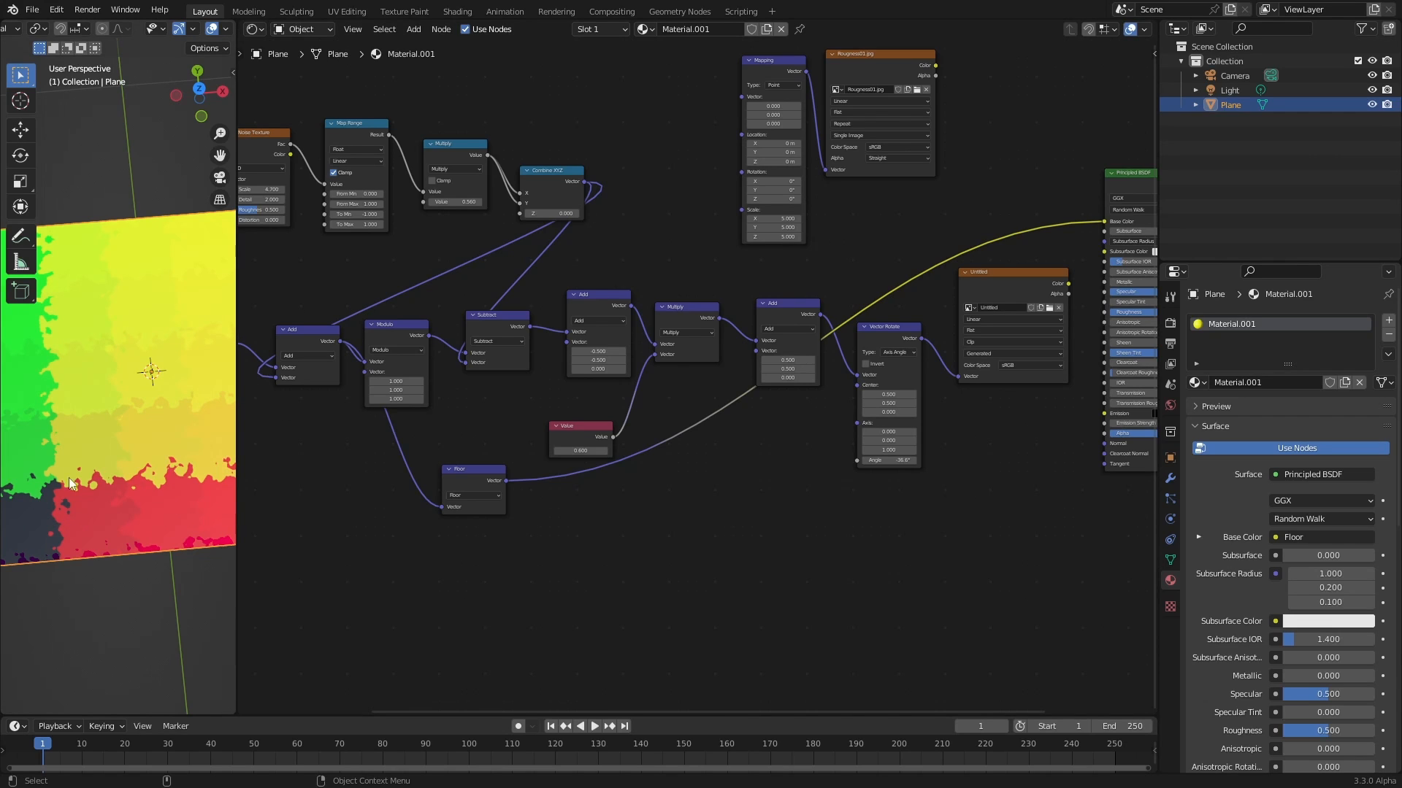
mouse_move(40, 421)
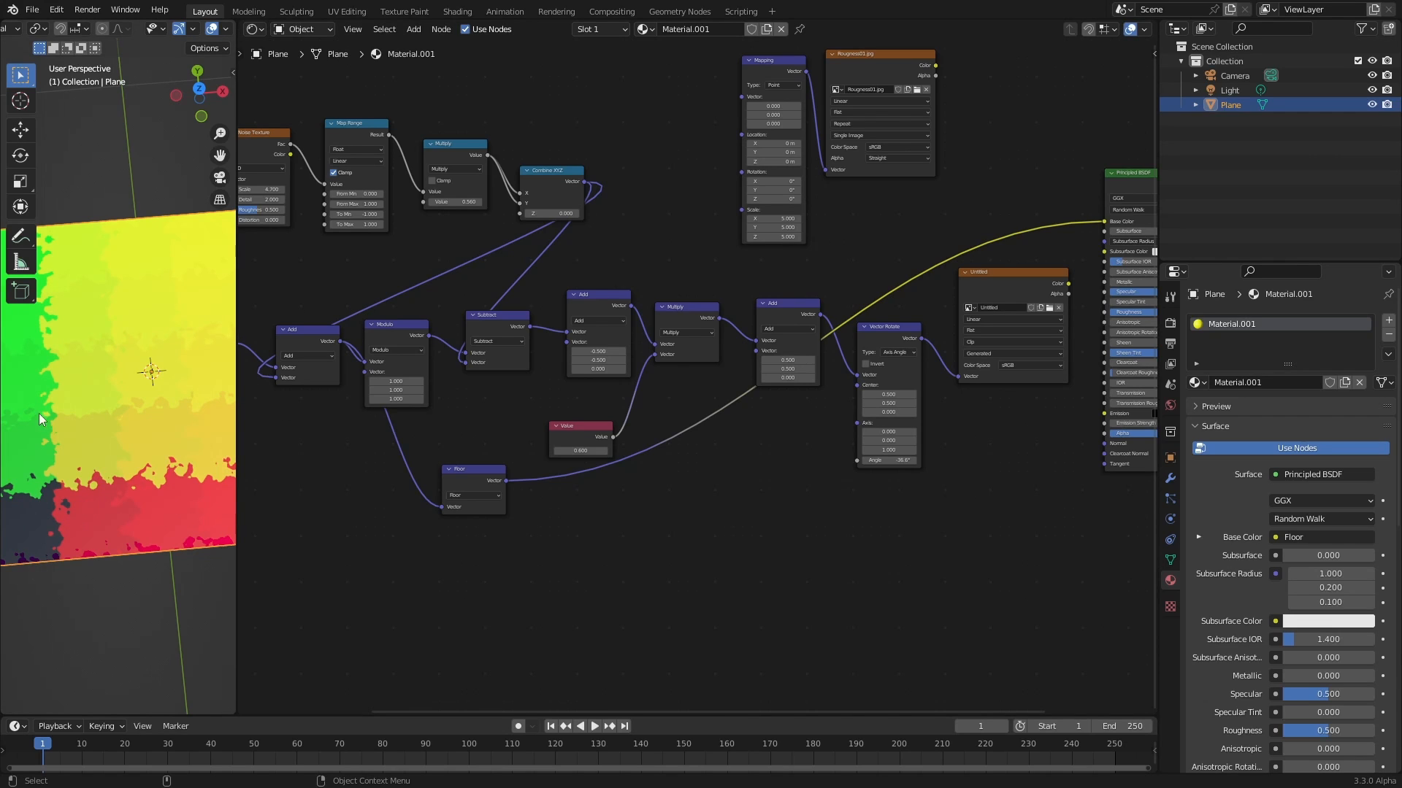
mouse_move(86, 513)
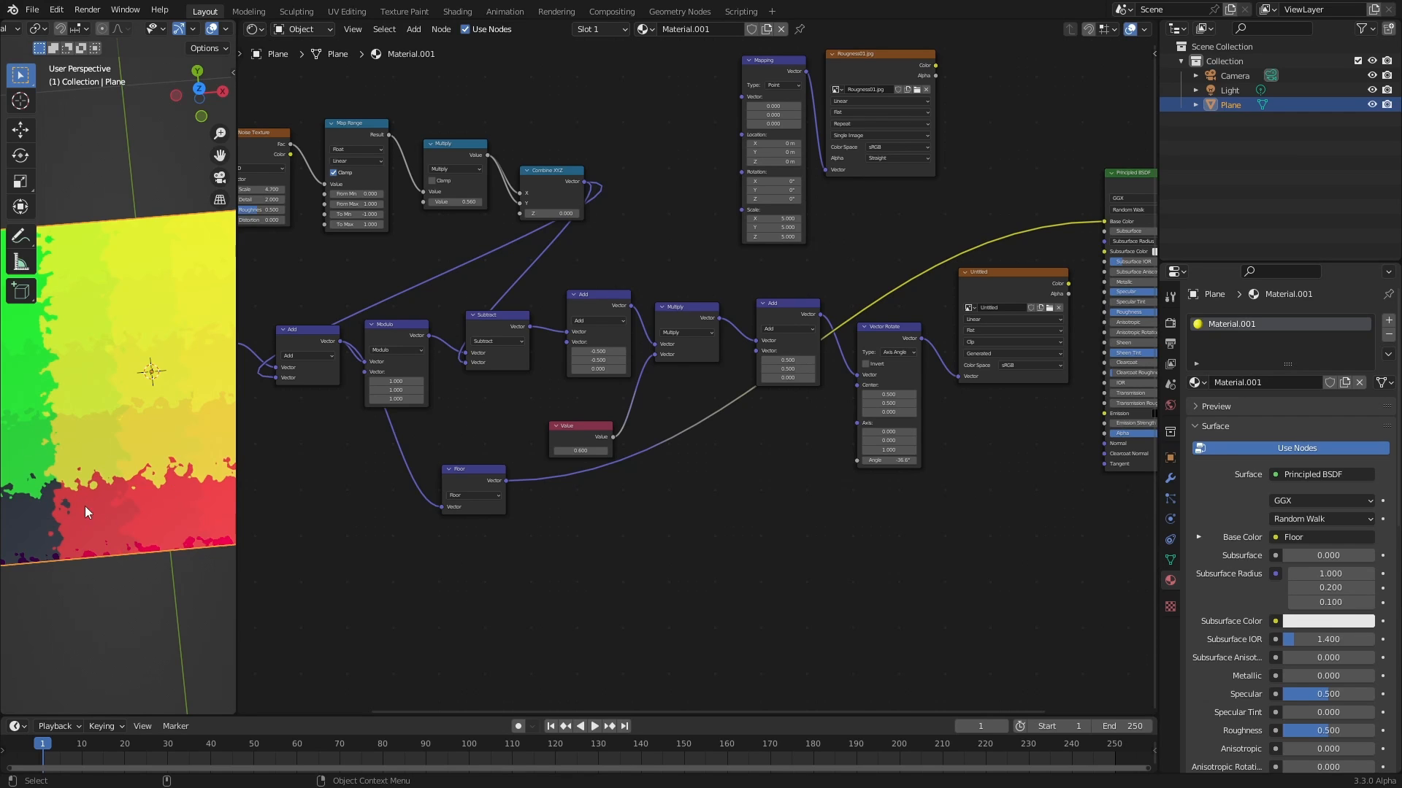
mouse_move(27, 533)
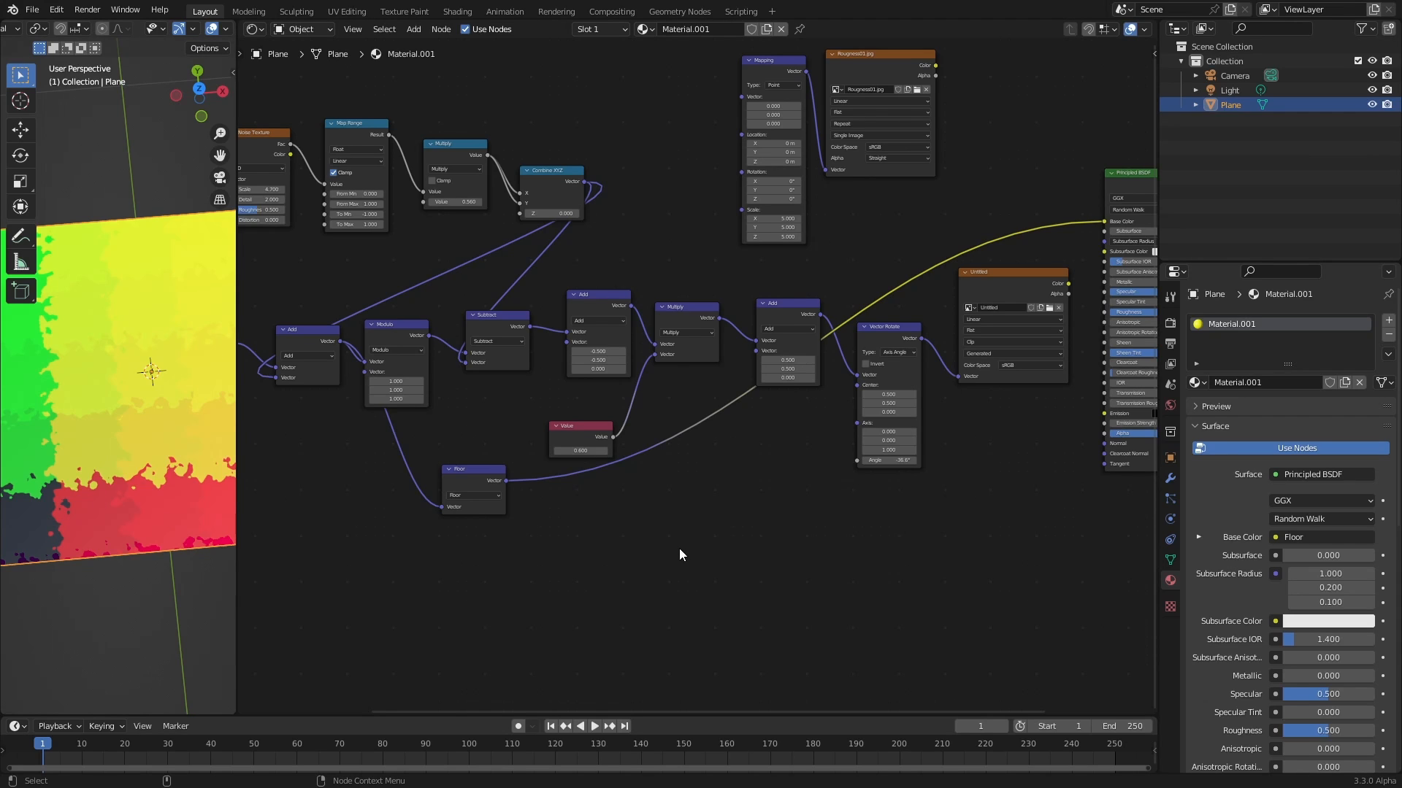
Add a White Noise Texture node via the 'white' search, fed by the Floor coordinates
click(680, 554)
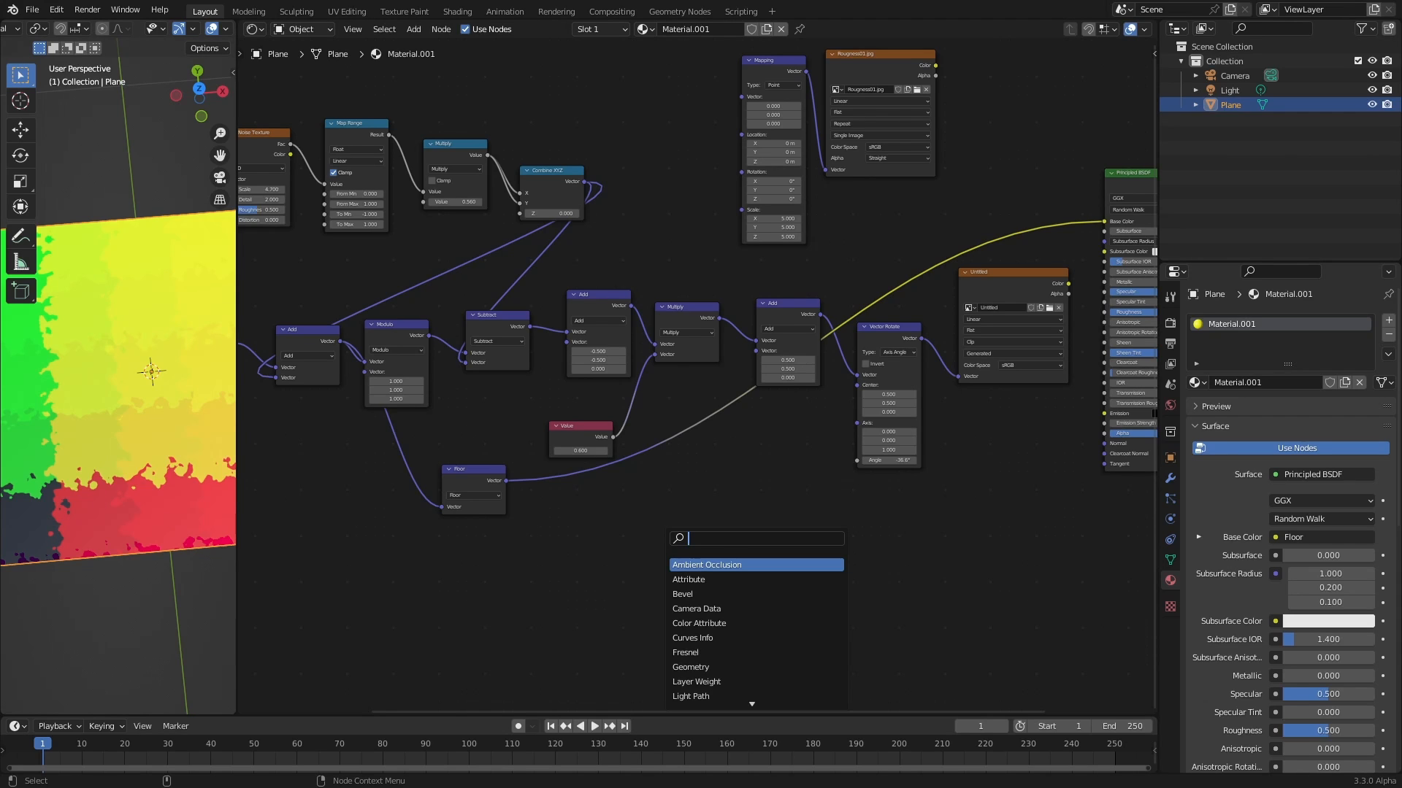
text(white)
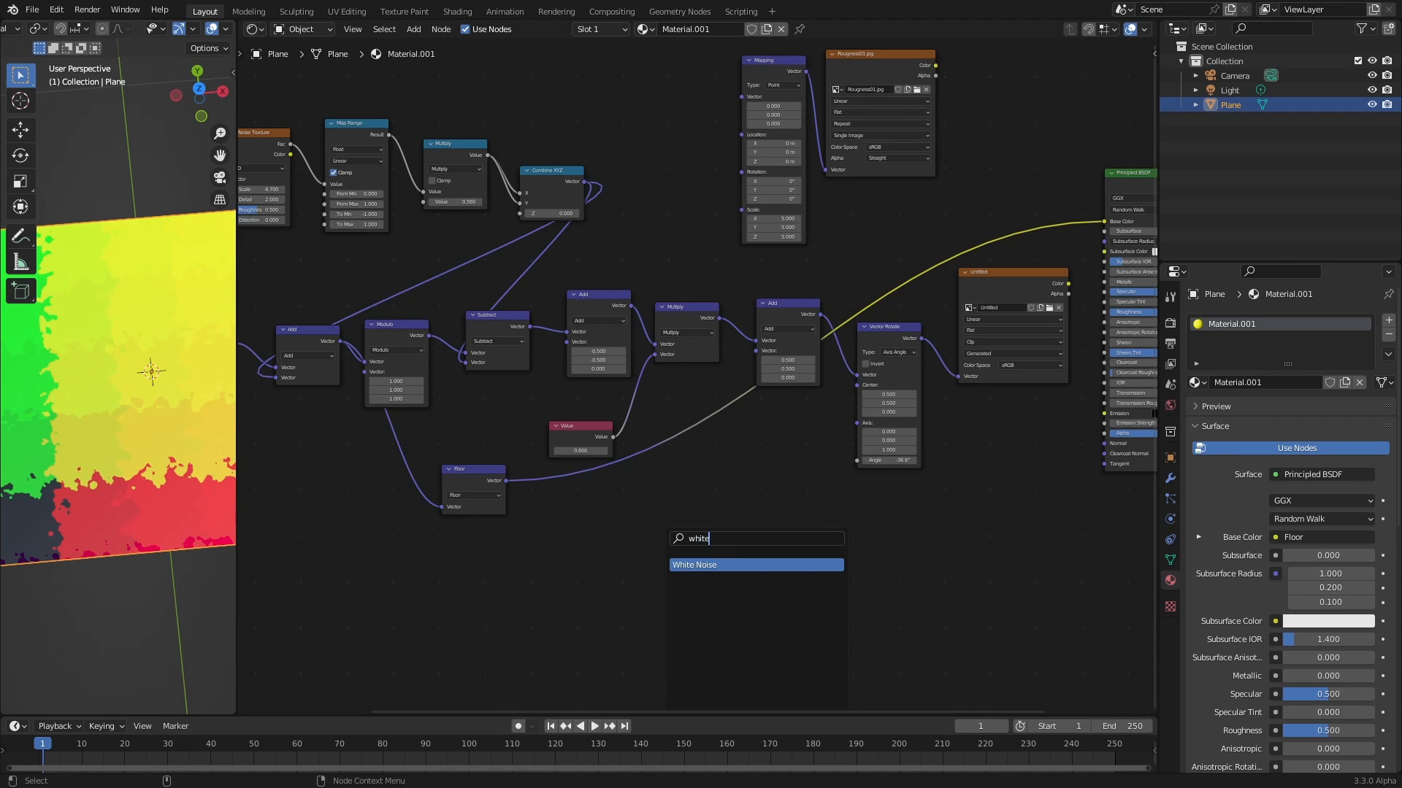
click(693, 564)
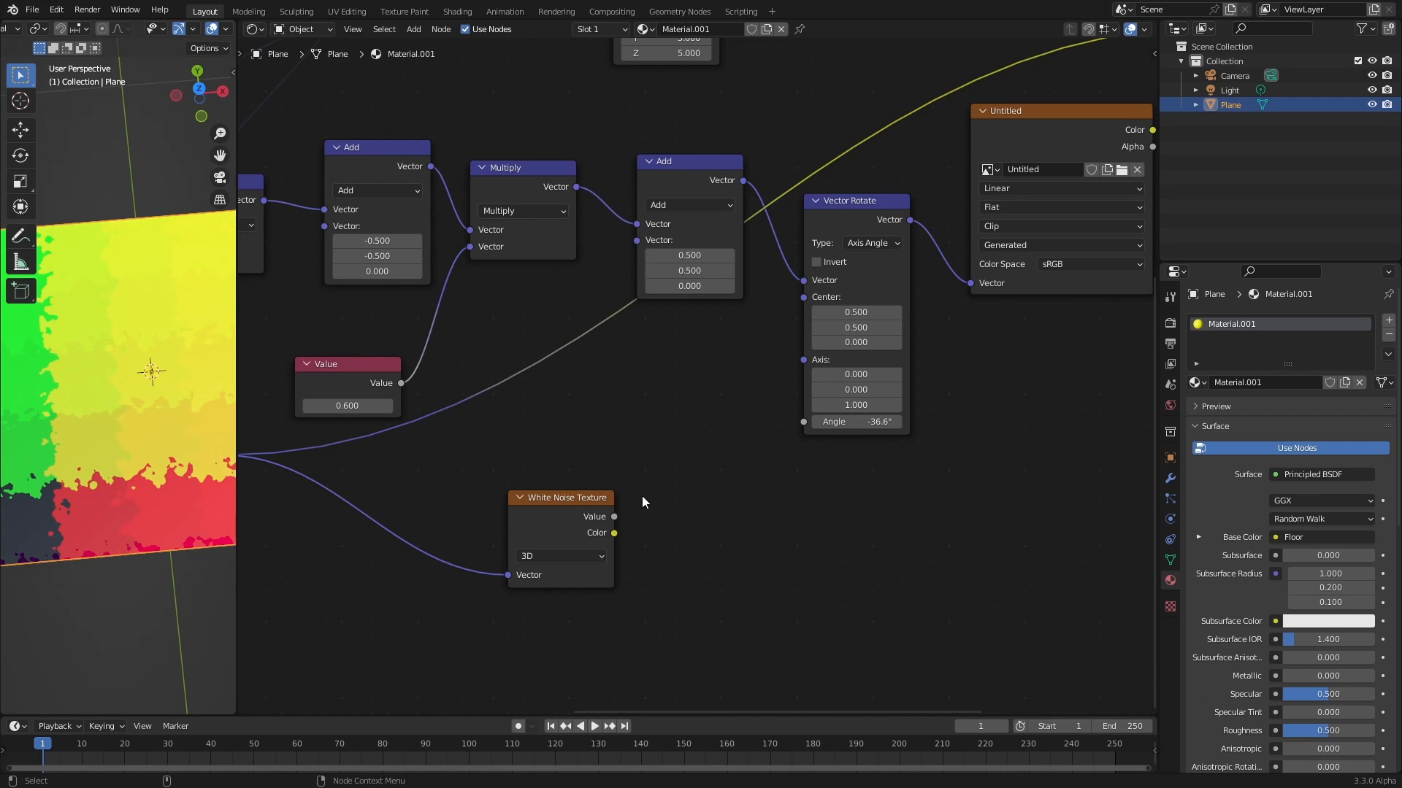
mouse_move(899, 502)
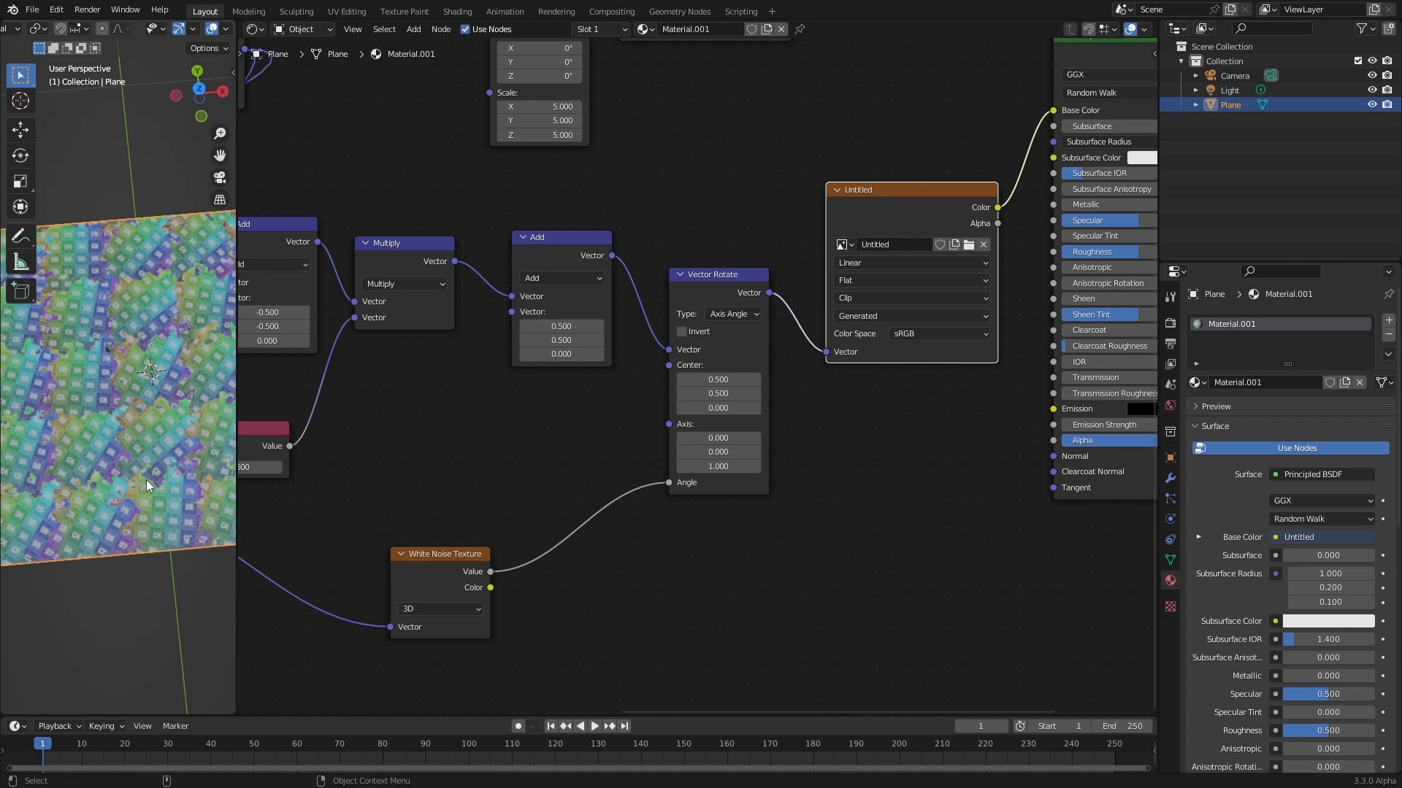
mouse_move(106, 444)
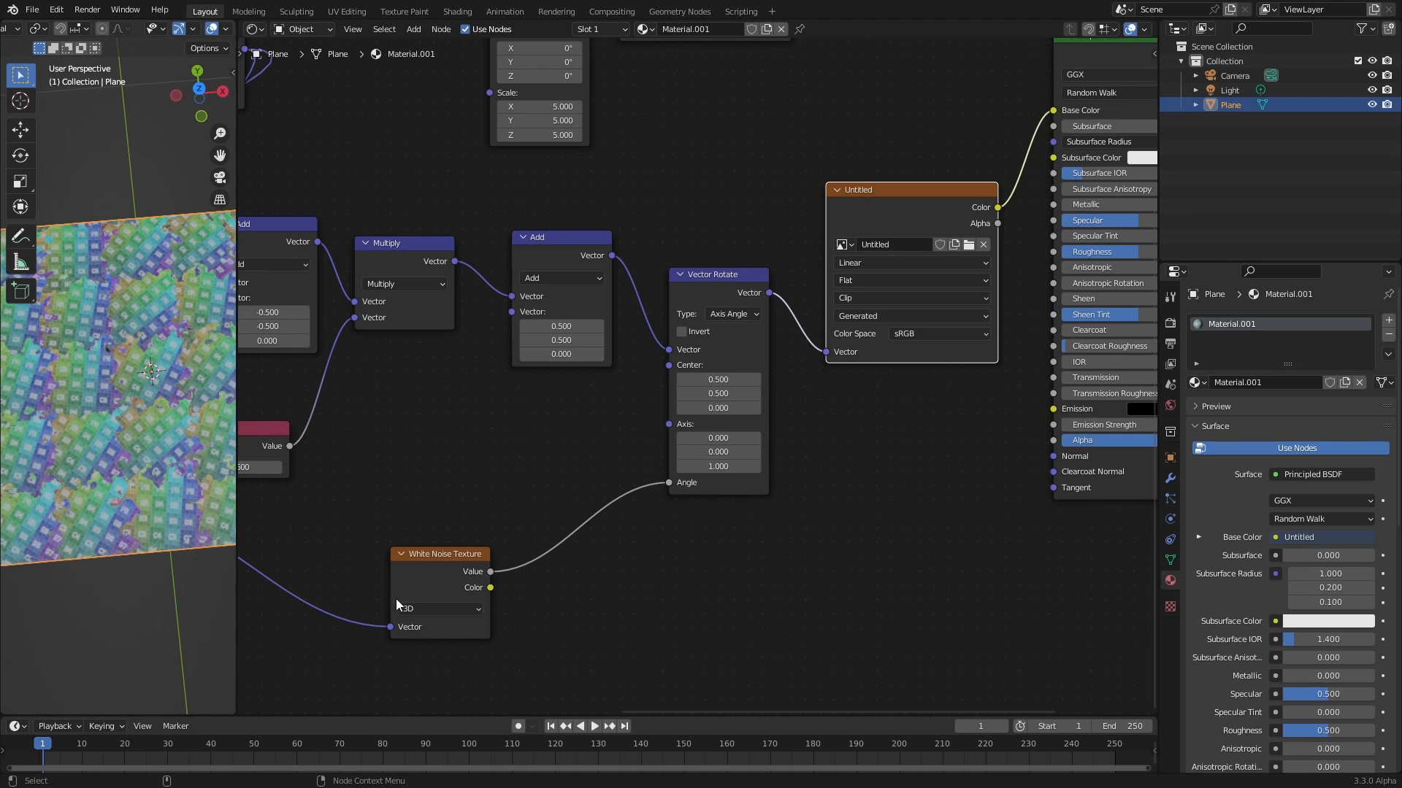
mouse_move(493, 543)
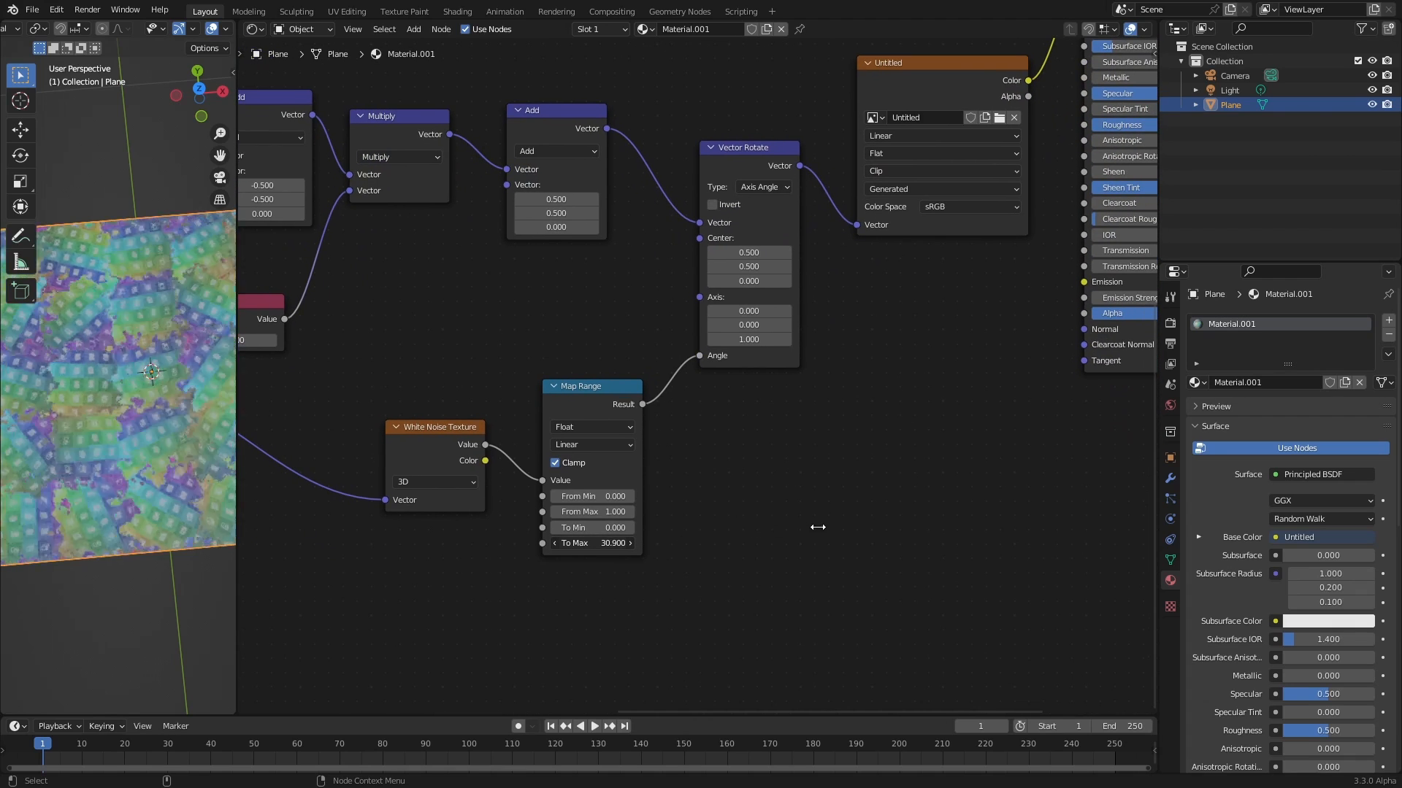
Raise the Map Range To Max driving the Vector Rotate angle to about 33.5
drag(592, 542, 521, 543)
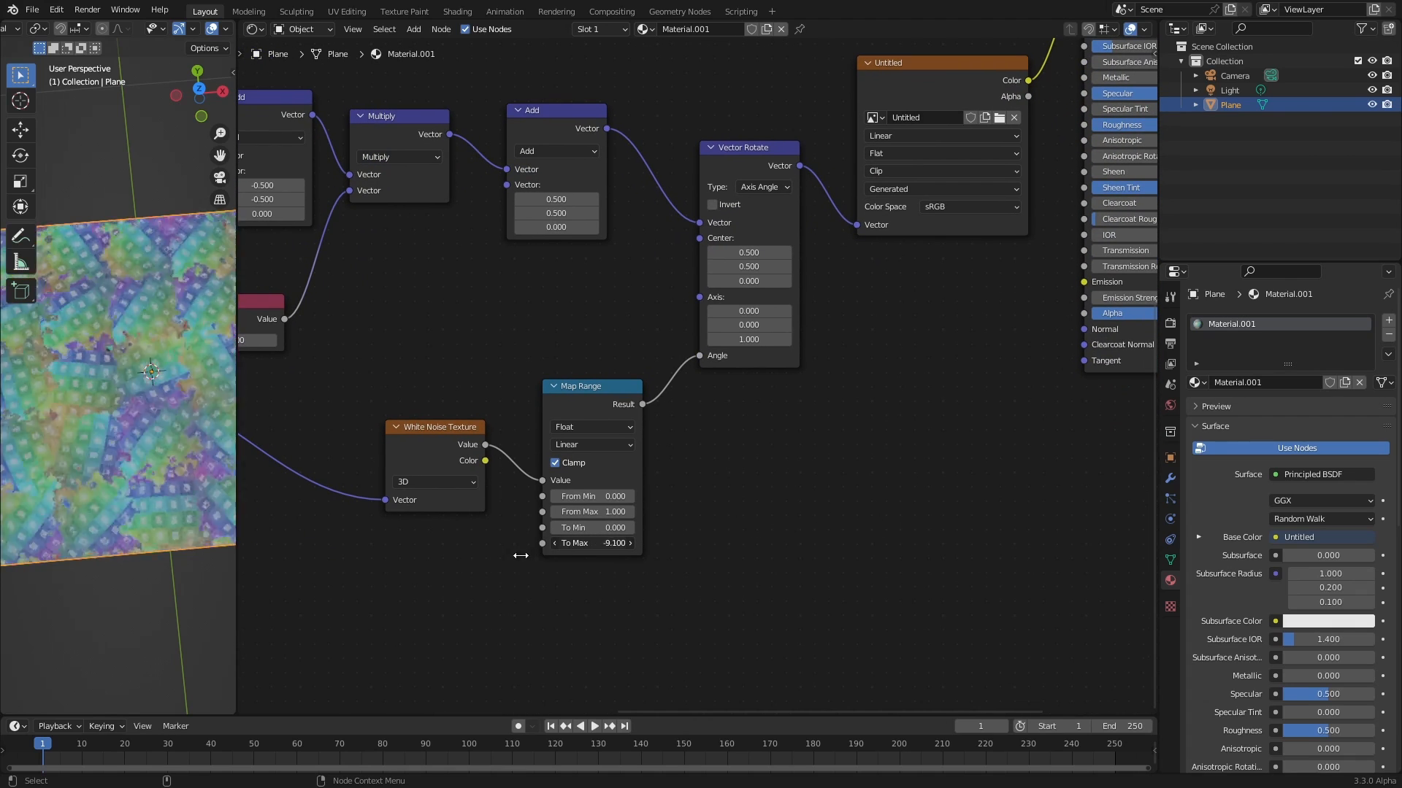
drag(590, 543, 832, 531)
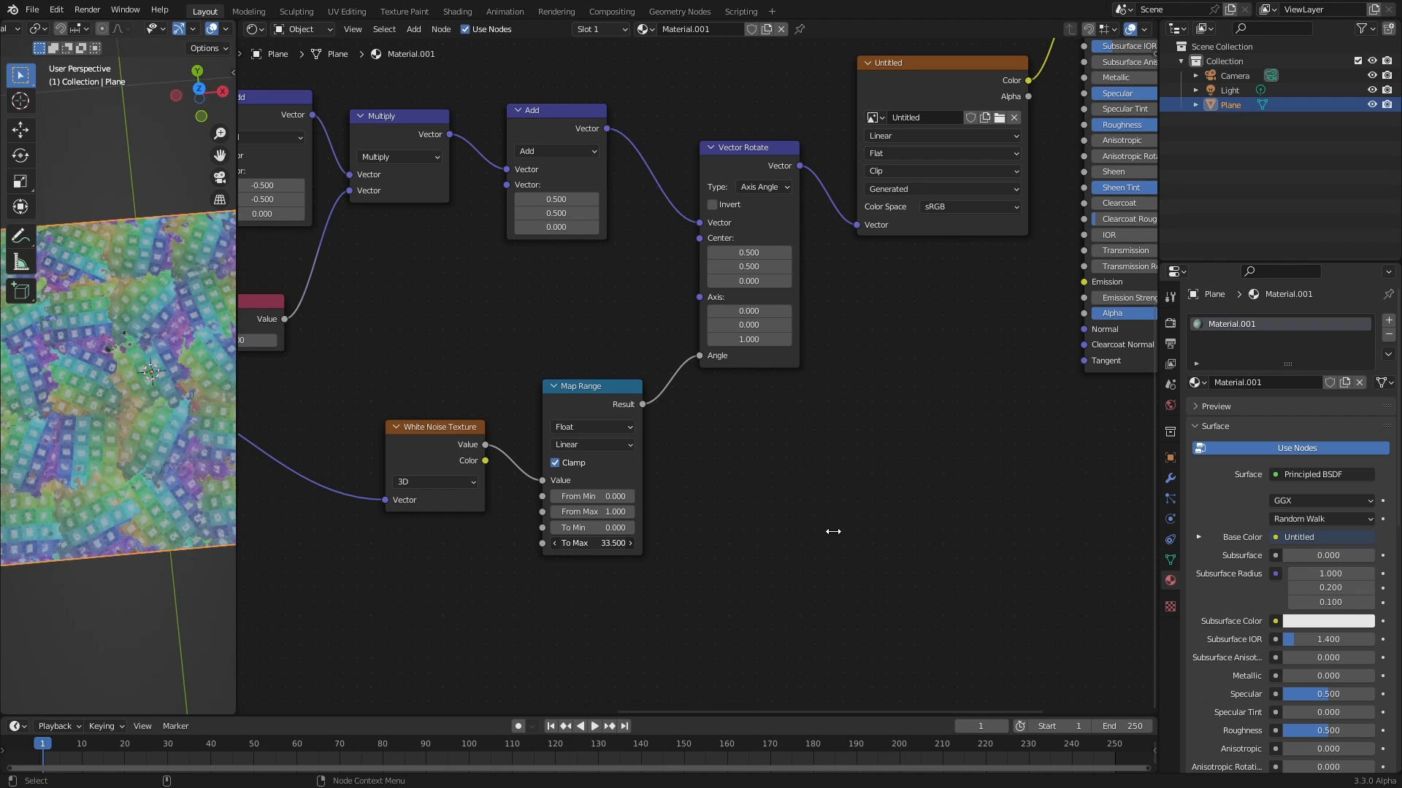
drag(590, 543, 594, 542)
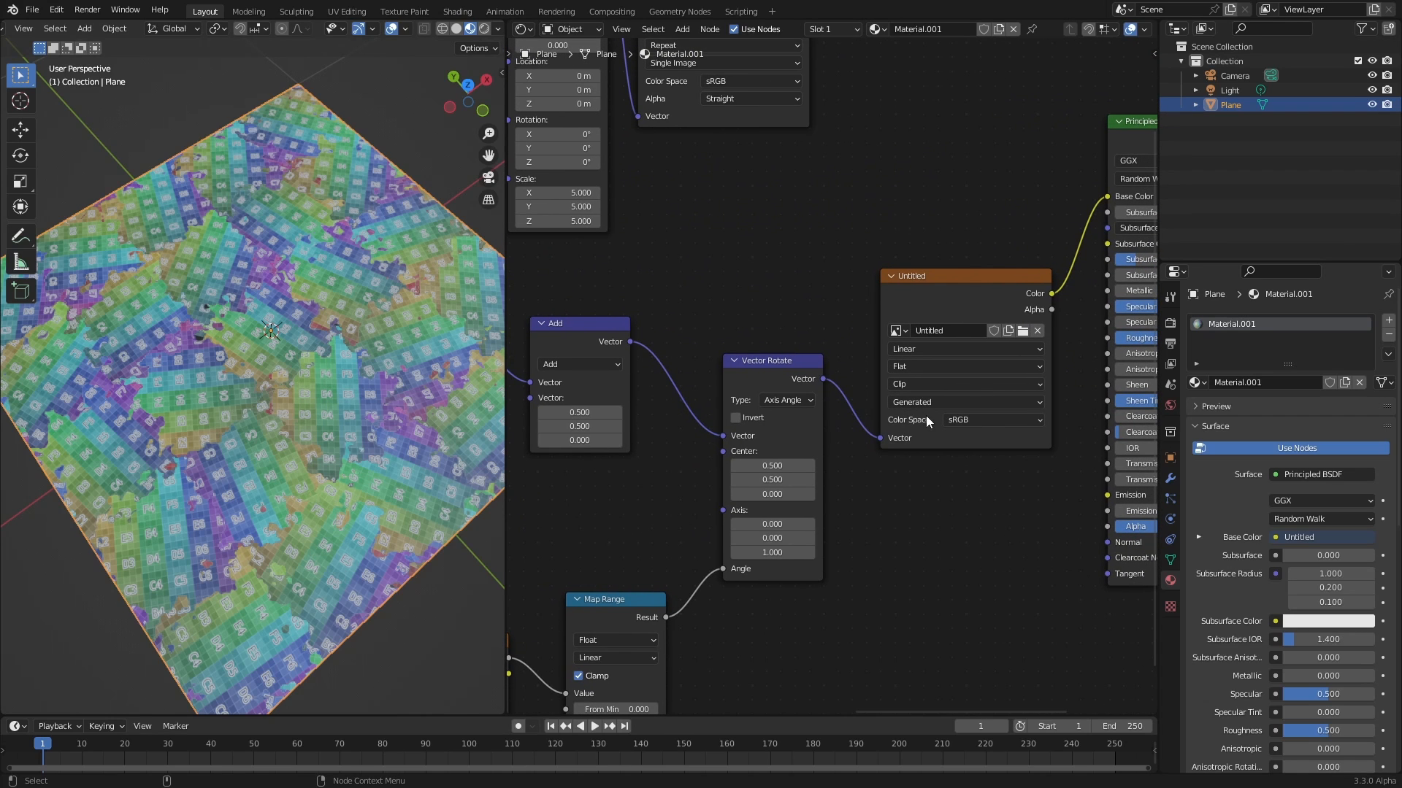
Set the Untitled image node's extension mode to Repeat
click(964, 384)
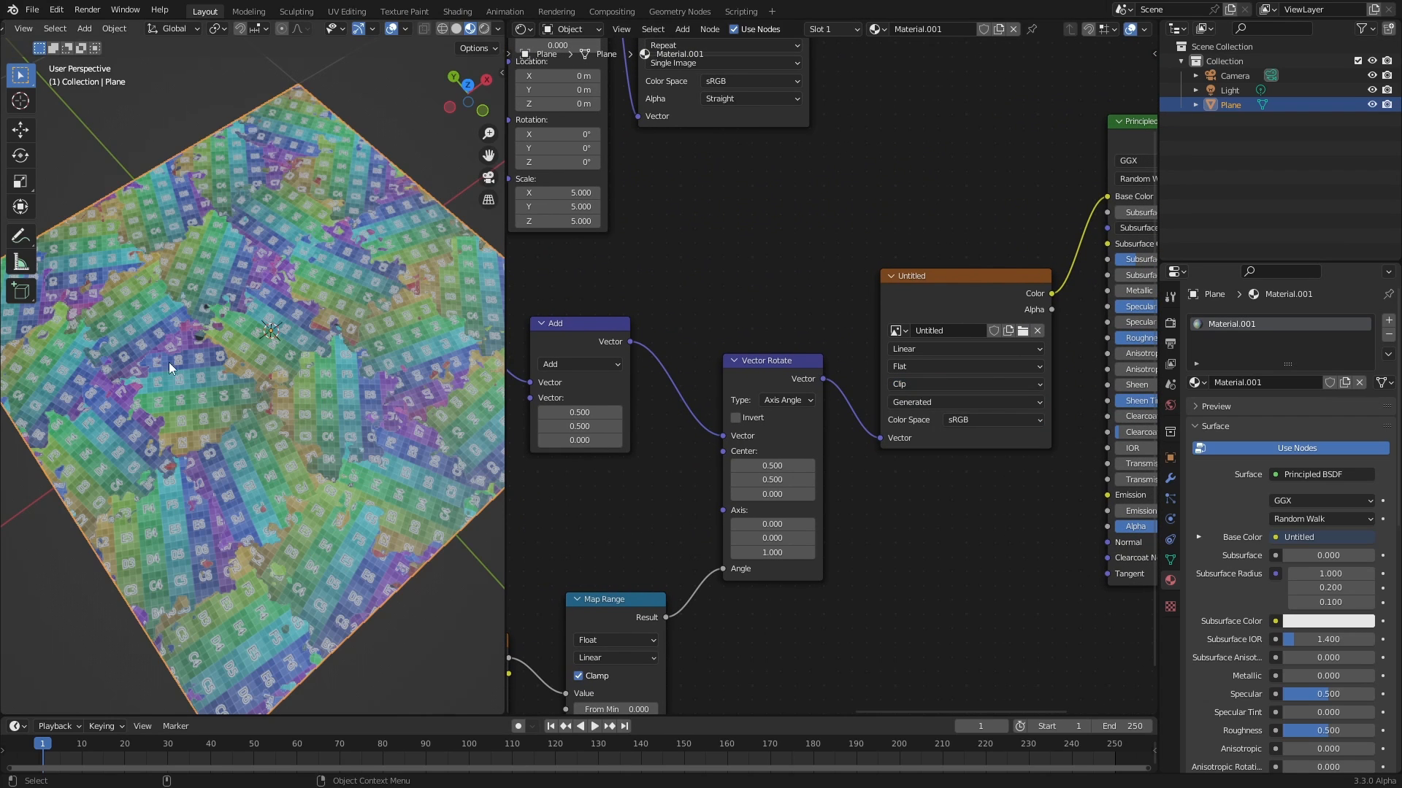
mouse_move(196, 346)
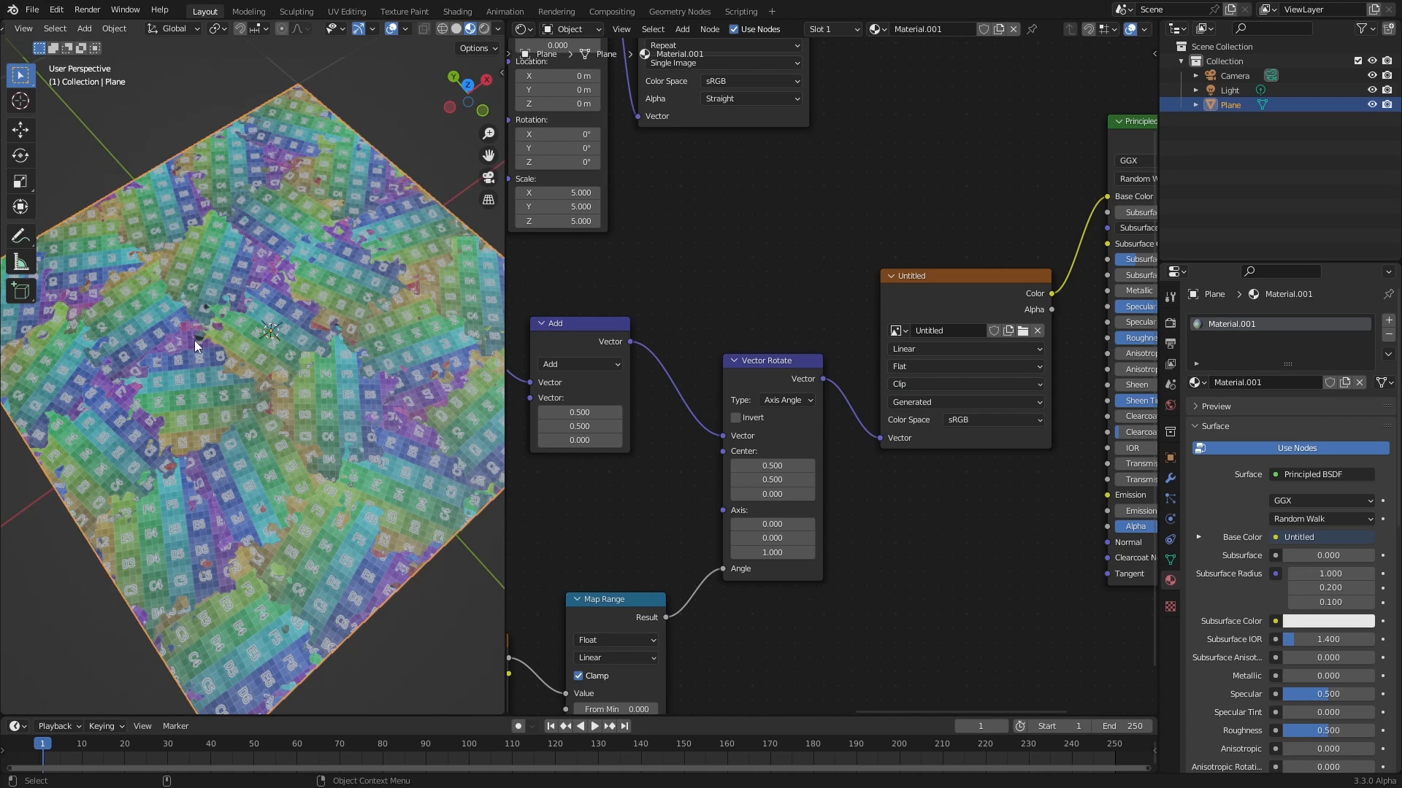
mouse_move(206, 327)
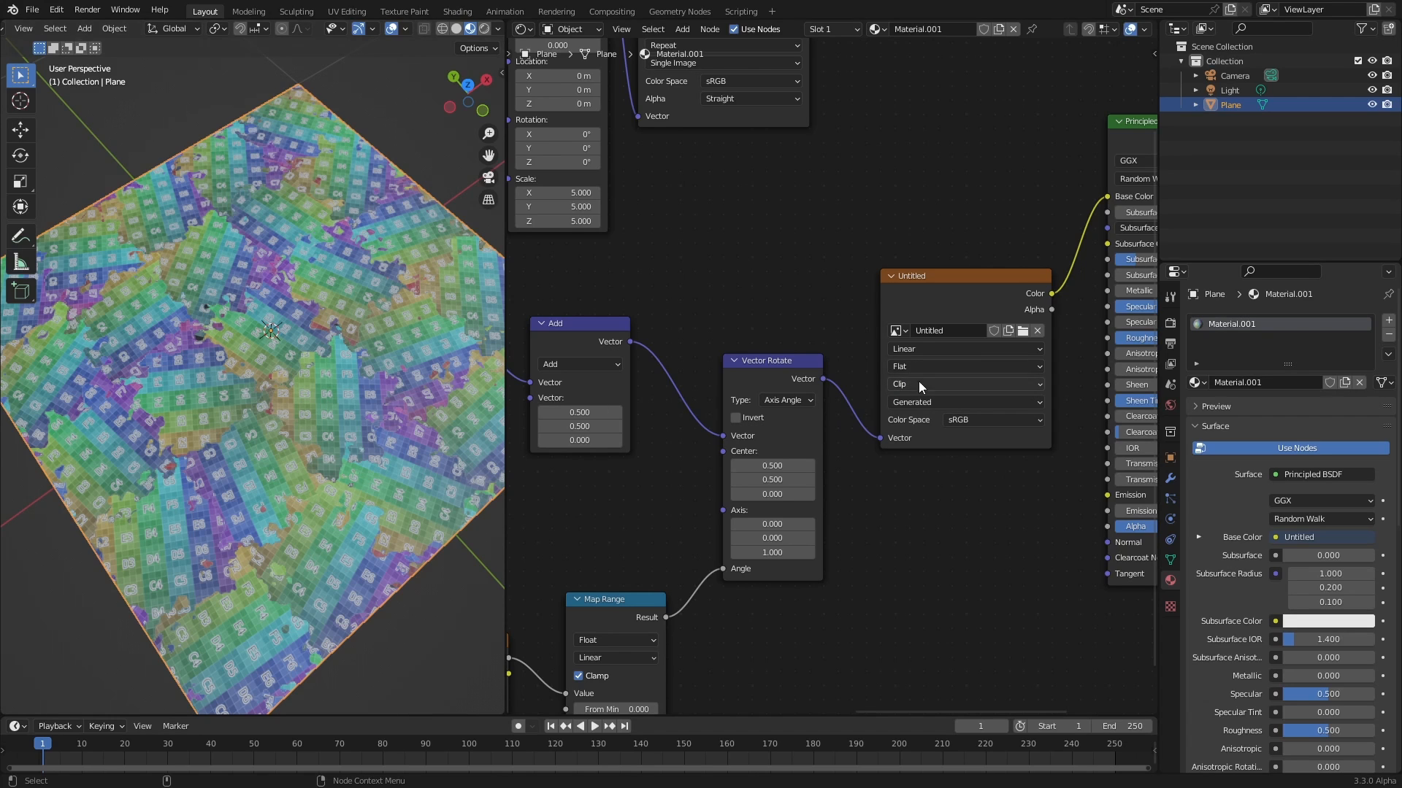
click(965, 384)
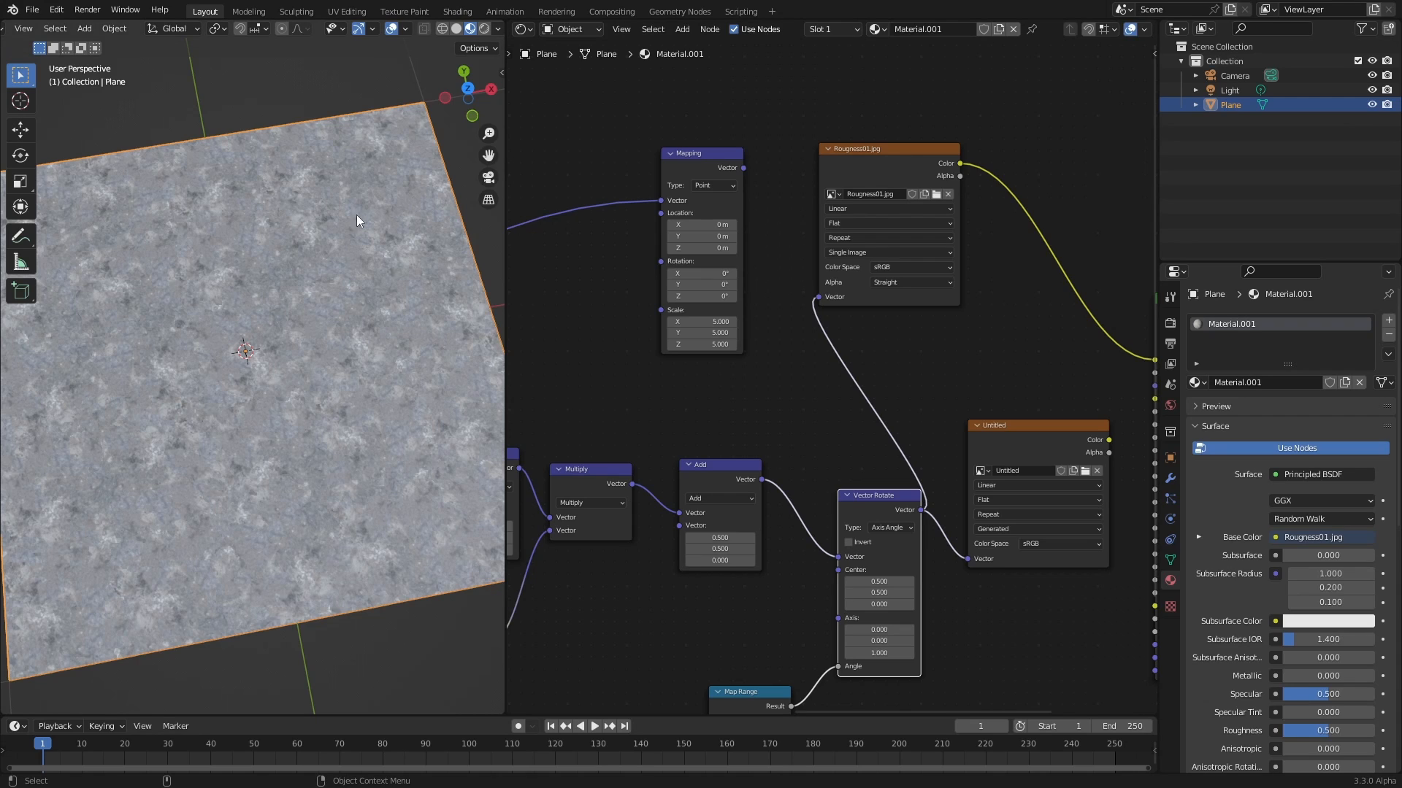
mouse_move(351, 428)
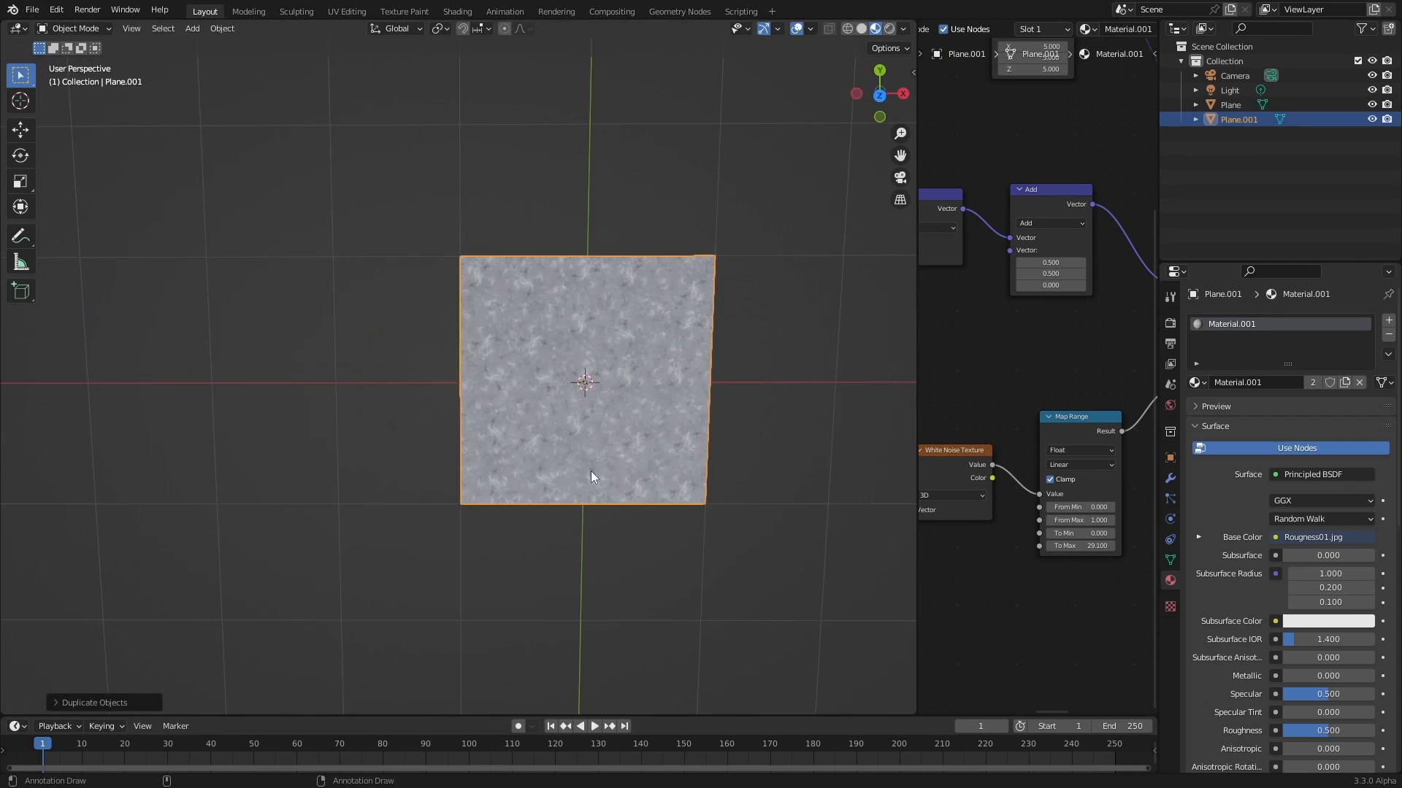
Move the duplicated plane beside the original and widen the 3D viewport to compare them
drag(581, 382, 319, 389)
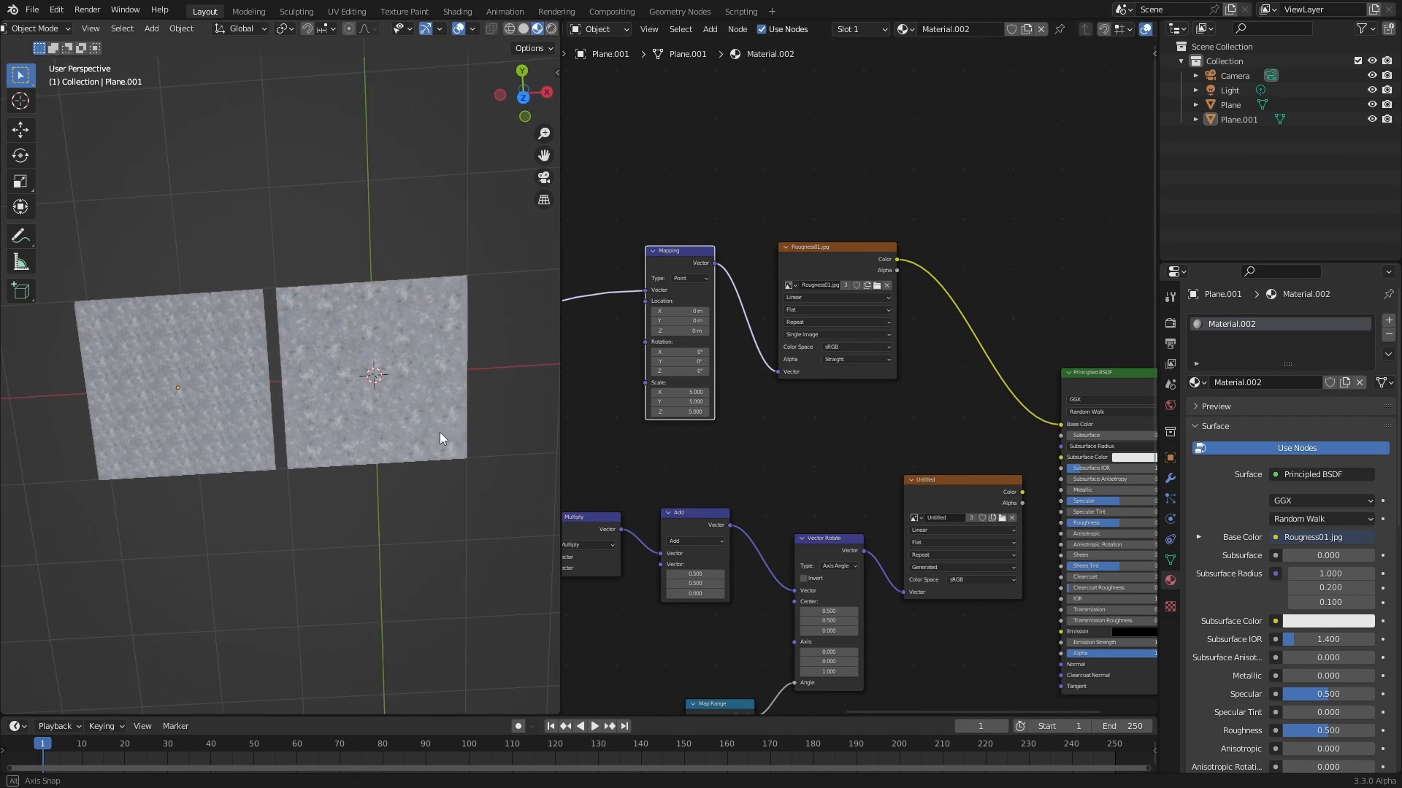
drag(438, 438, 362, 454)
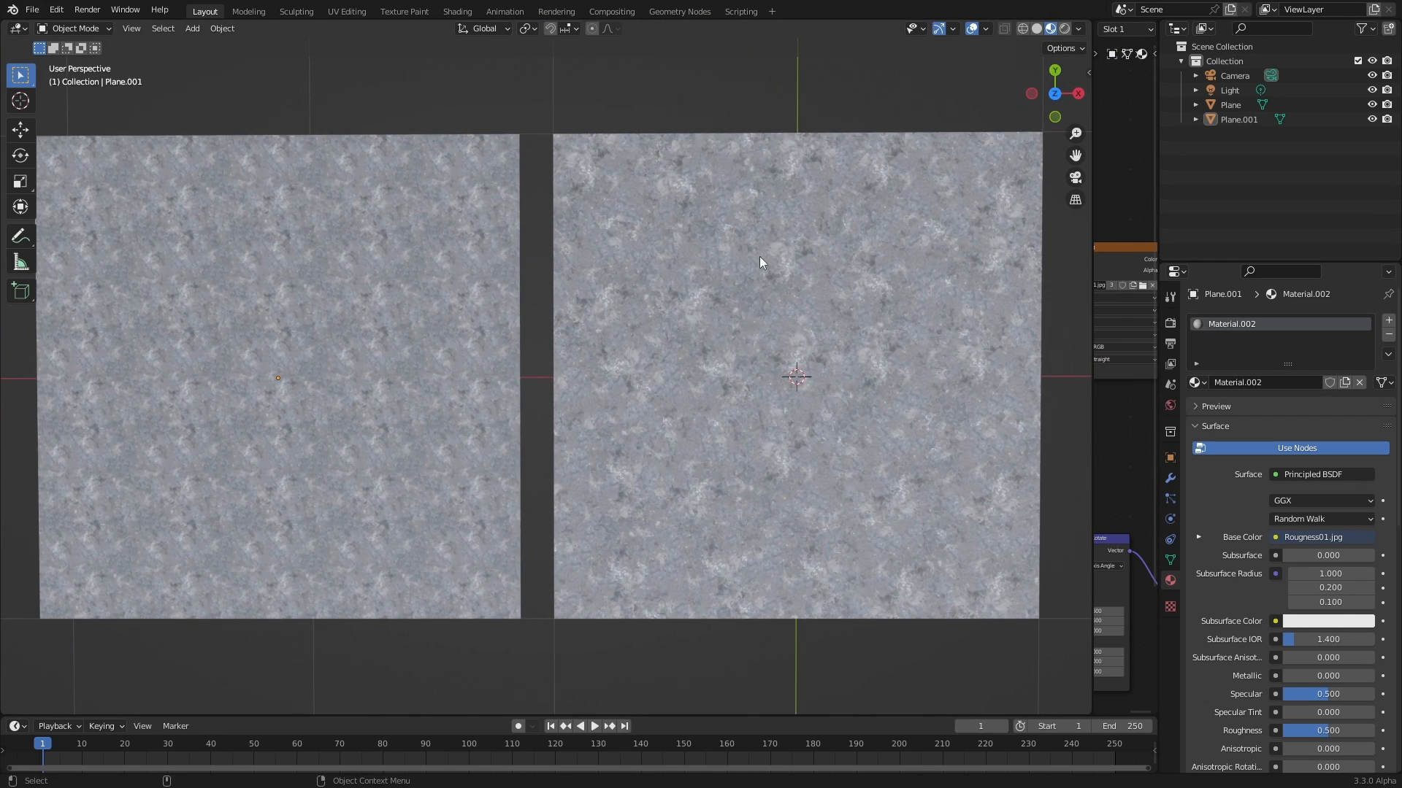
mouse_move(911, 311)
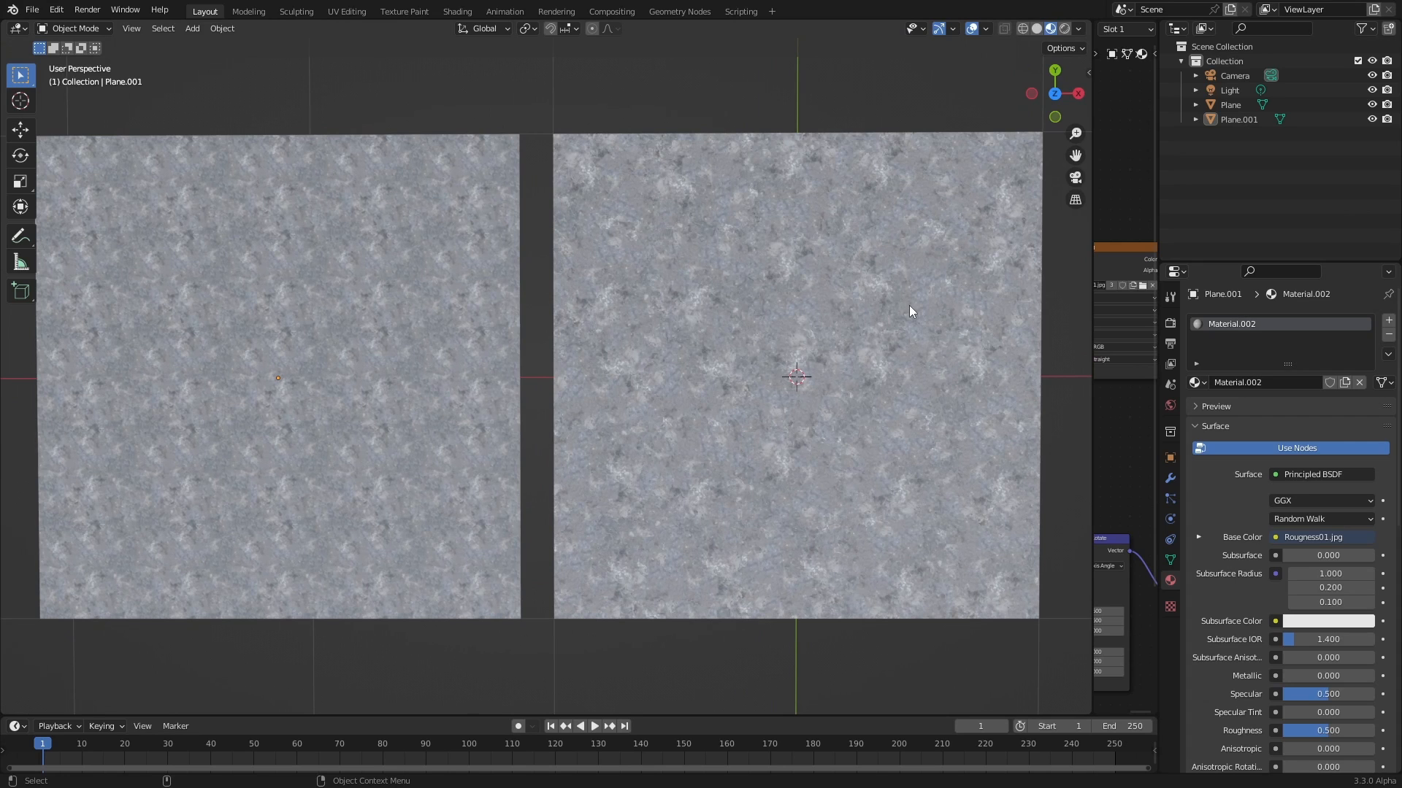
mouse_move(803, 314)
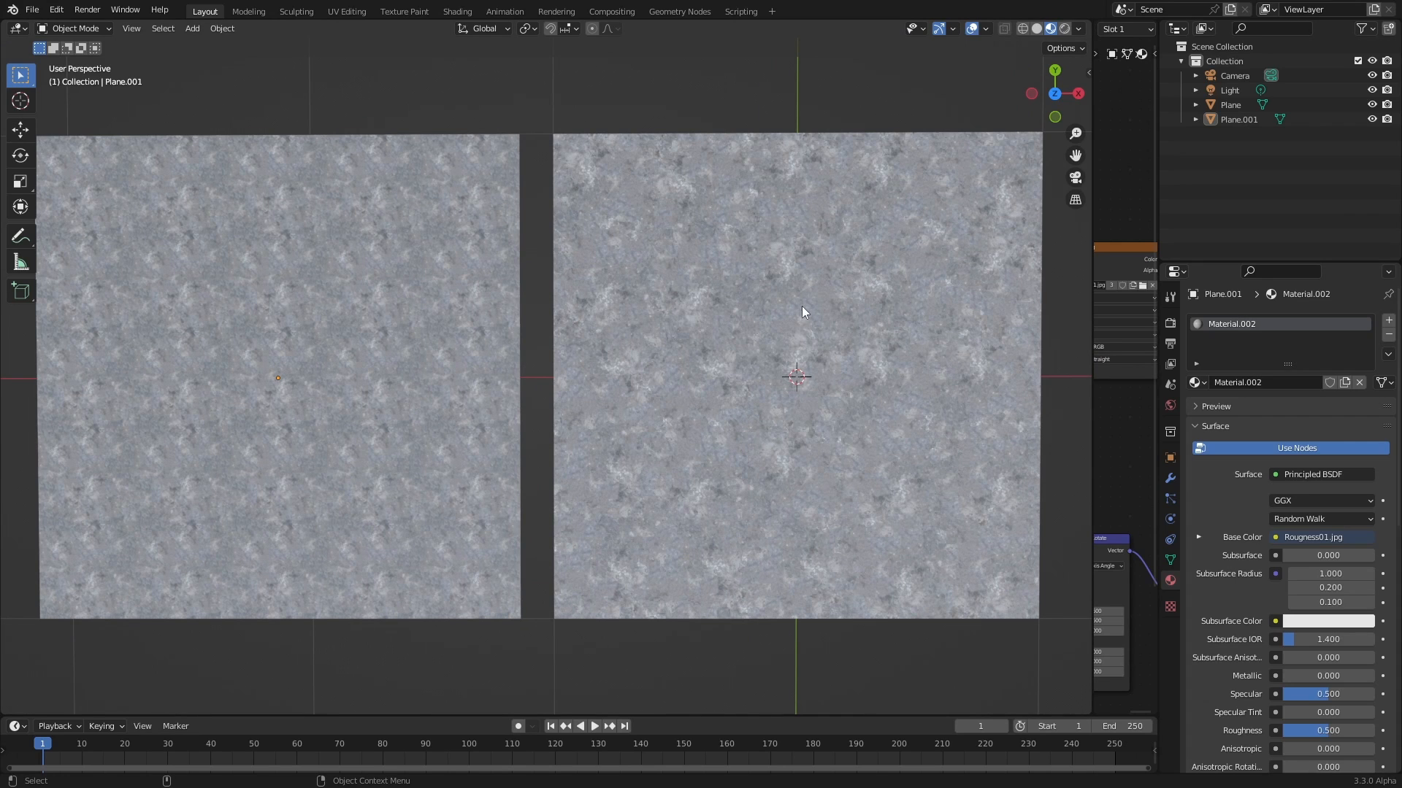
mouse_move(730, 418)
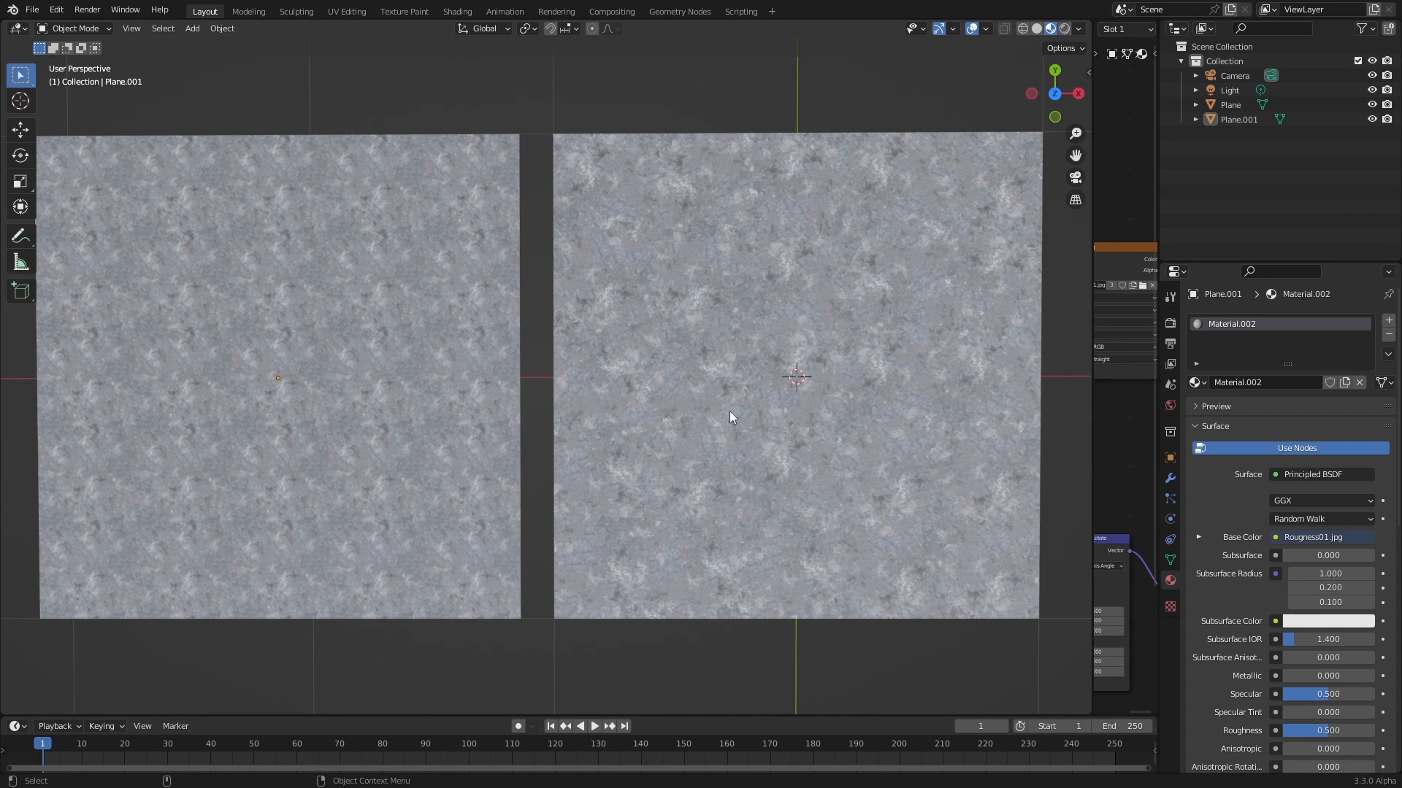
mouse_move(736, 427)
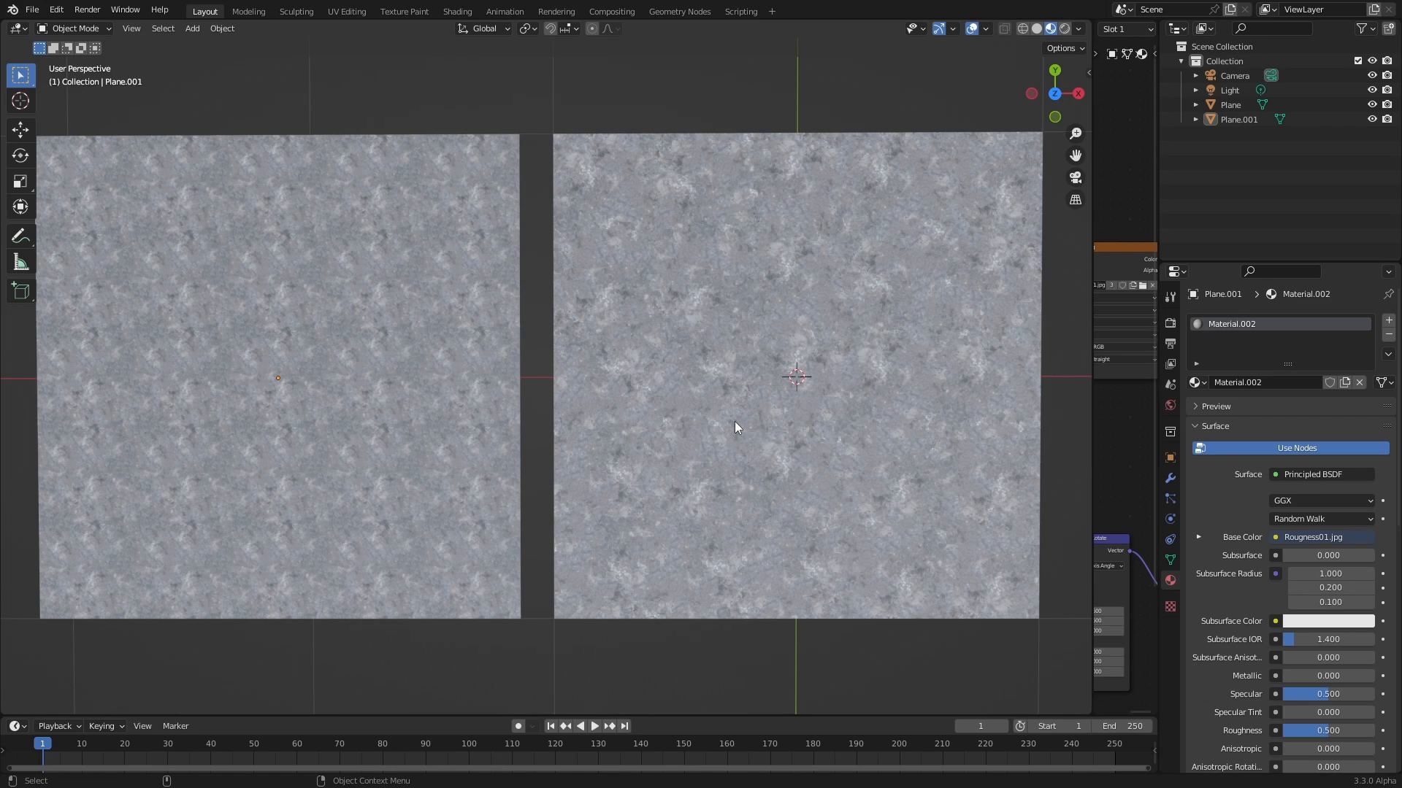
mouse_move(1090, 203)
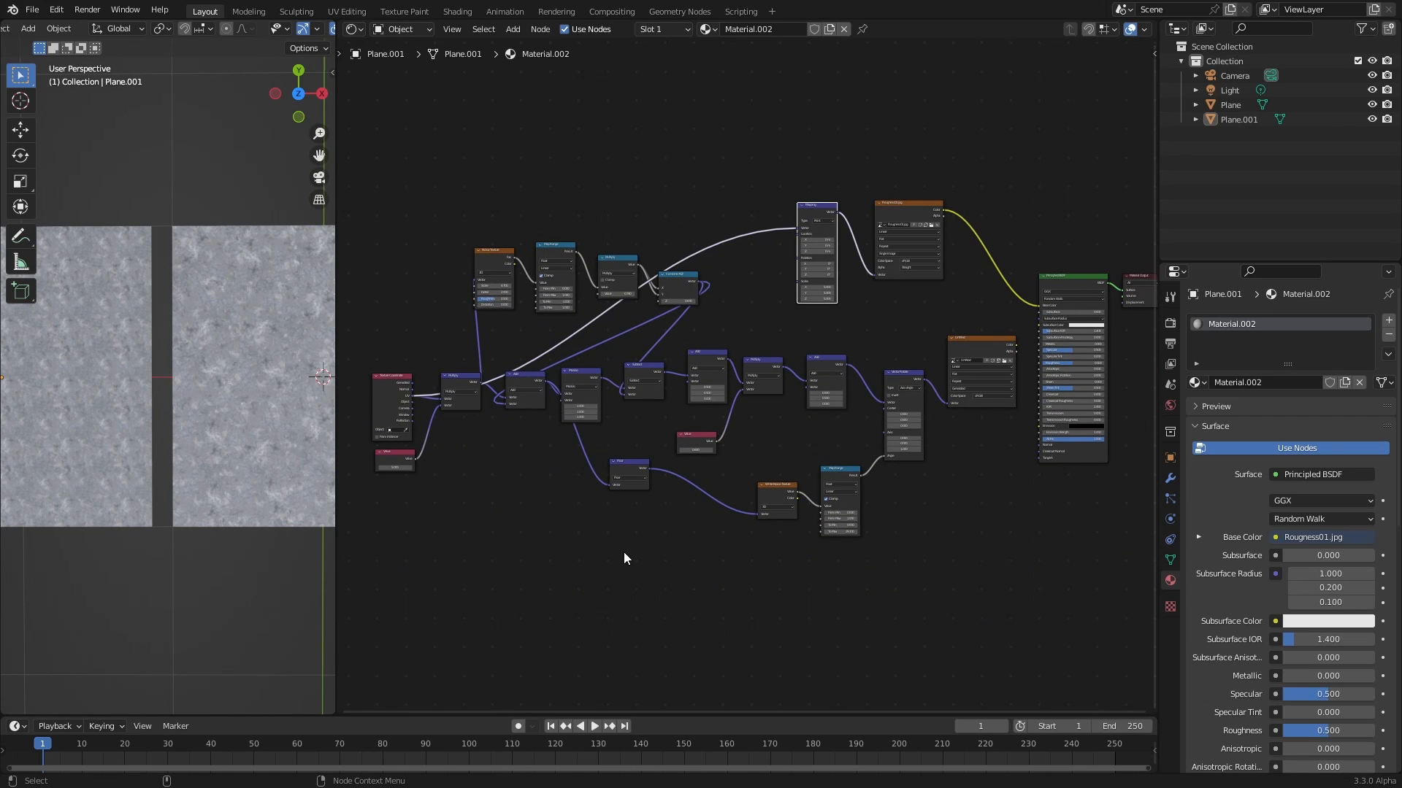
mouse_move(625, 556)
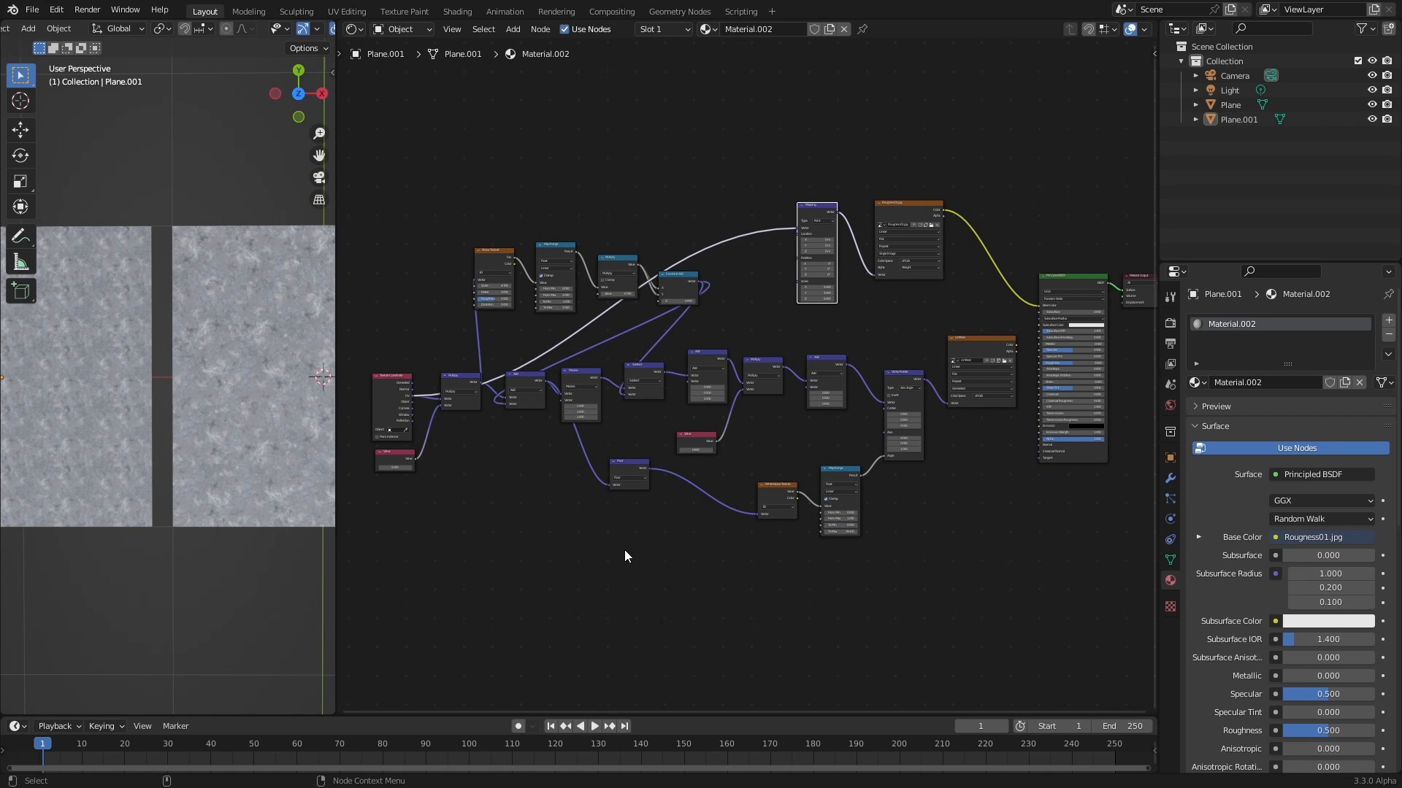